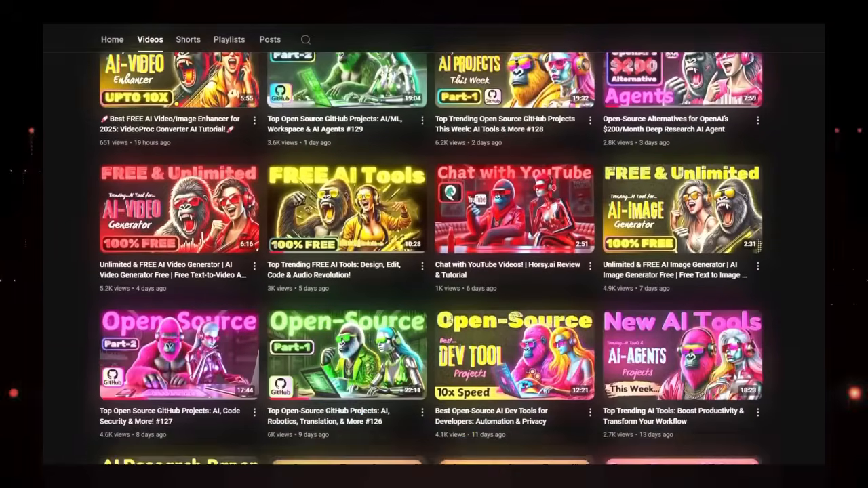
# Open the ai-hedge-fund repository from the page
pyautogui.scroll(-3)
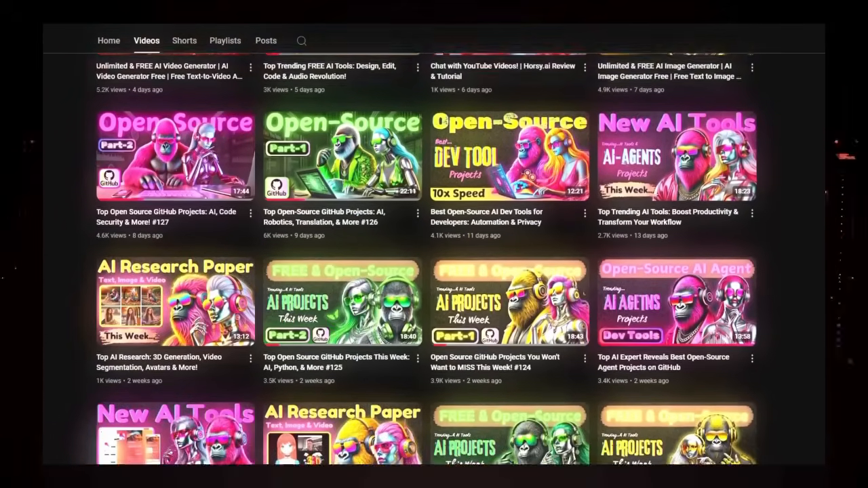
pyautogui.scroll(3)
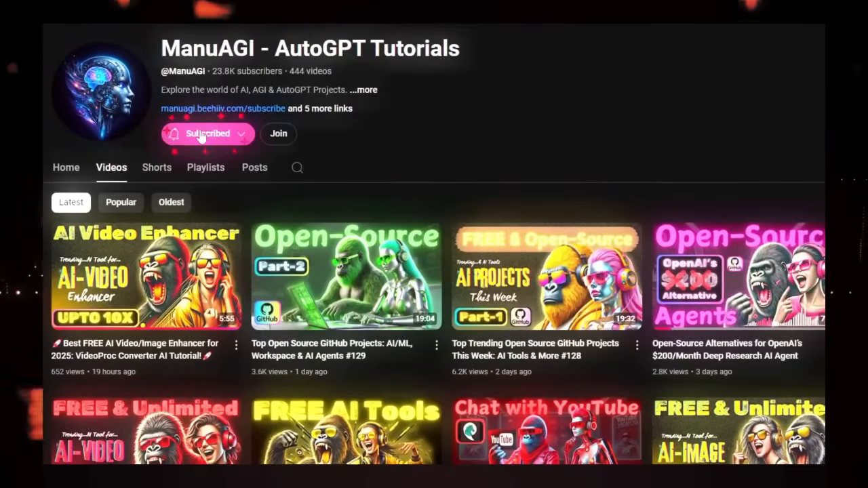
pyautogui.click(207, 133)
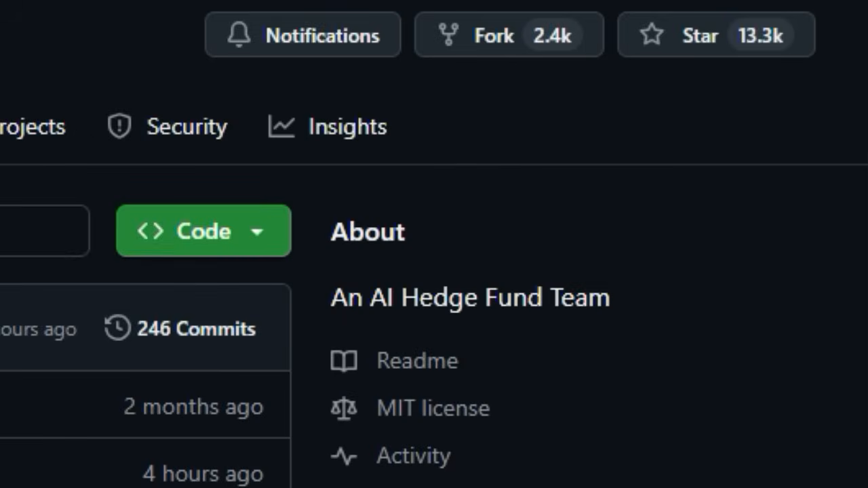
# Scroll the README past the agent team, workflow diagram, disclaimer and contents to Setup
pyautogui.scroll(-3)
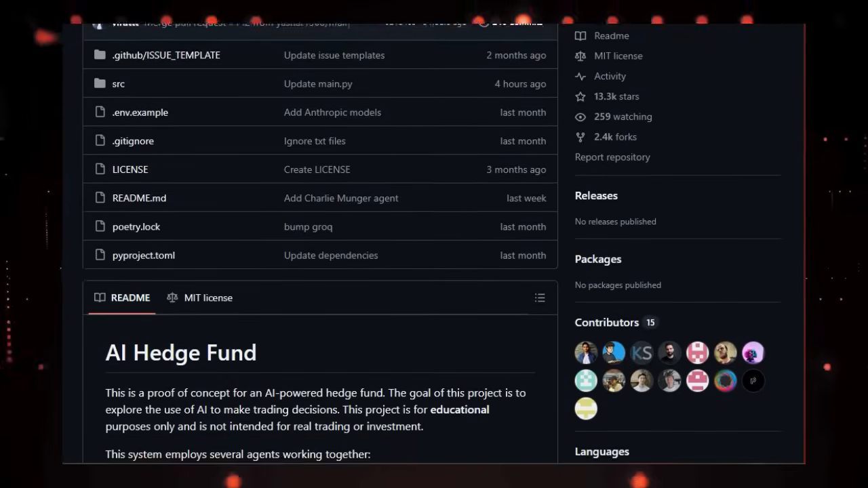
pyautogui.scroll(-3)
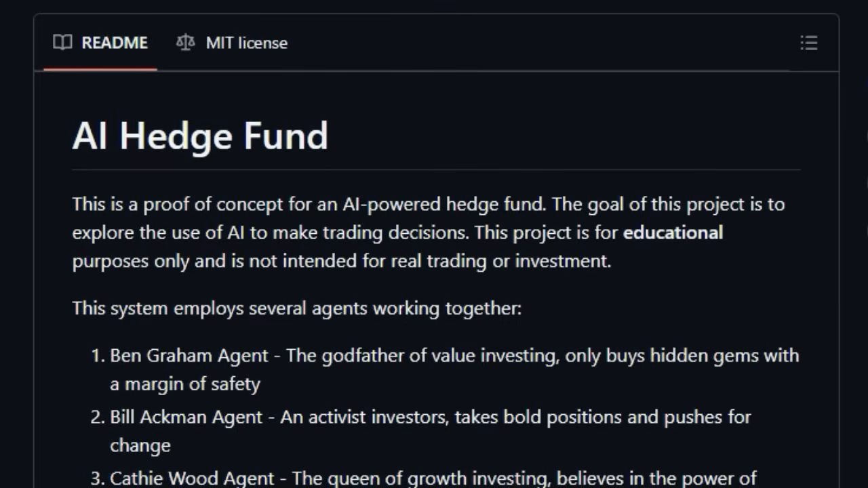
pyautogui.scroll(-3)
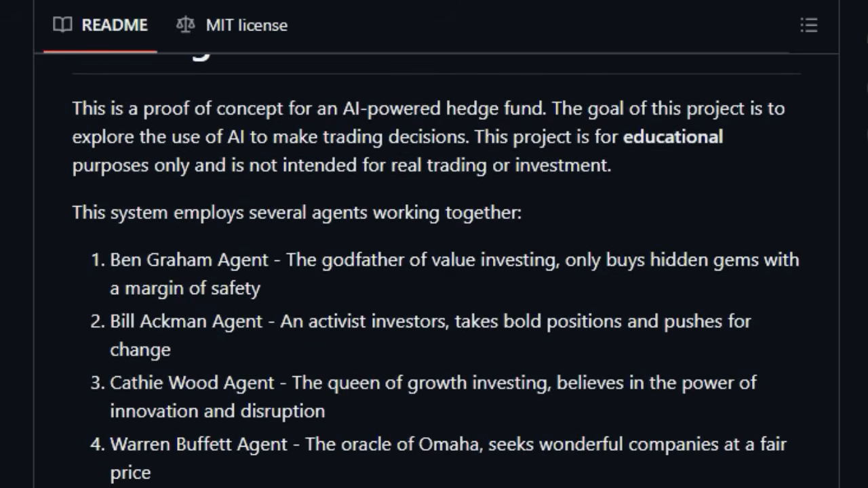
pyautogui.scroll(-3)
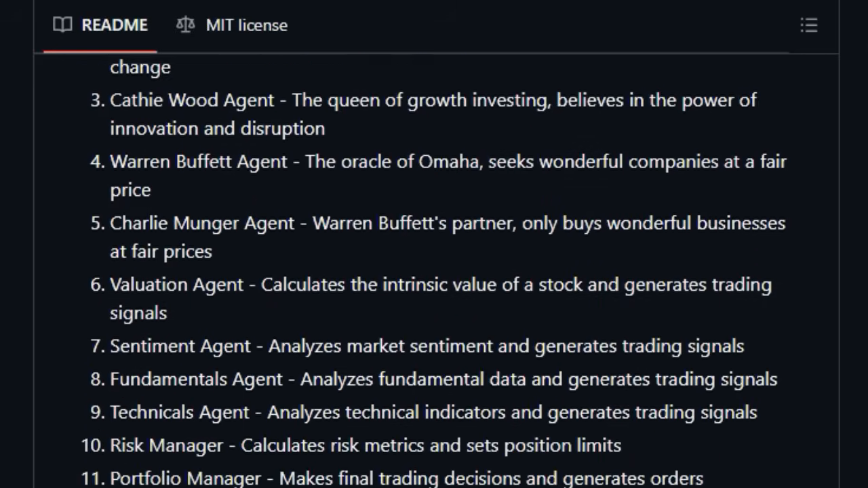
pyautogui.scroll(-3)
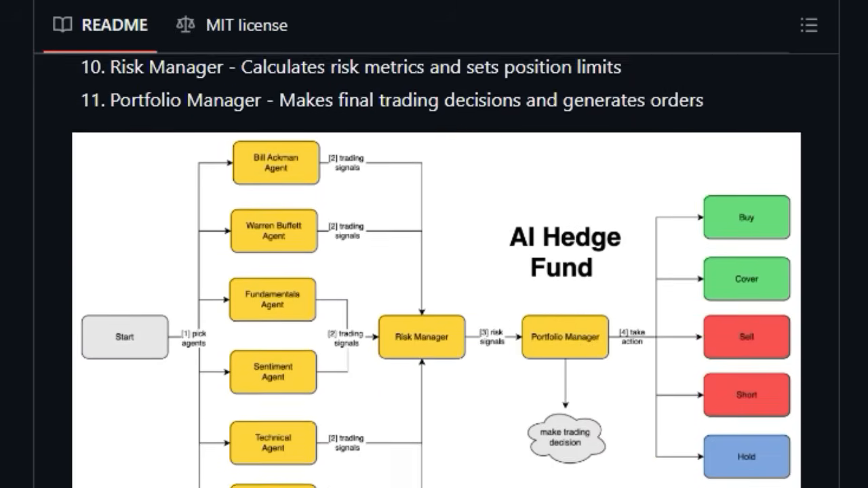
pyautogui.scroll(-3)
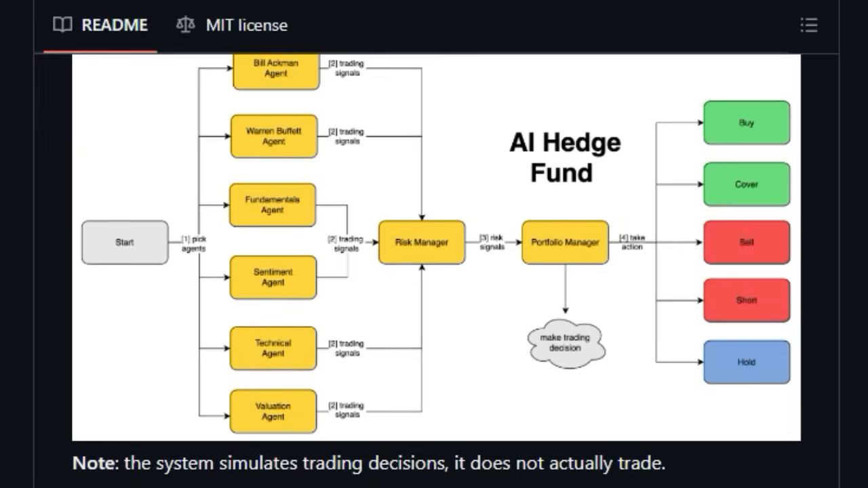
pyautogui.scroll(-3)
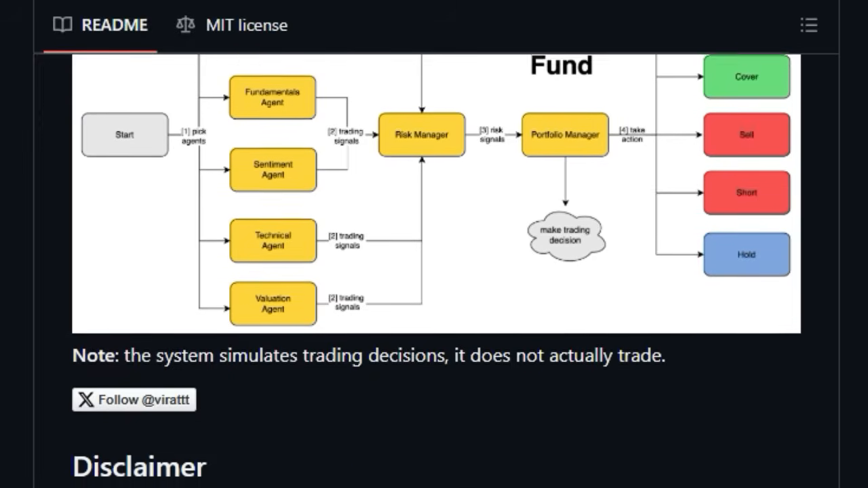
pyautogui.scroll(-3)
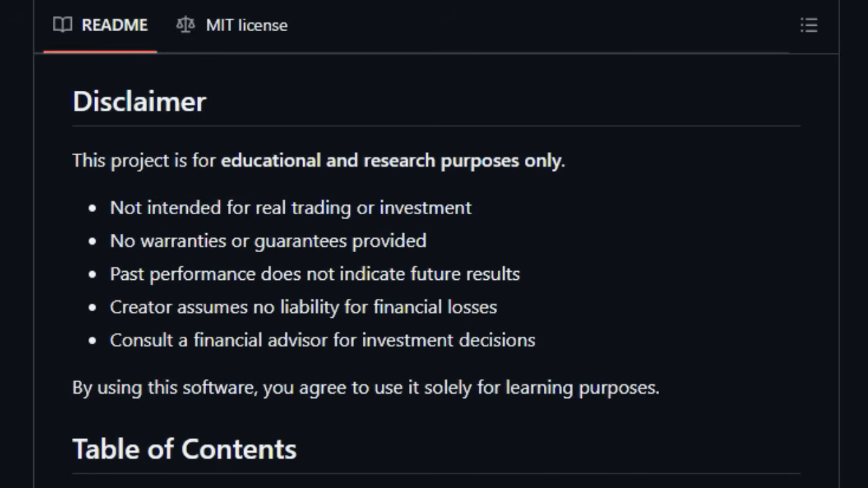
pyautogui.scroll(-3)
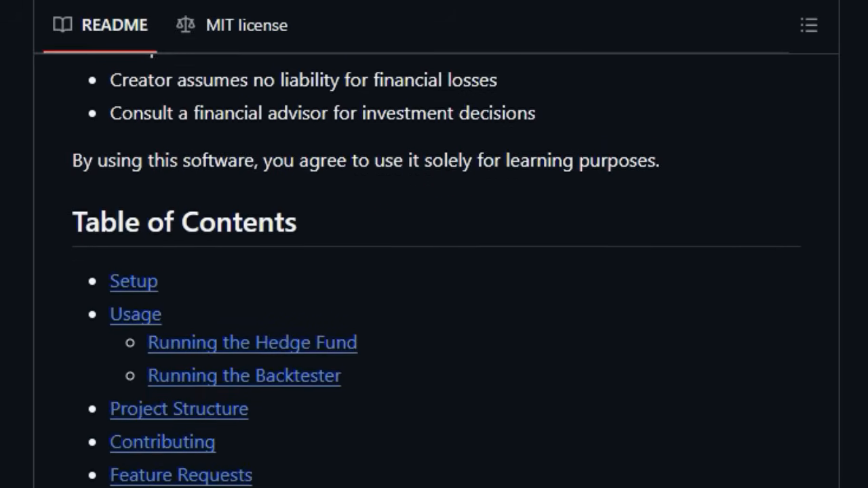
pyautogui.scroll(-3)
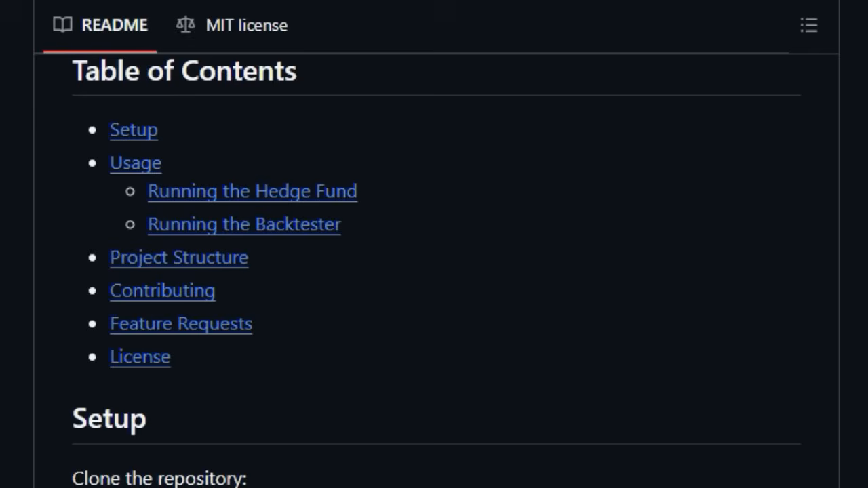
pyautogui.scroll(-3)
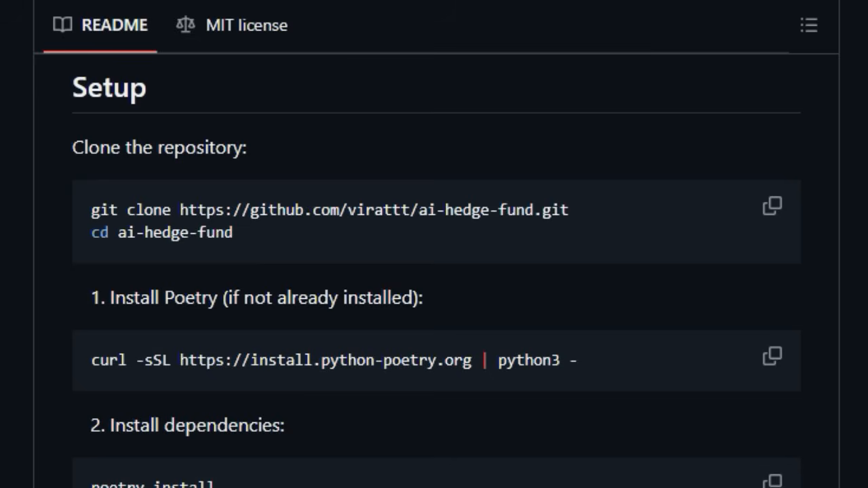
pyautogui.scroll(-3)
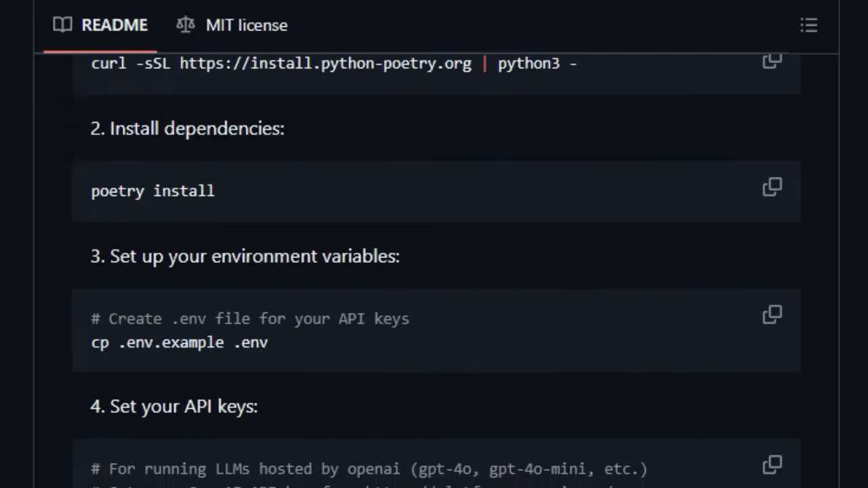
pyautogui.scroll(-3)
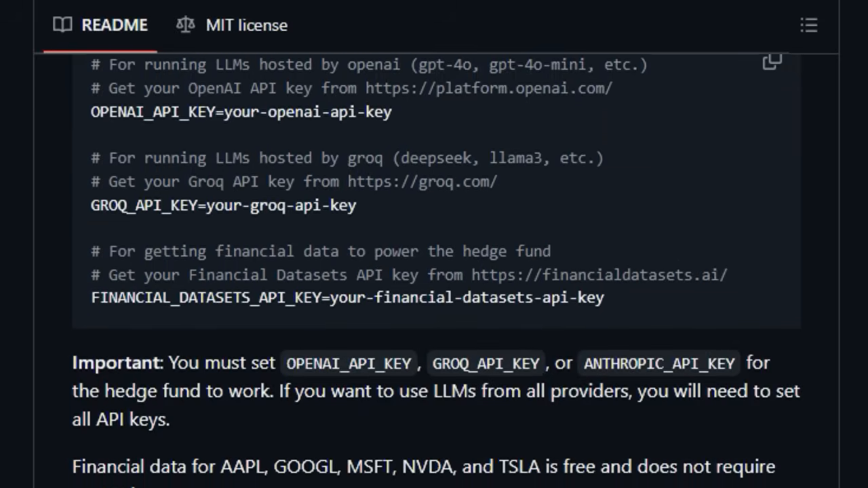
pyautogui.scroll(-3)
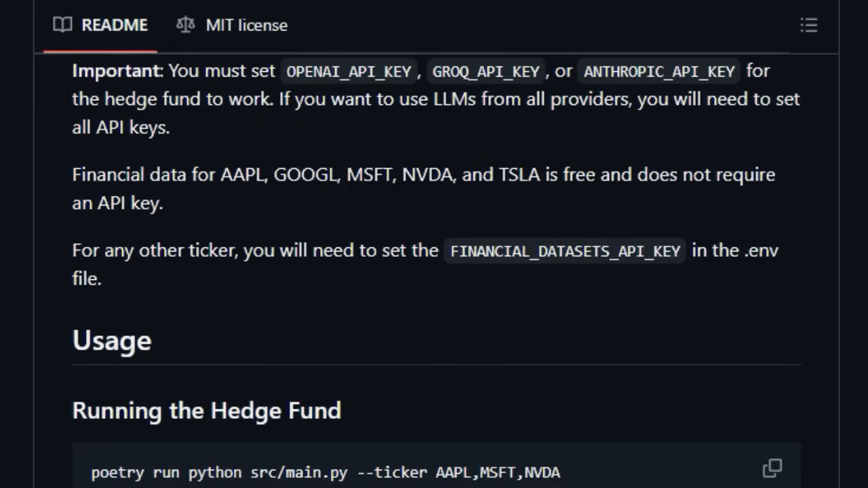
pyautogui.scroll(-3)
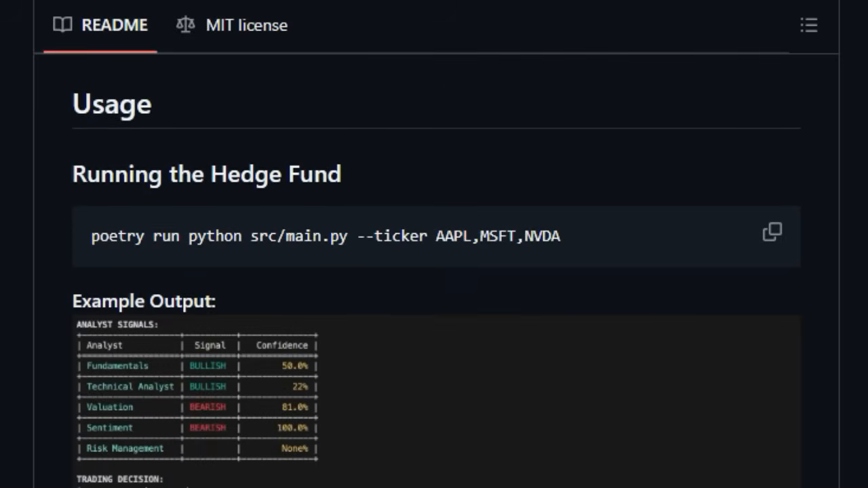
pyautogui.scroll(-3)
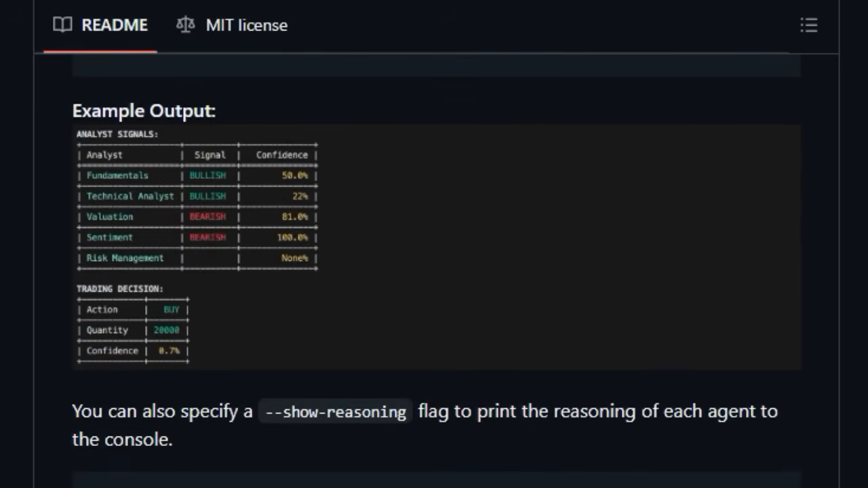
pyautogui.scroll(-3)
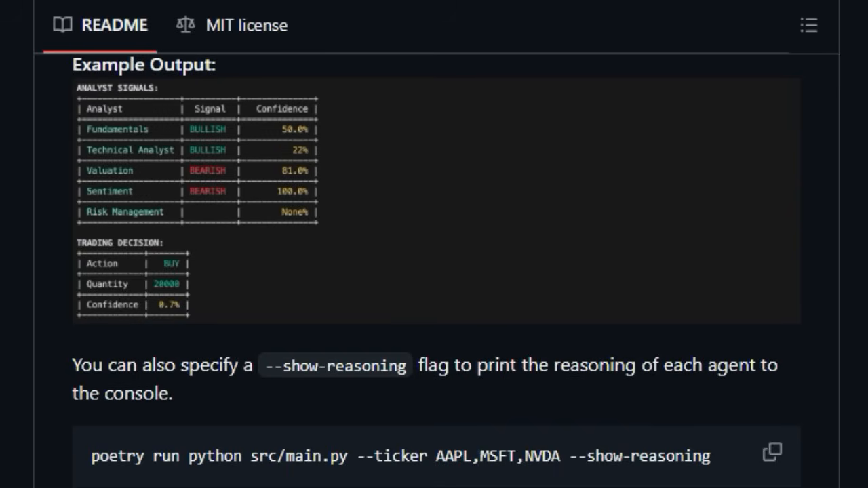
pyautogui.scroll(-3)
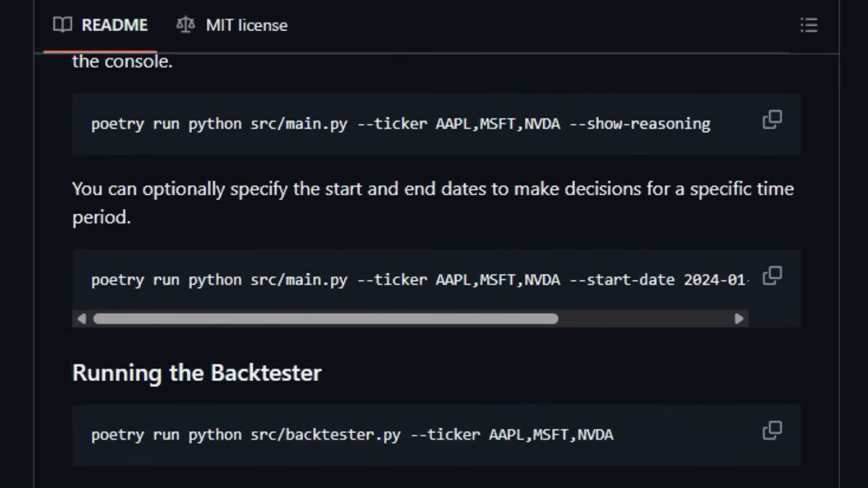
pyautogui.scroll(-3)
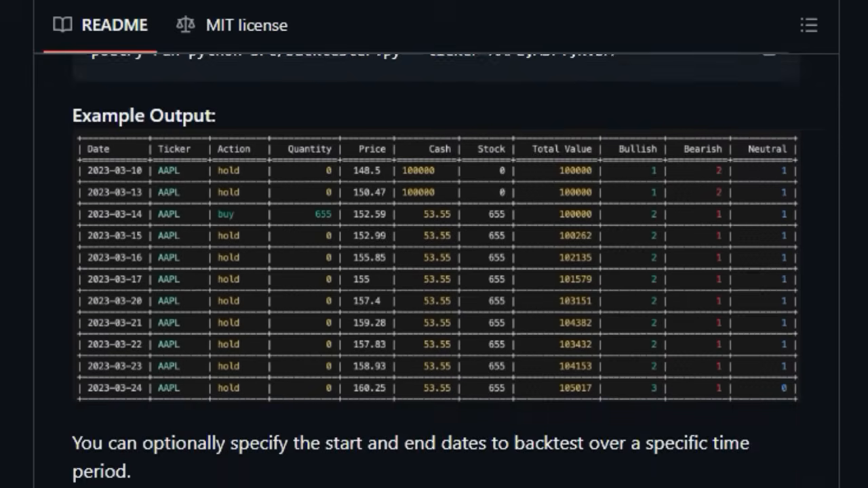
pyautogui.scroll(-3)
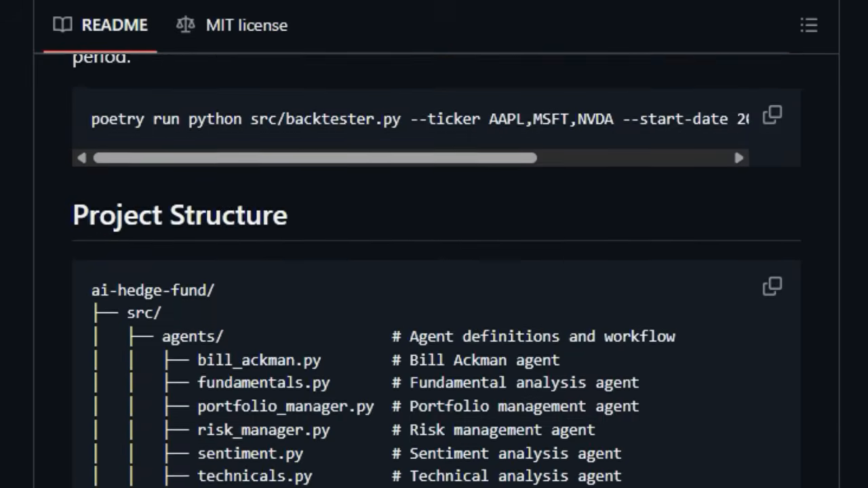
pyautogui.scroll(-3)
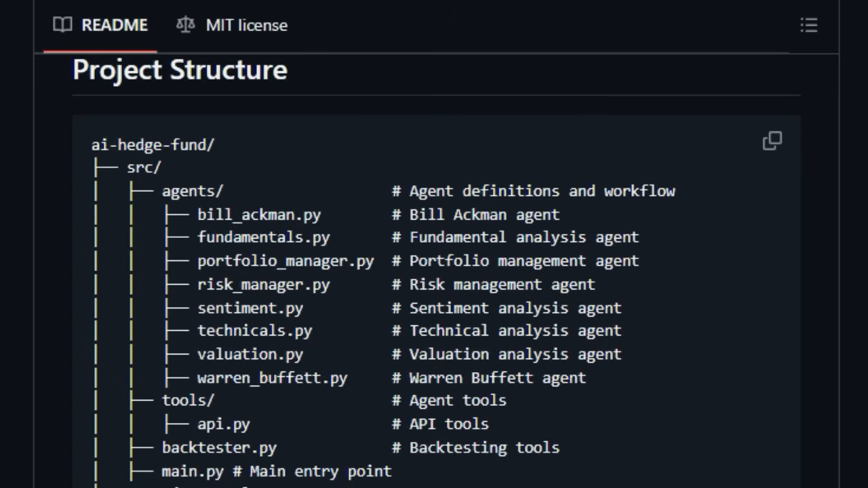
pyautogui.scroll(-3)
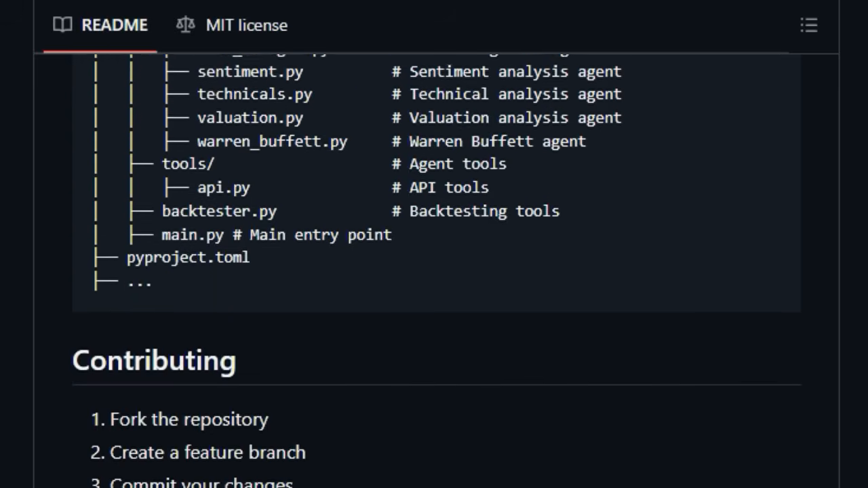
pyautogui.scroll(-3)
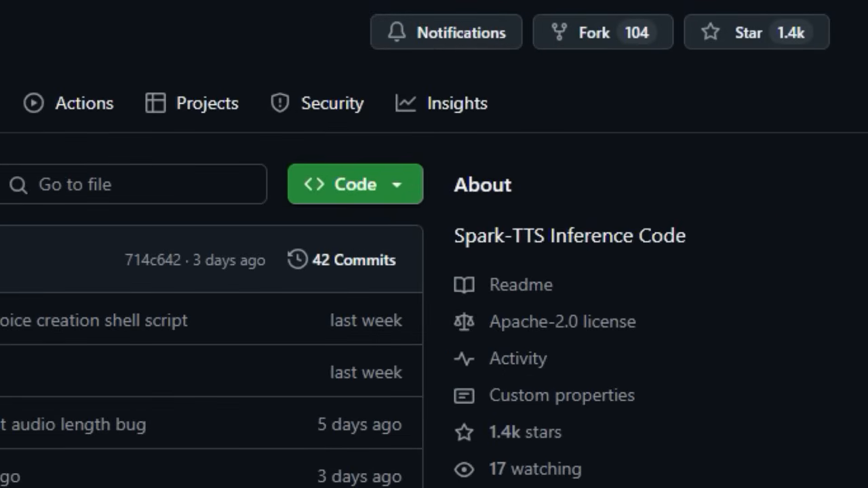
# Scroll the Spark-TTS README from Overview through Key Features and Install
pyautogui.scroll(-3)
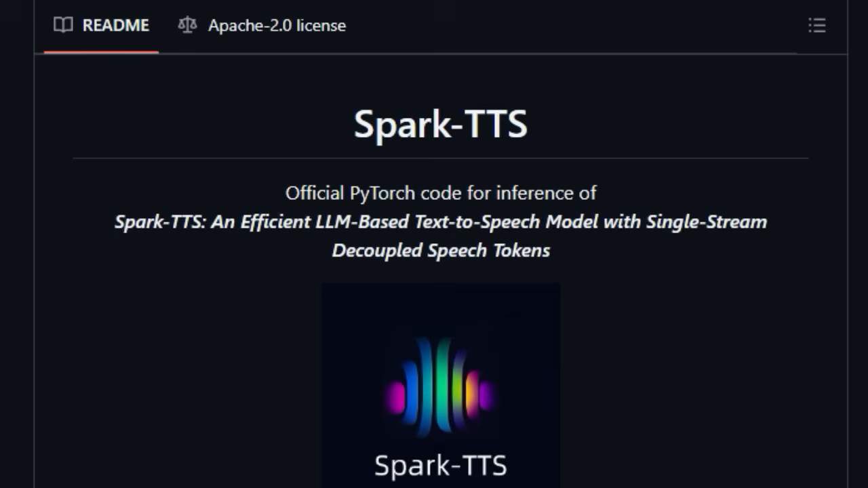
pyautogui.scroll(-3)
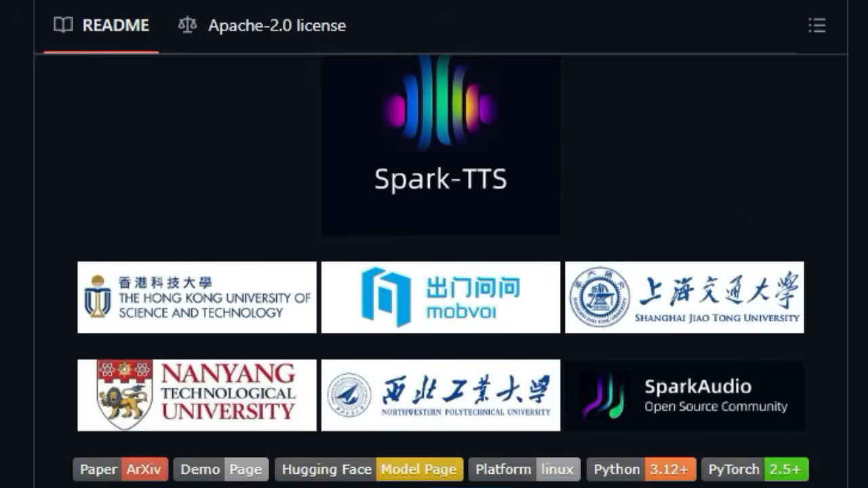
pyautogui.scroll(-3)
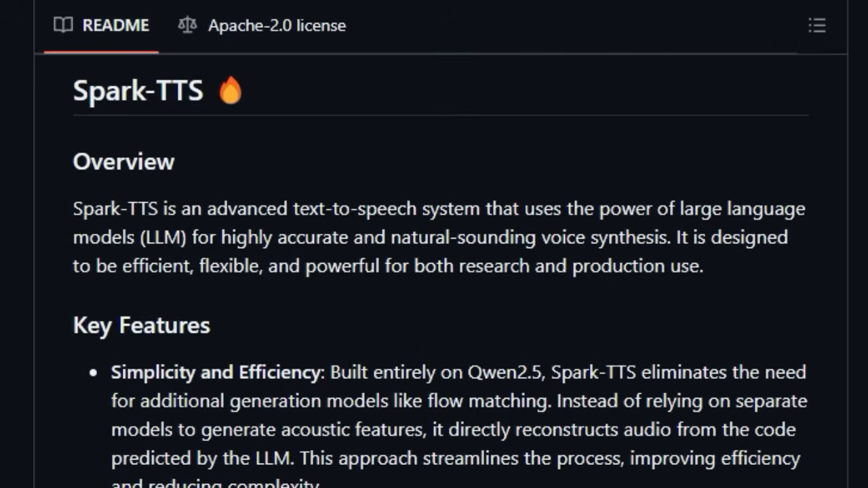
pyautogui.scroll(-3)
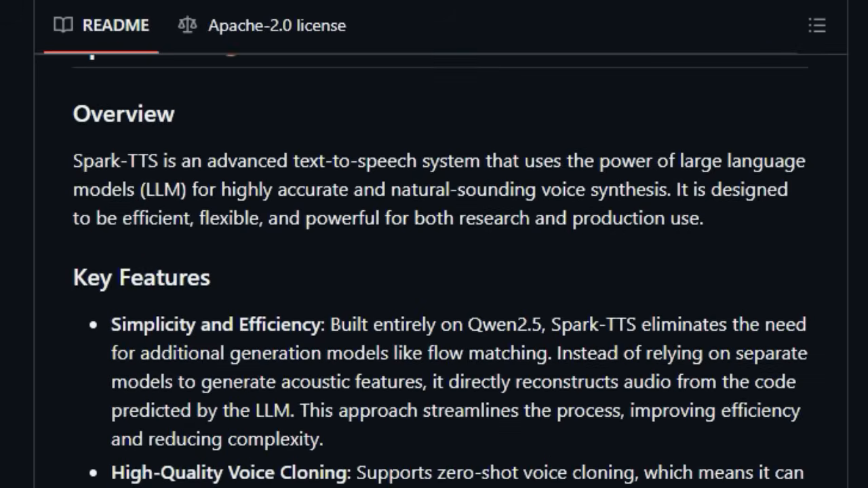
pyautogui.scroll(-3)
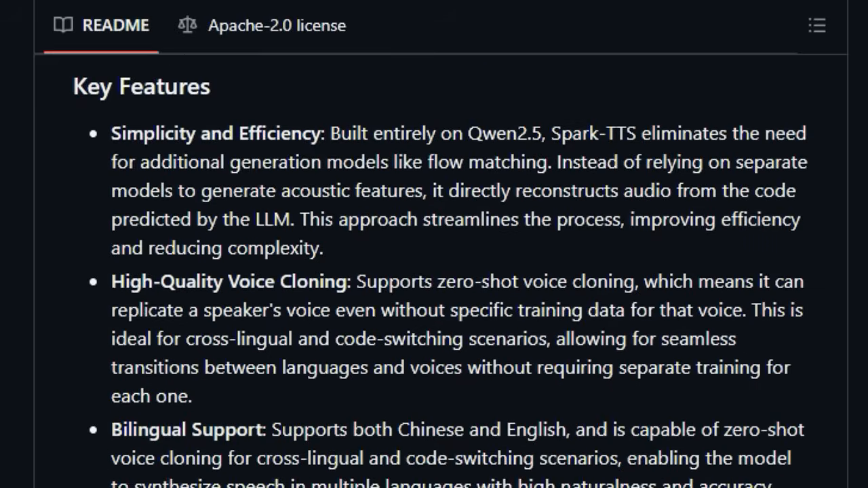
pyautogui.scroll(-3)
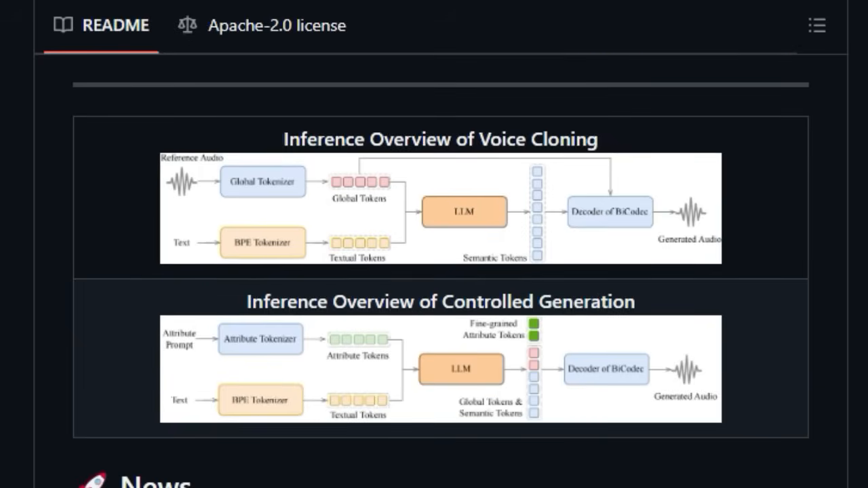
pyautogui.scroll(-3)
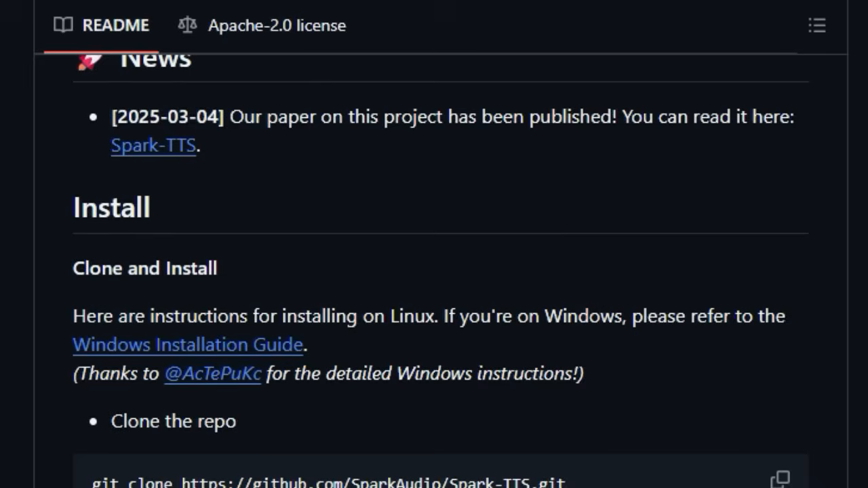
pyautogui.scroll(-3)
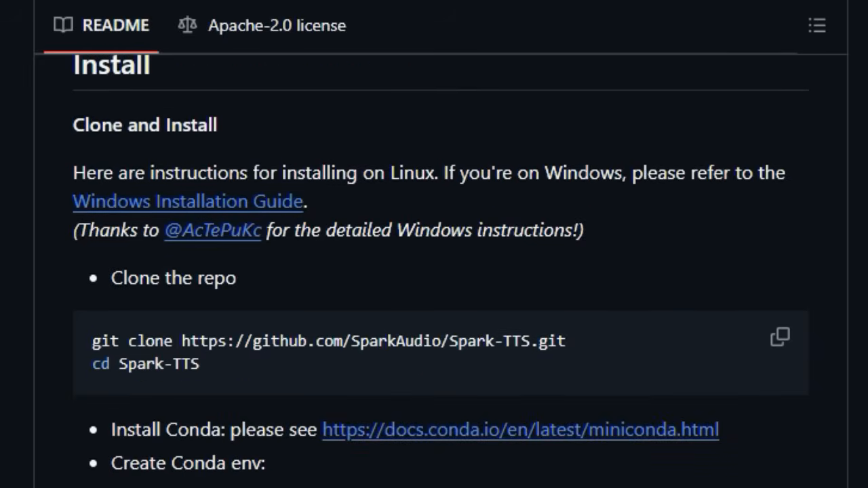
pyautogui.scroll(-3)
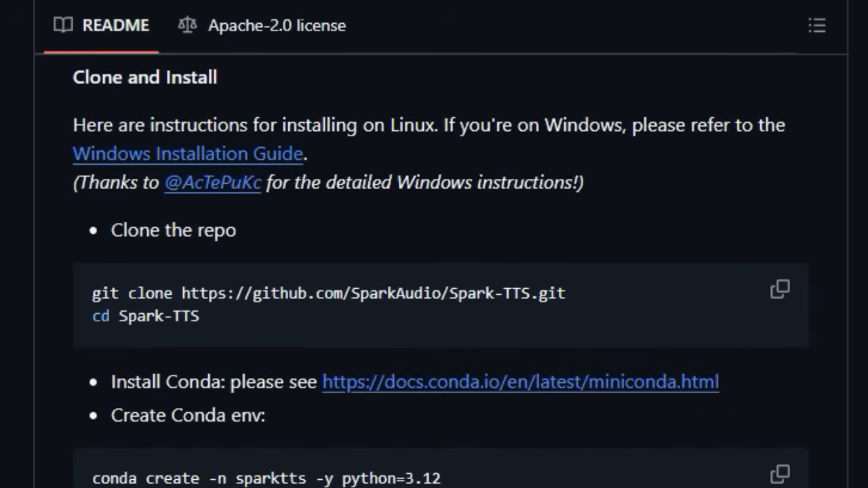
pyautogui.scroll(-3)
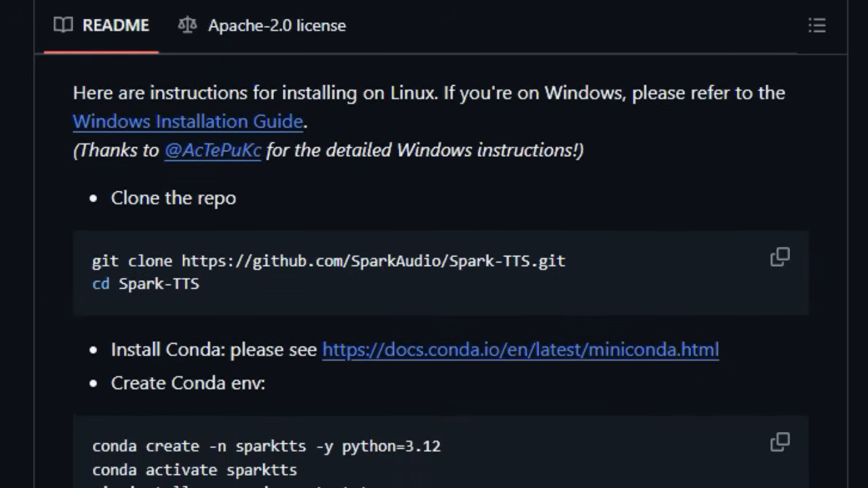
pyautogui.scroll(-3)
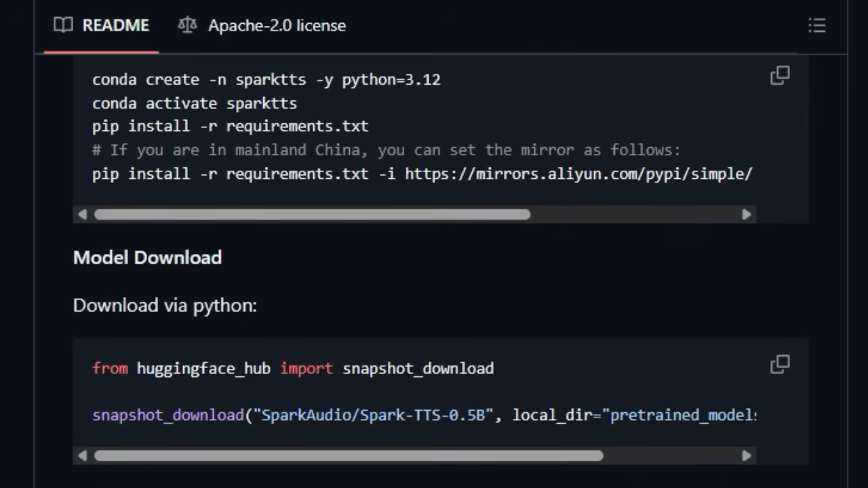
# Continue through Basic Usage and Web UI Usage, panning wide content sideways, to Demos
pyautogui.hscroll(3)
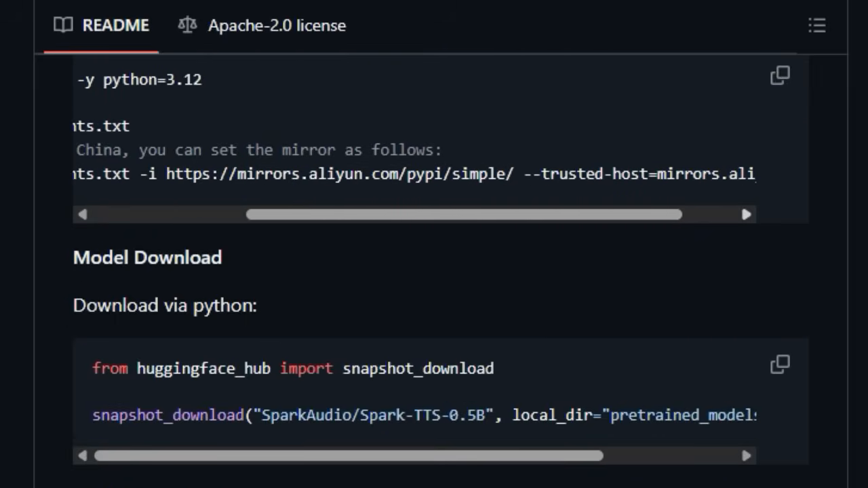
pyautogui.hscroll(3)
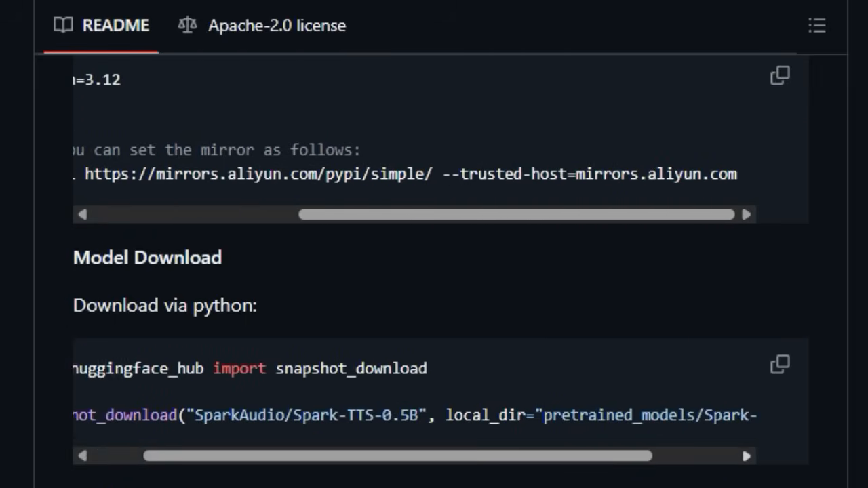
pyautogui.hscroll(3)
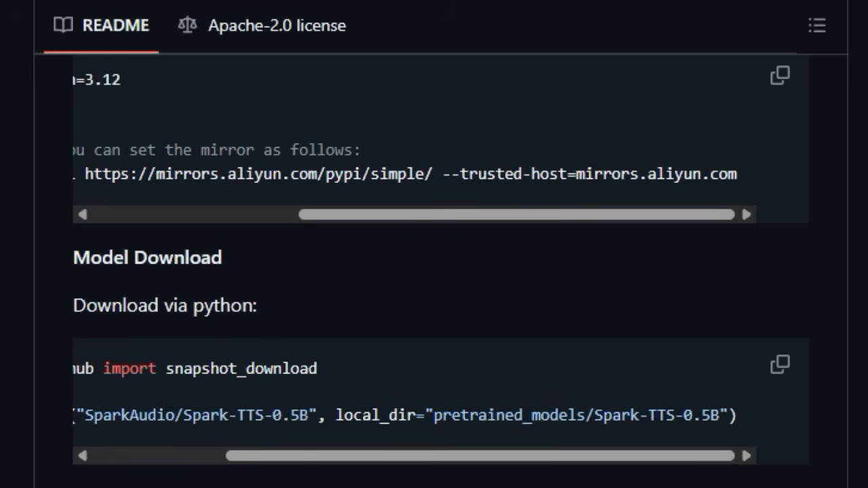
pyautogui.scroll(-3)
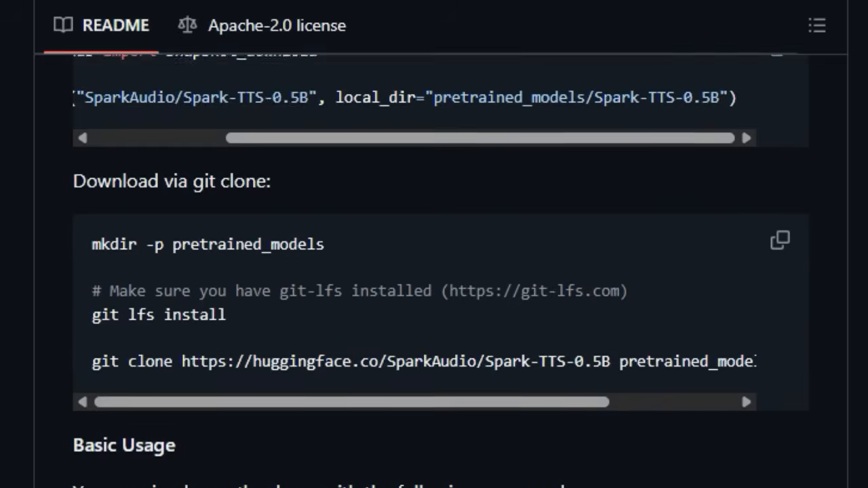
pyautogui.scroll(-3)
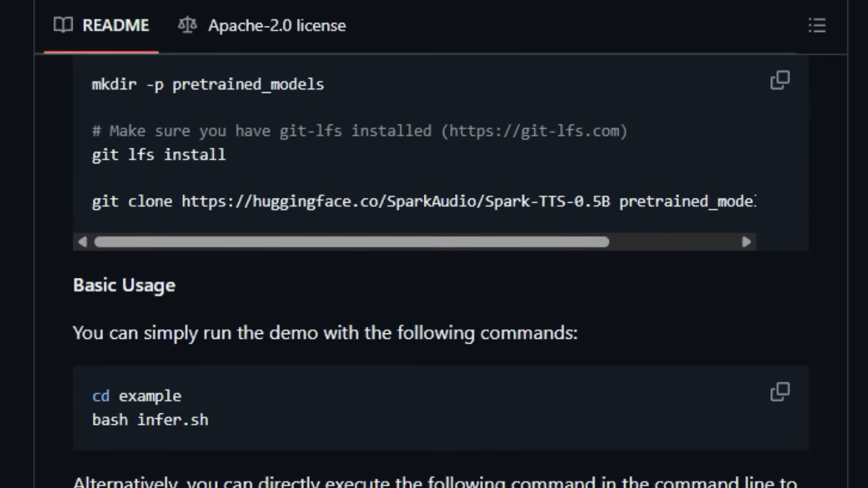
pyautogui.hscroll(3)
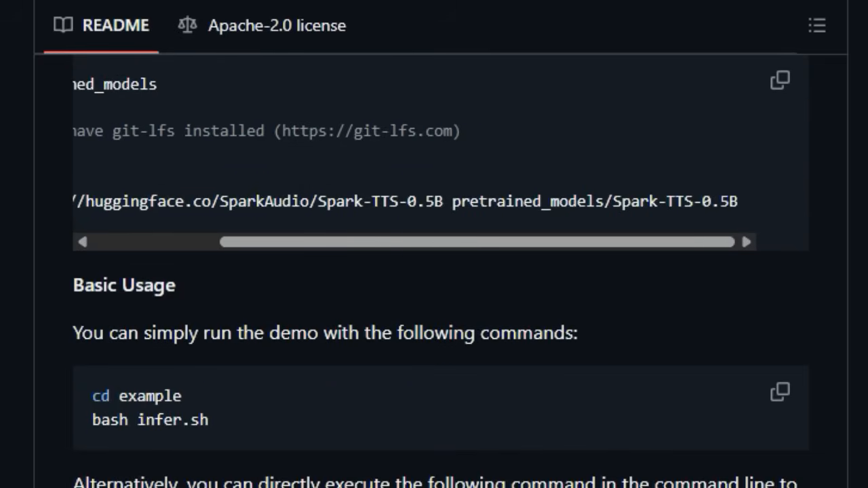
pyautogui.scroll(-3)
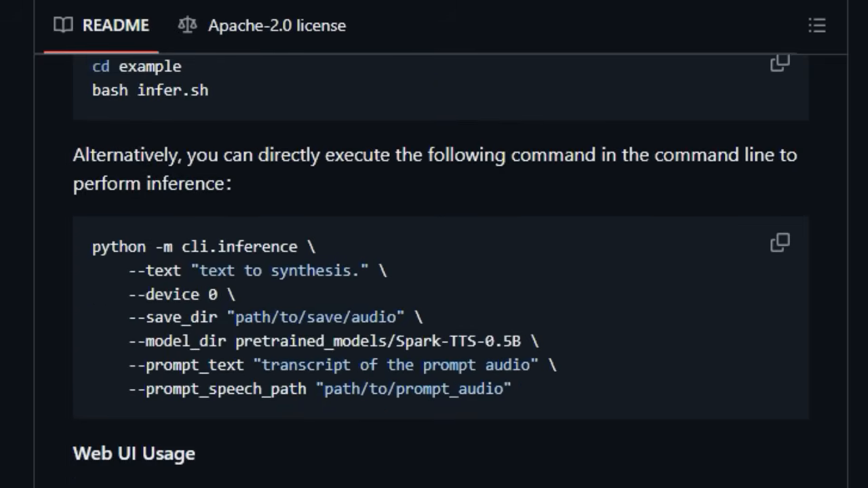
pyautogui.scroll(-3)
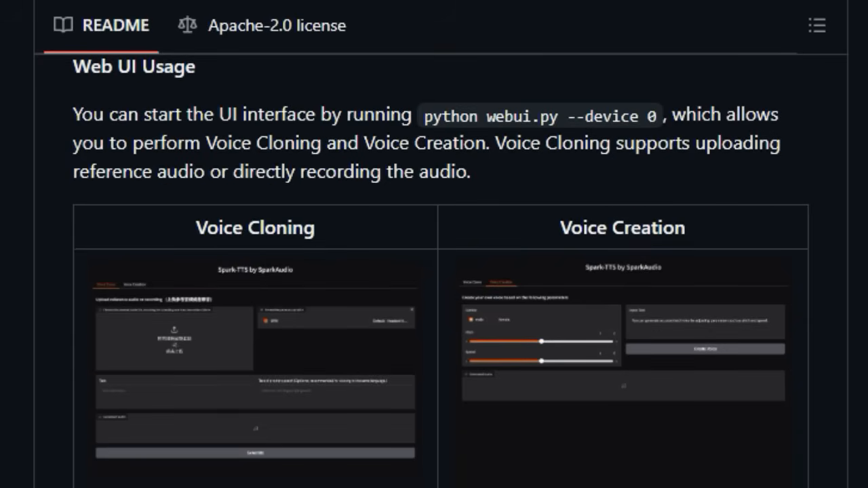
pyautogui.scroll(-3)
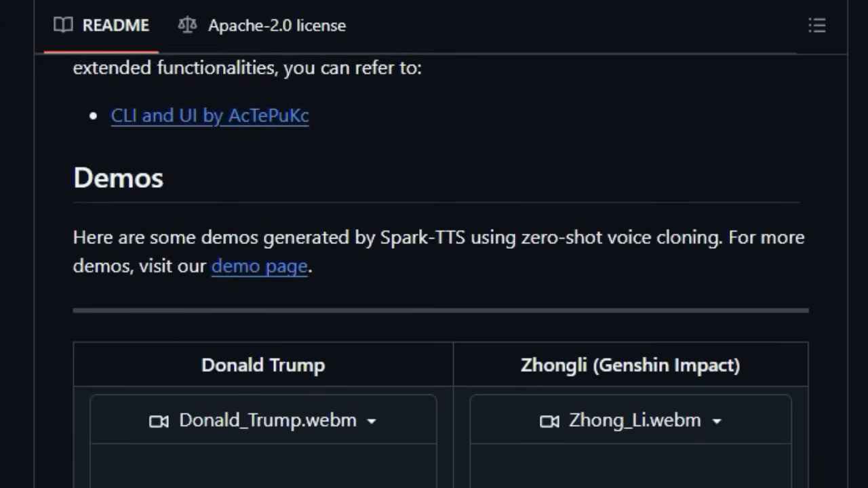
pyautogui.scroll(-3)
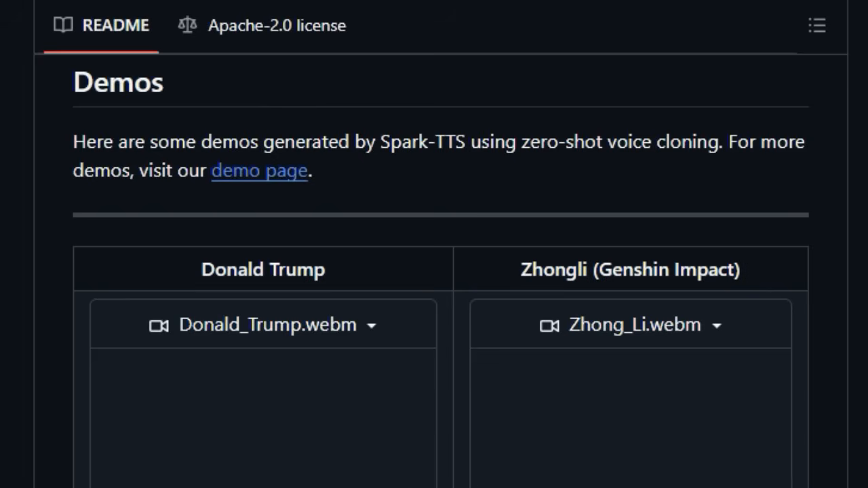
# Play both second-row demo clips and the third-row left clip, then reach the To-Do List
pyautogui.scroll(-3)
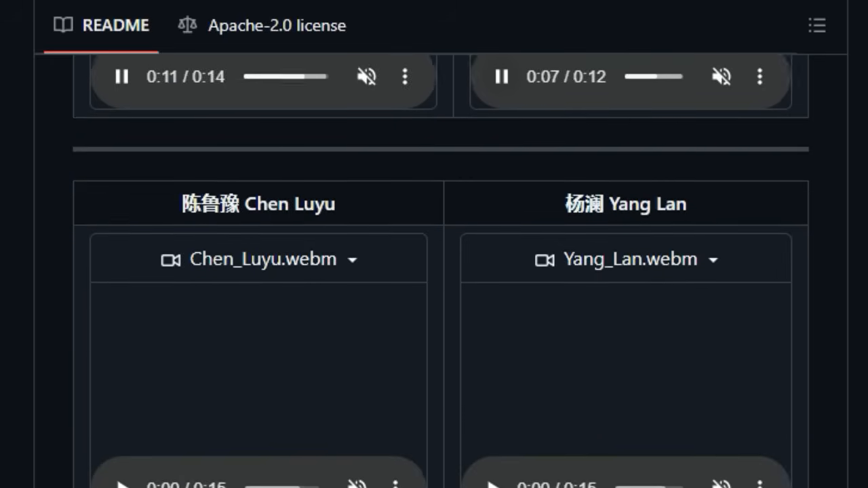
pyautogui.scroll(-3)
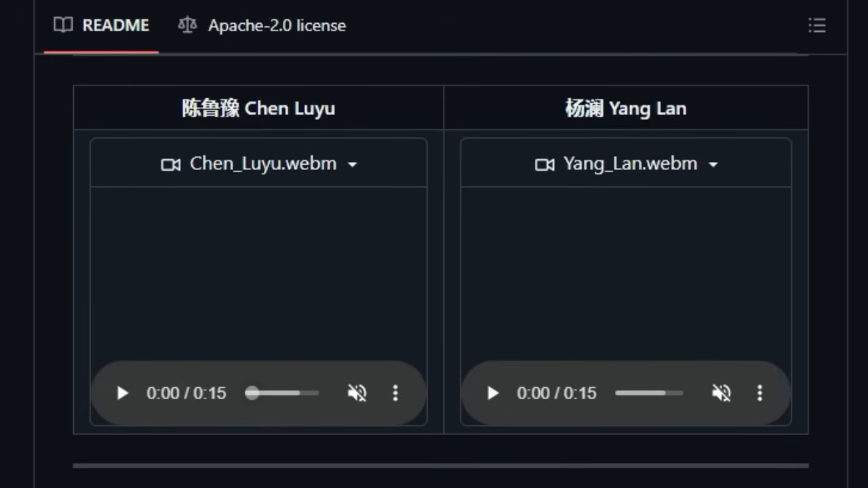
pyautogui.click(121, 393)
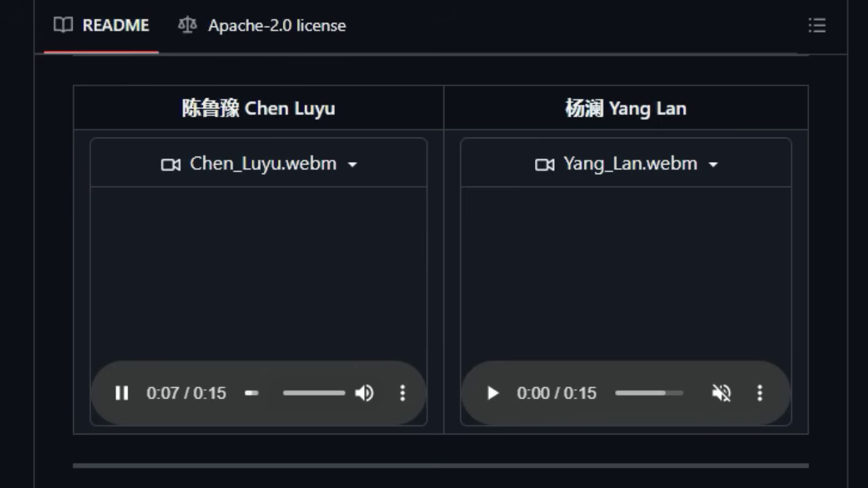
pyautogui.click(491, 394)
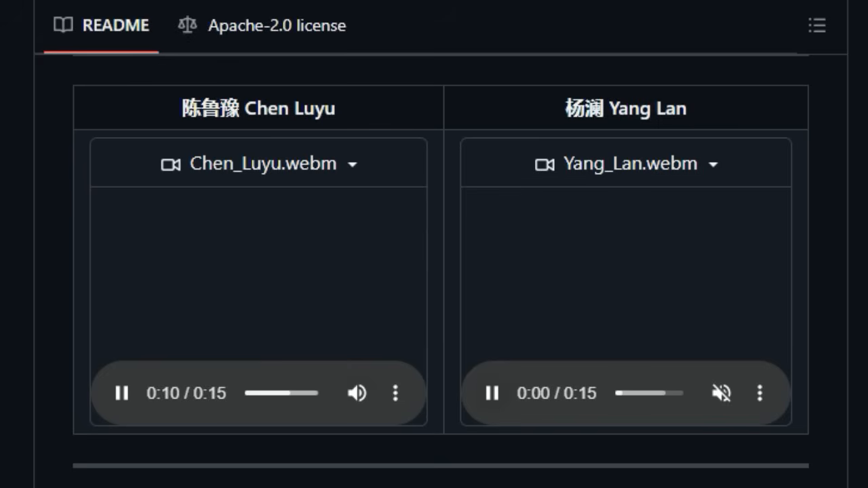
pyautogui.scroll(-3)
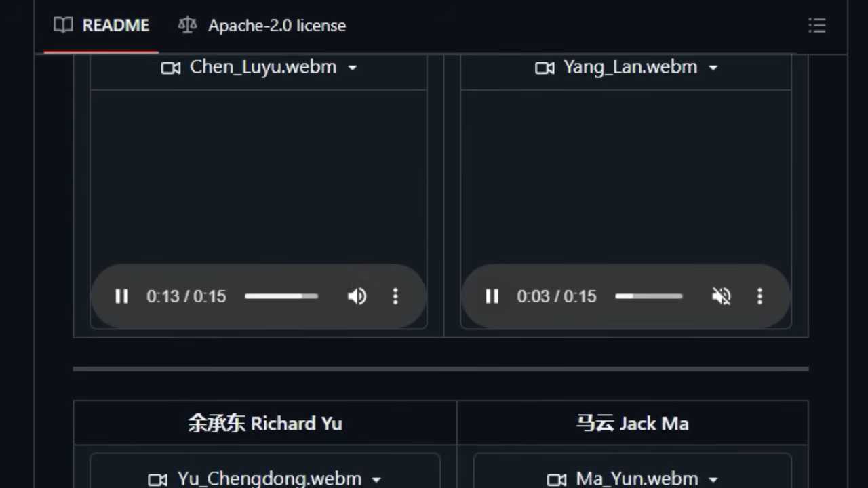
pyautogui.scroll(-3)
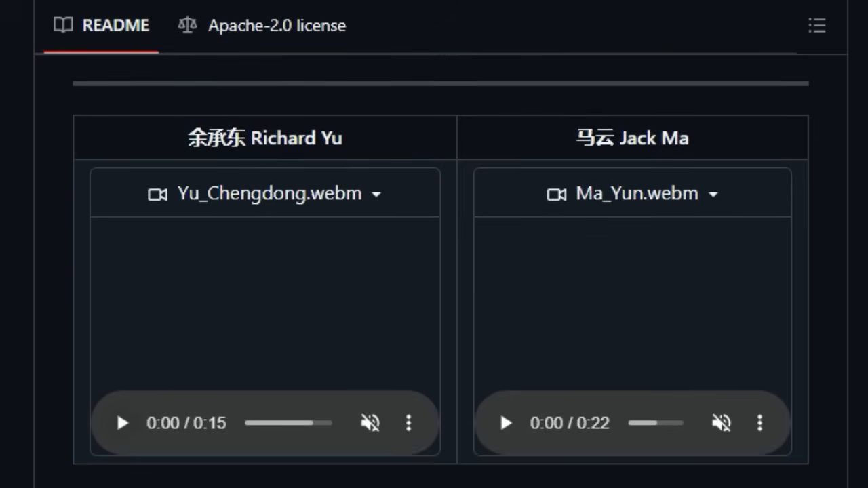
pyautogui.click(123, 422)
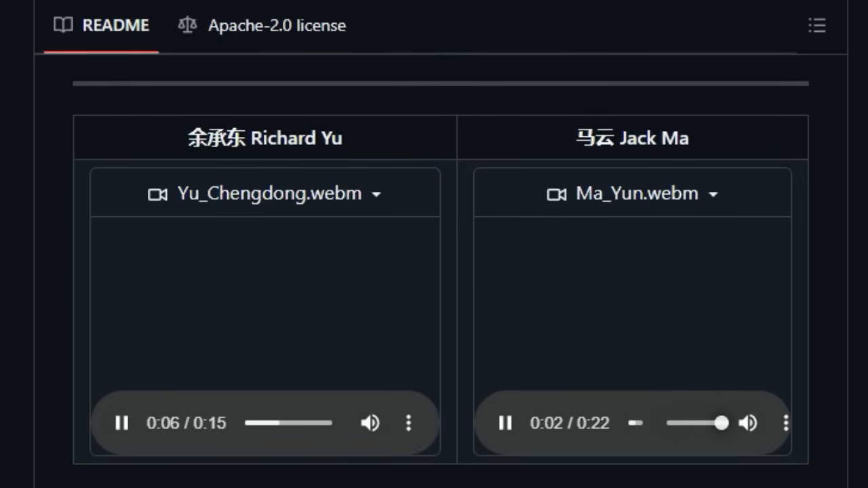
pyautogui.scroll(-3)
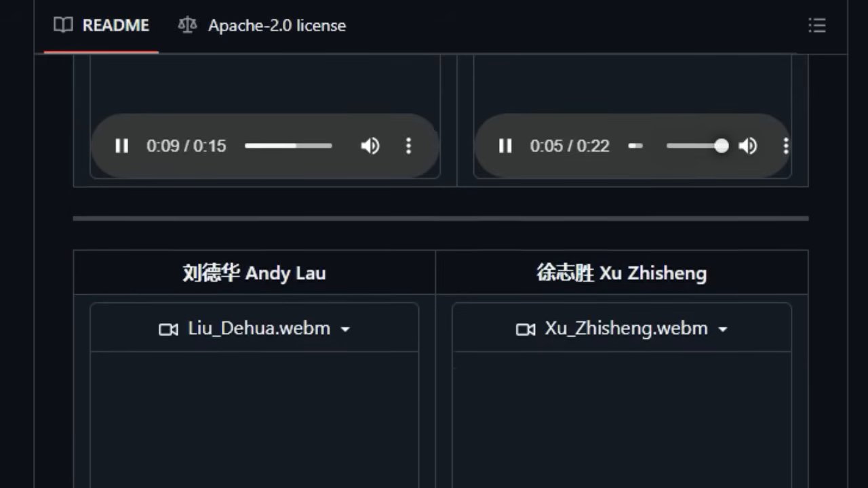
pyautogui.scroll(-3)
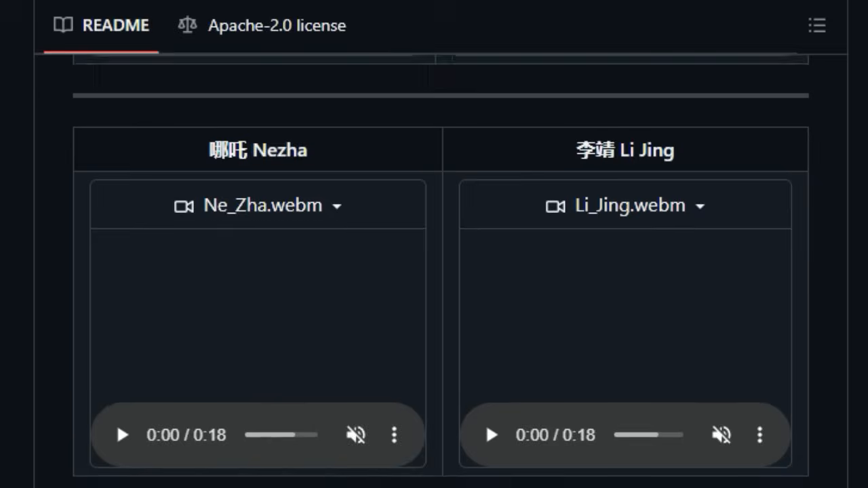
pyautogui.scroll(-3)
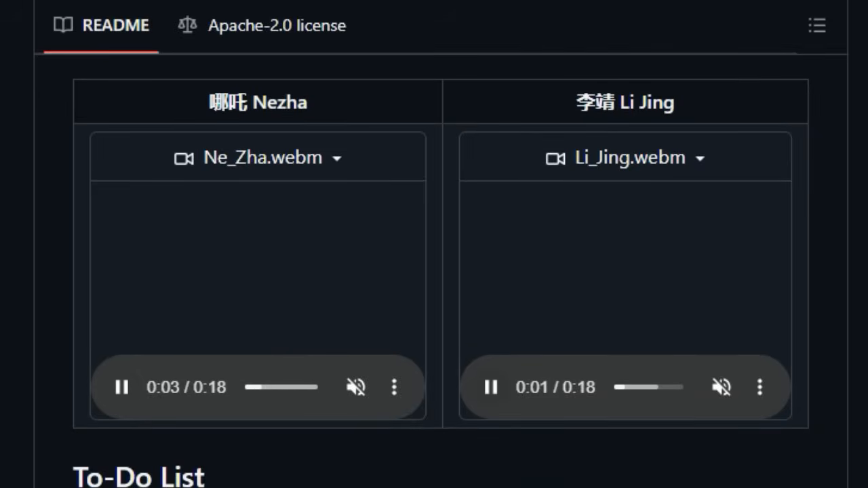
pyautogui.scroll(-3)
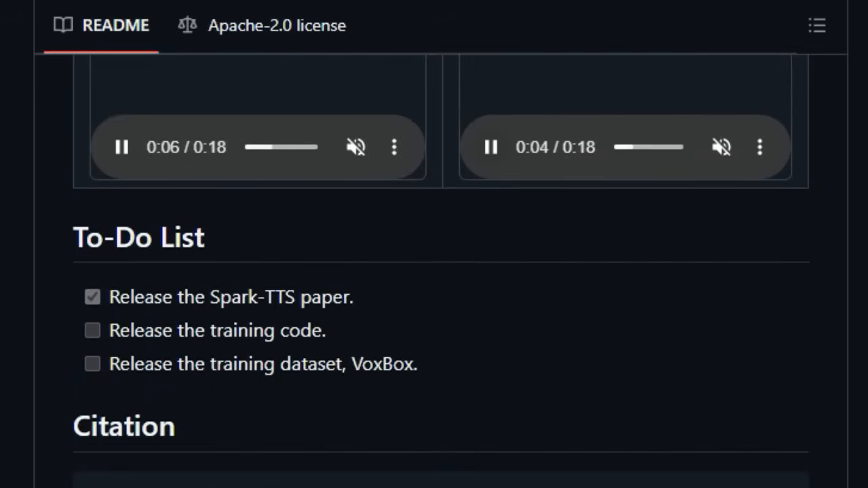
# Scroll the Citation block right until the author list ends with Wei Xue
pyautogui.scroll(-3)
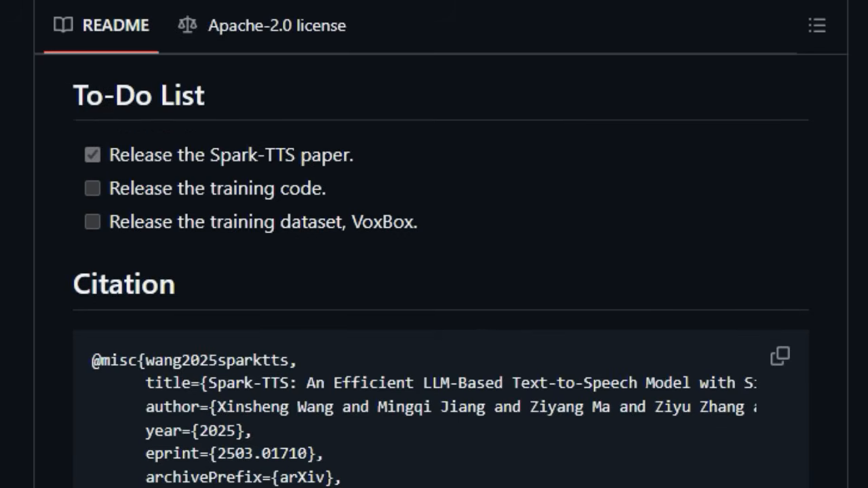
pyautogui.scroll(-3)
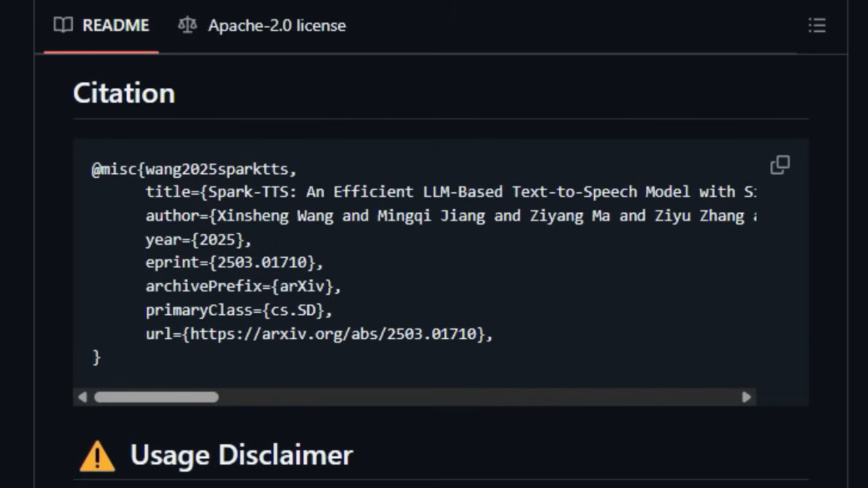
pyautogui.hscroll(3)
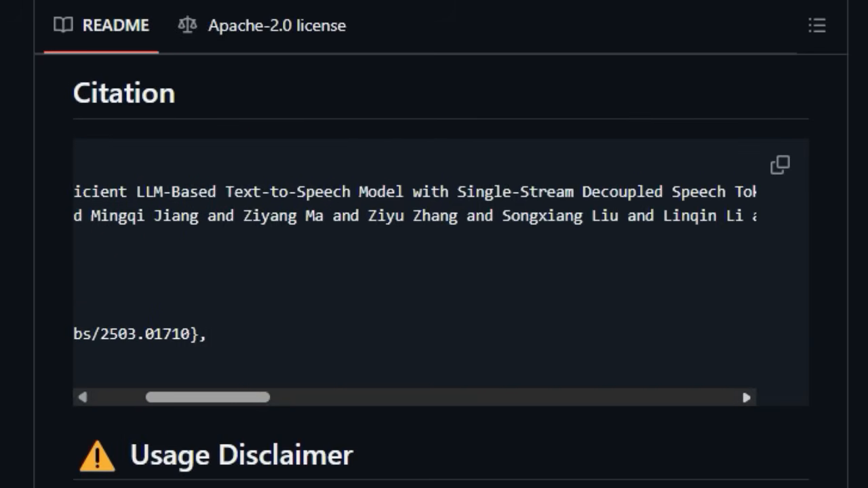
pyautogui.hscroll(3)
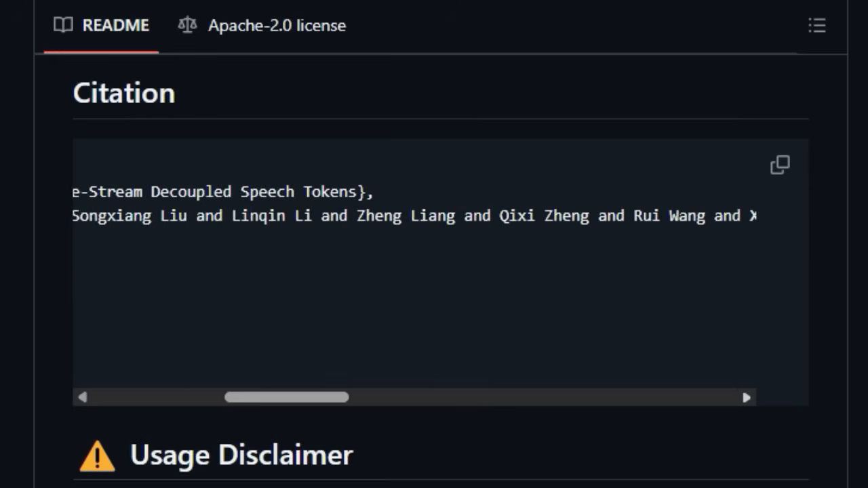
pyautogui.hscroll(3)
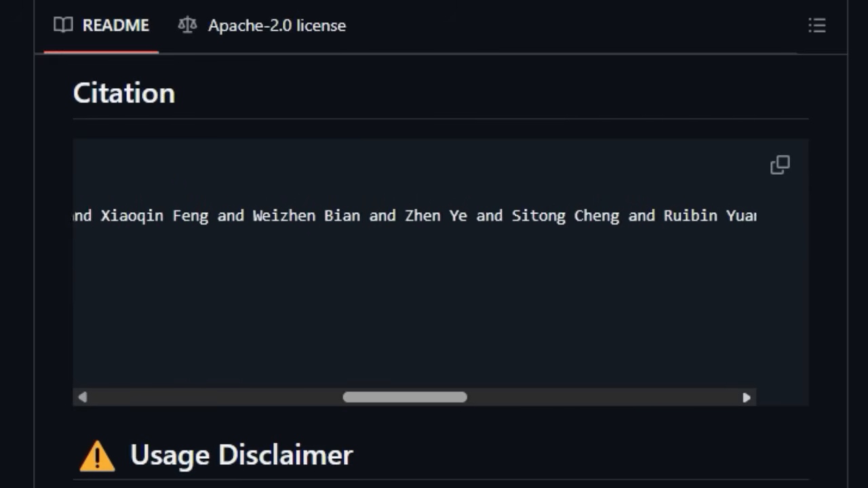
pyautogui.hscroll(3)
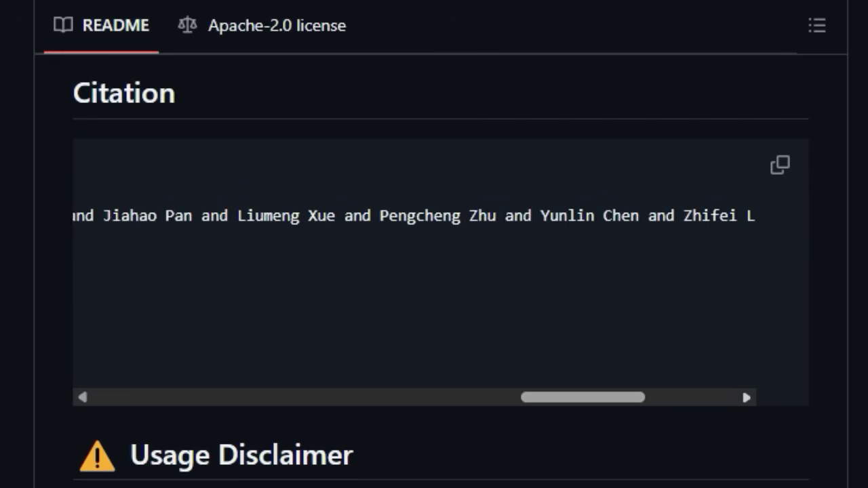
pyautogui.hscroll(3)
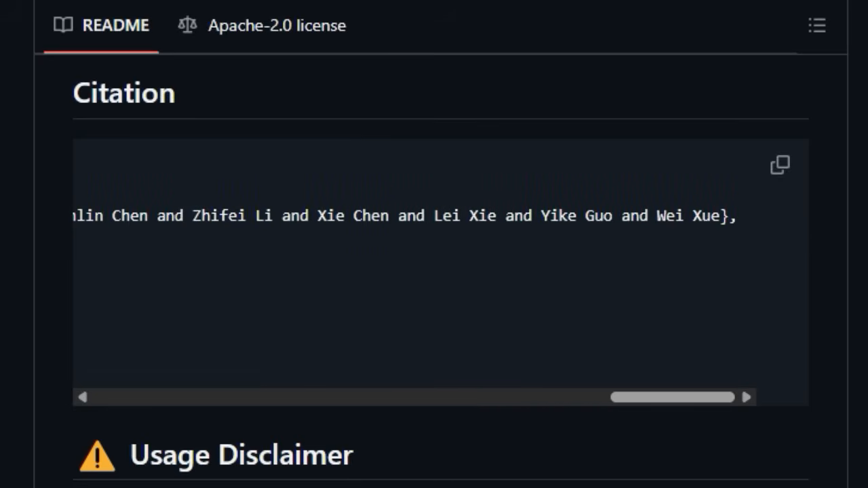
pyautogui.scroll(-3)
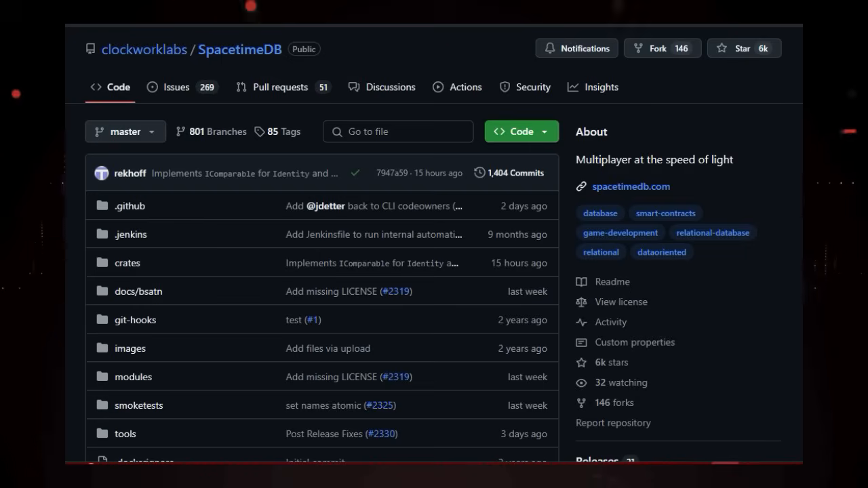
# Scroll past the SpacetimeDB file list to the README logo
pyautogui.scroll(-3)
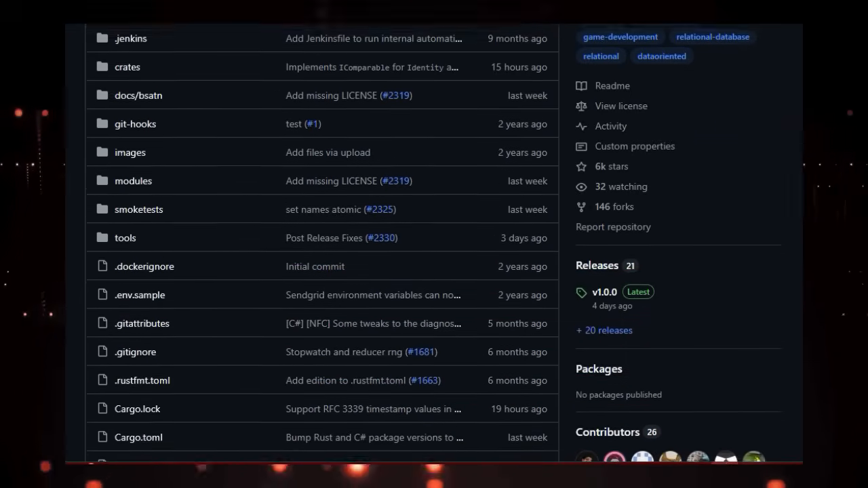
pyautogui.scroll(-3)
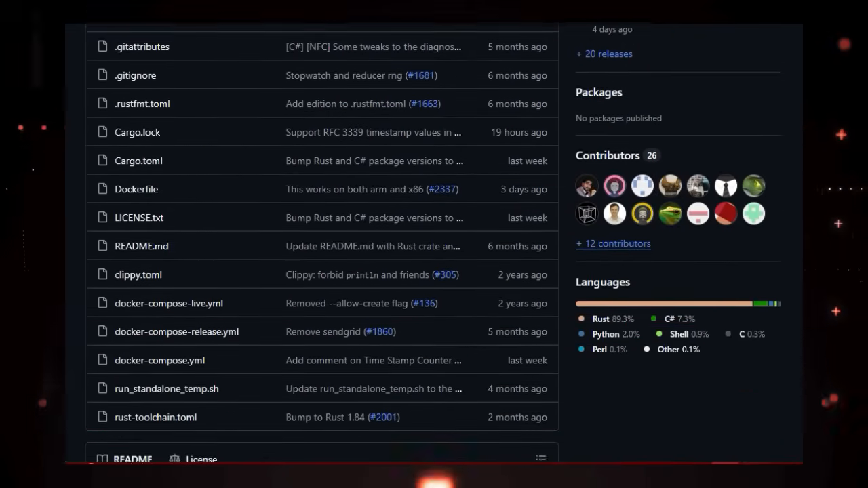
pyautogui.scroll(-3)
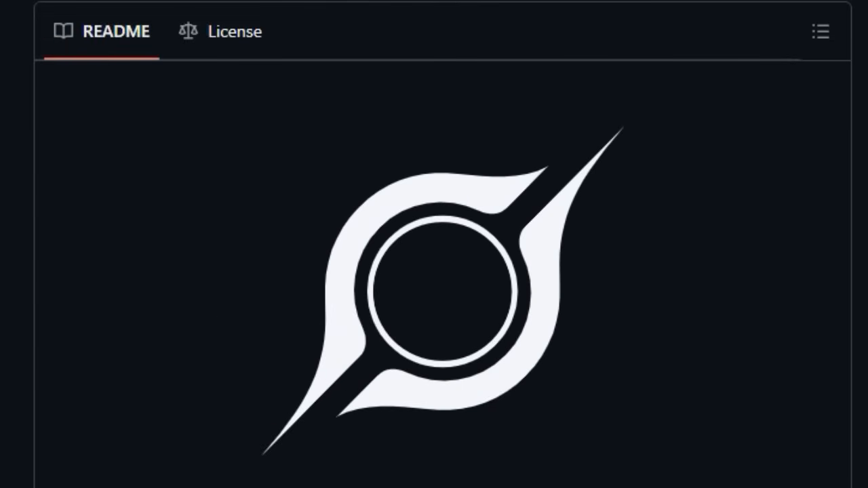
# Scroll through the badges, 'What is SpacetimeDB?' and architecture diagram to Installation
pyautogui.scroll(-3)
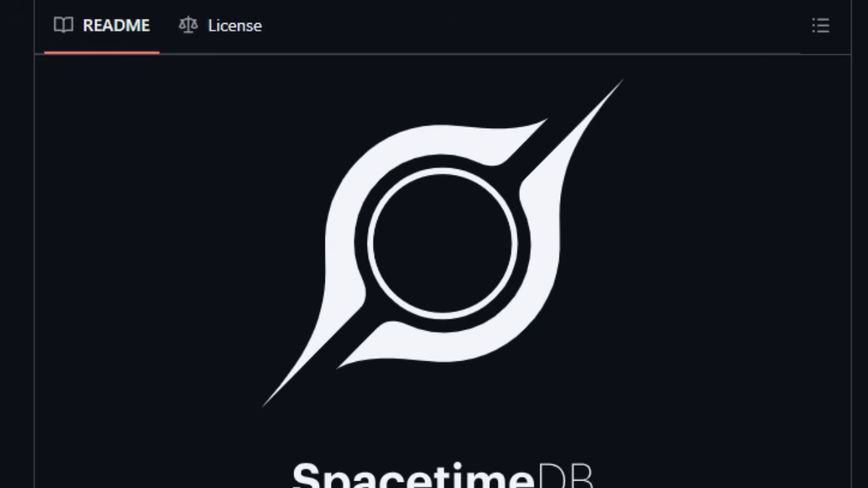
pyautogui.scroll(-3)
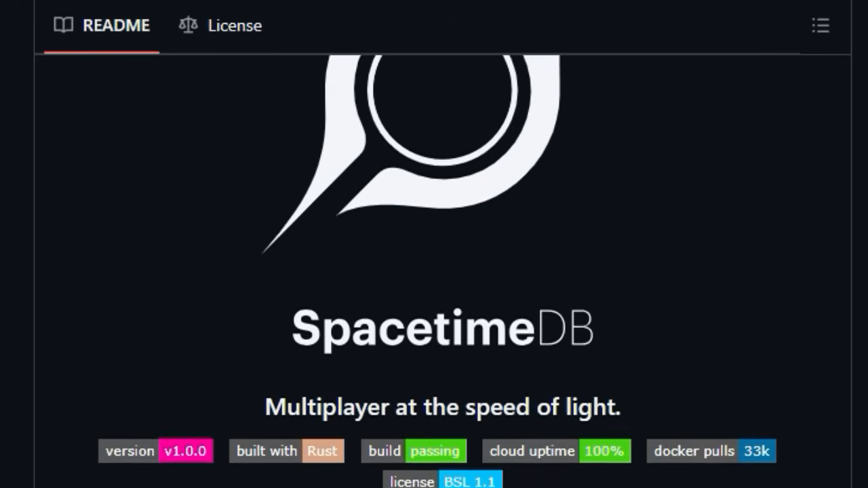
pyautogui.scroll(-3)
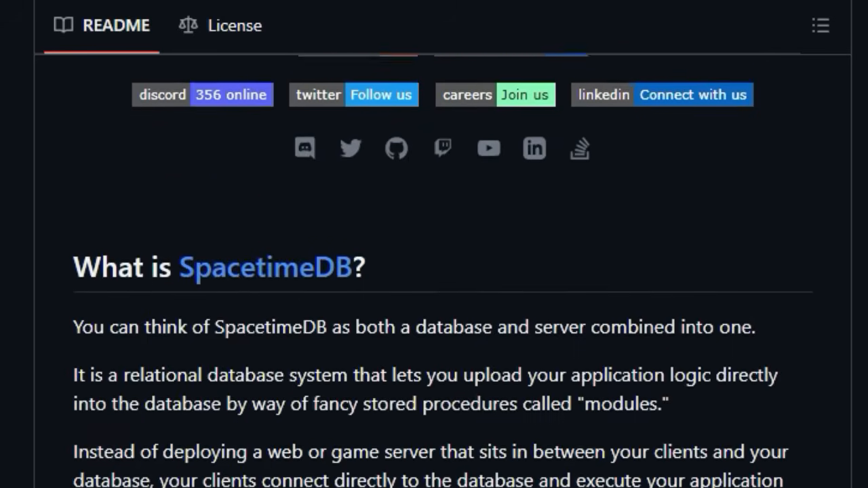
pyautogui.scroll(-3)
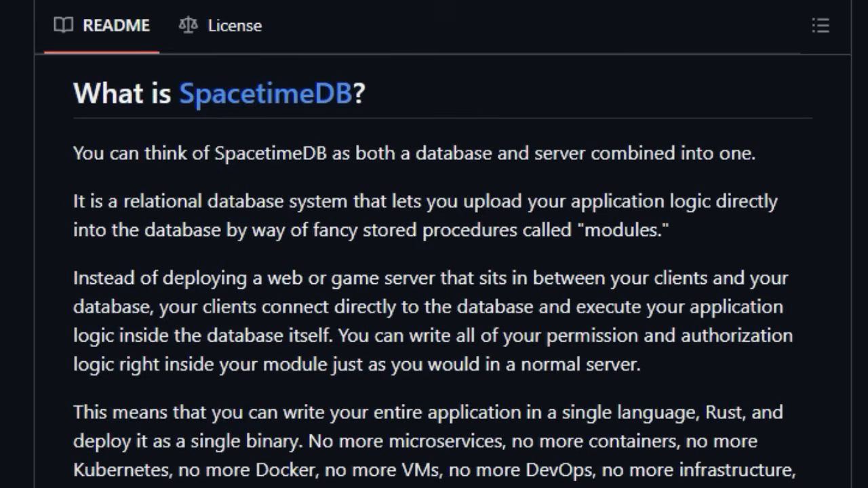
pyautogui.scroll(-3)
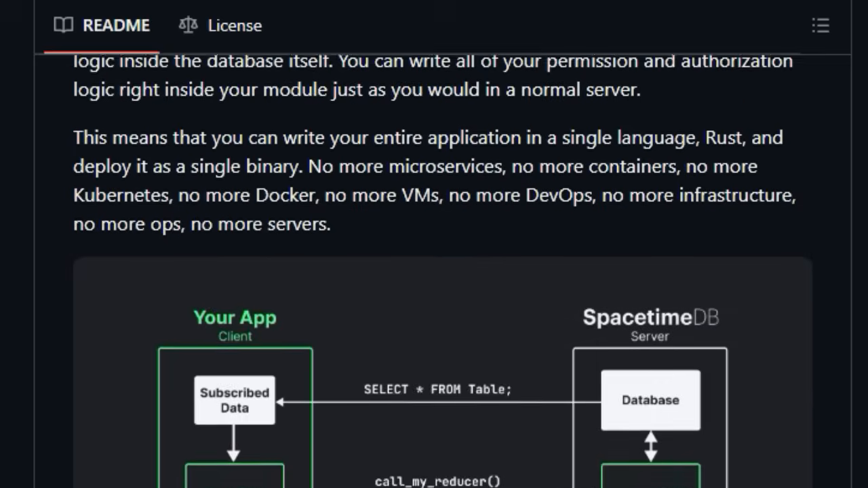
pyautogui.scroll(-3)
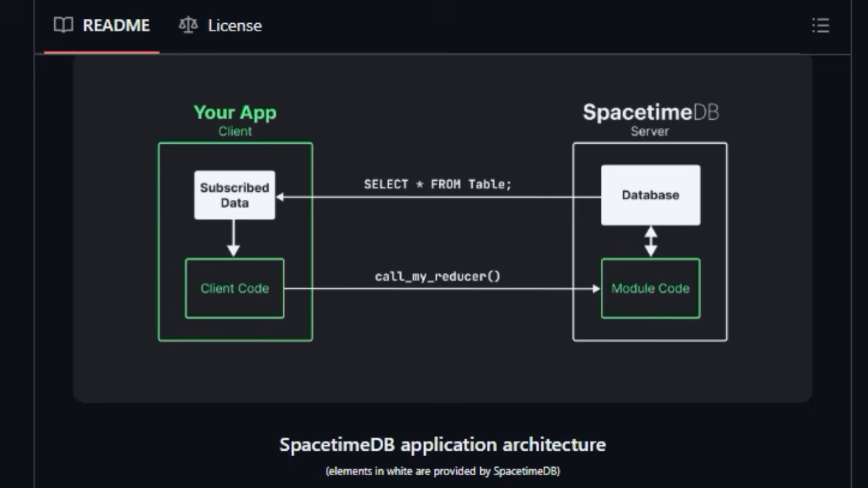
pyautogui.scroll(-3)
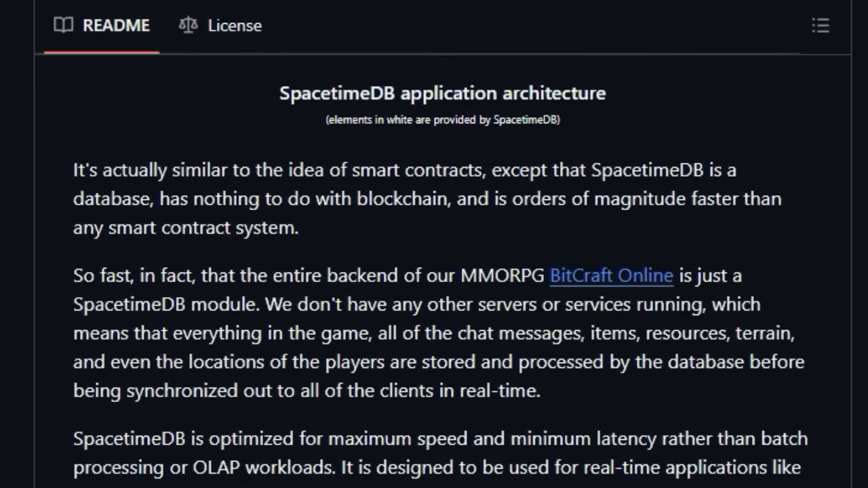
pyautogui.scroll(-3)
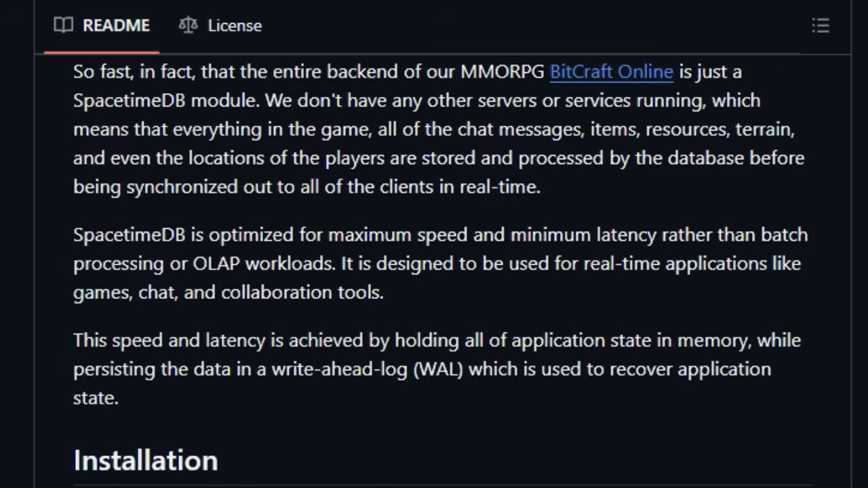
# Scroll past macOS, Linux, Windows, Cargo, source and Docker instructions to Documentation
pyautogui.scroll(-3)
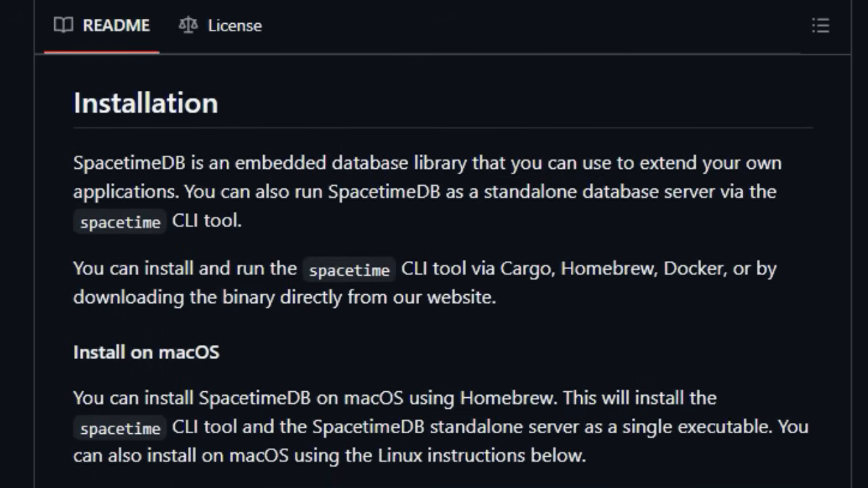
pyautogui.scroll(-3)
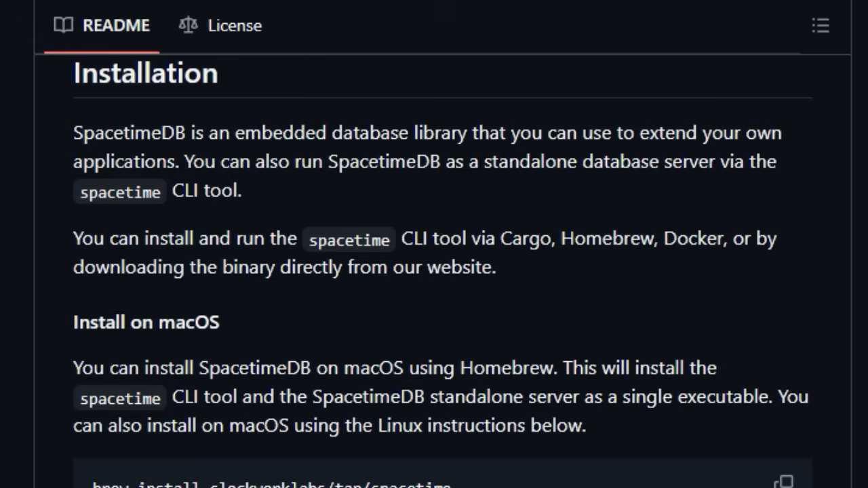
pyautogui.scroll(-3)
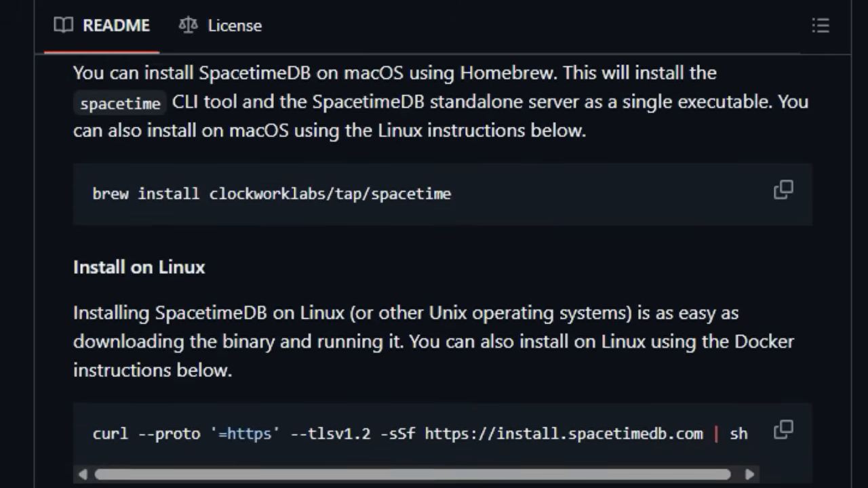
pyautogui.scroll(-3)
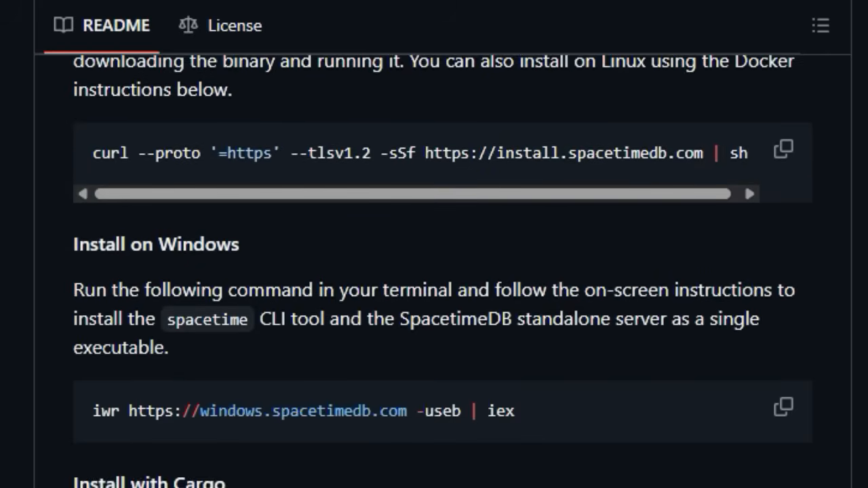
pyautogui.scroll(-3)
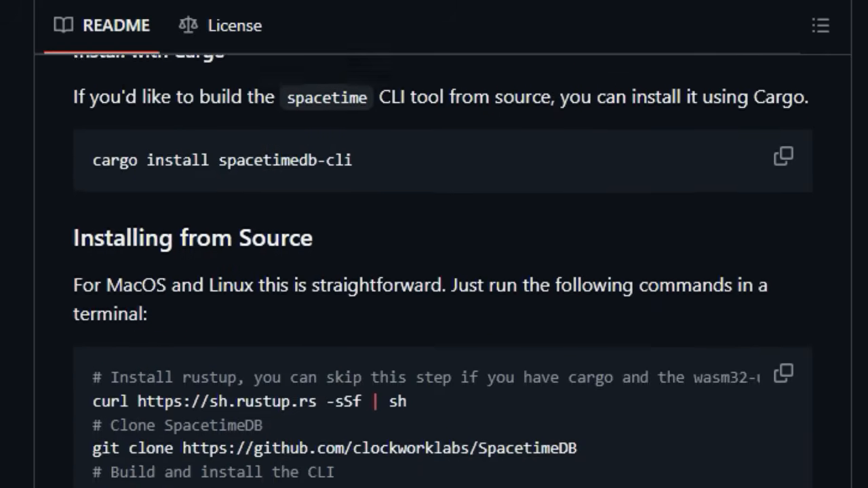
pyautogui.scroll(-3)
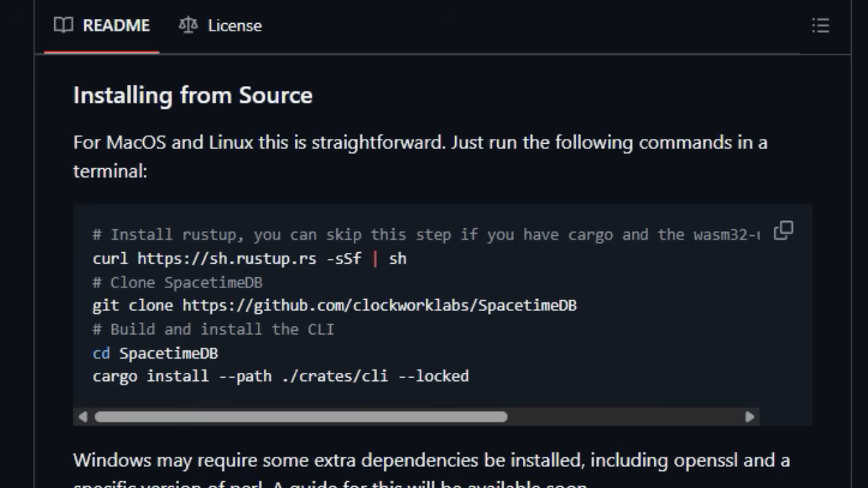
pyautogui.scroll(-3)
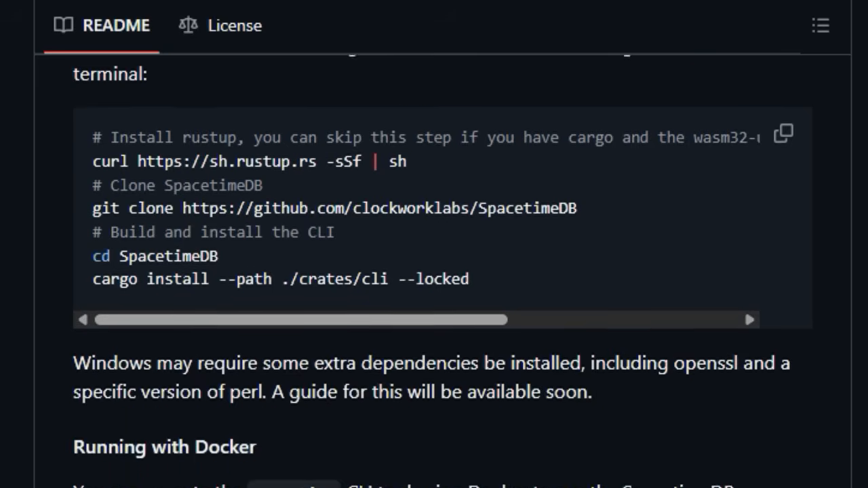
pyautogui.scroll(-3)
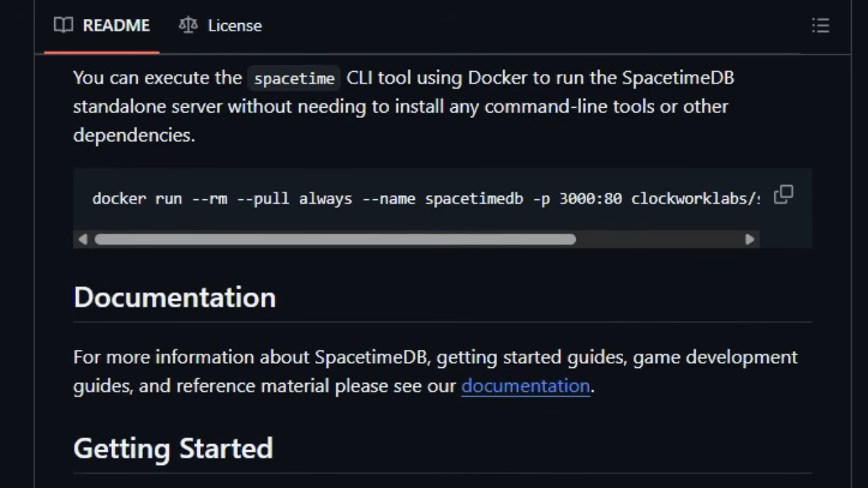
# Scroll through the serverside and client library lists to the License heading
pyautogui.scroll(-3)
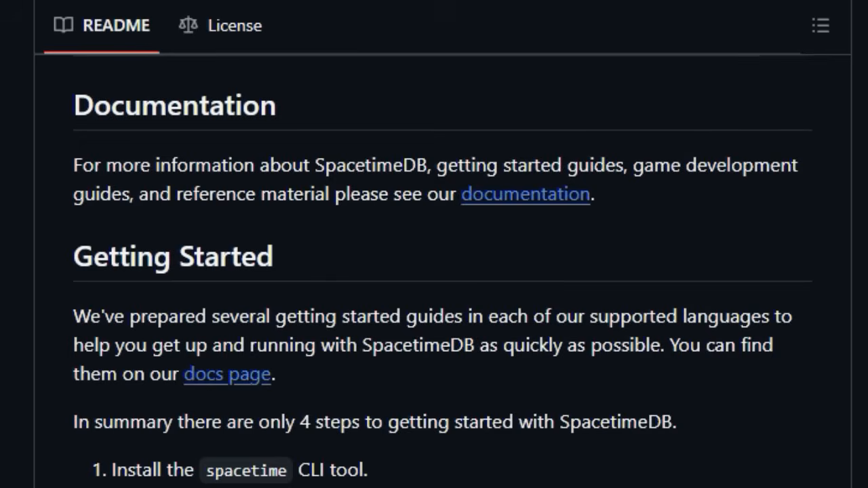
pyautogui.scroll(-3)
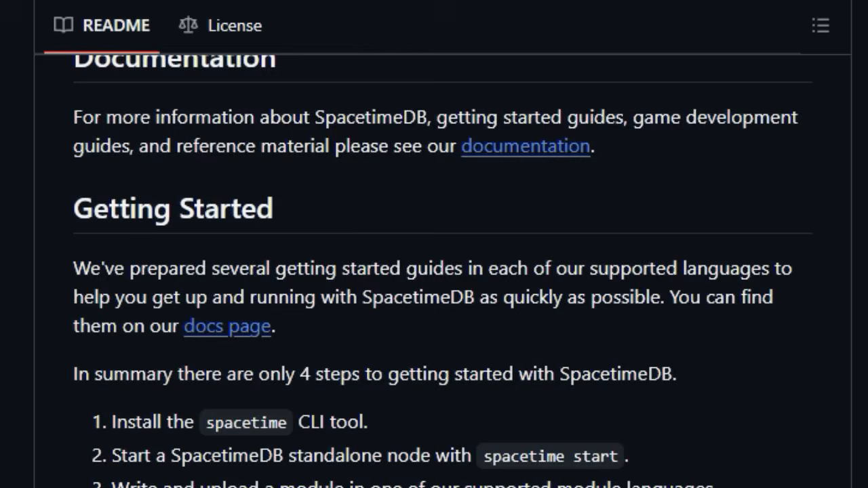
pyautogui.scroll(-3)
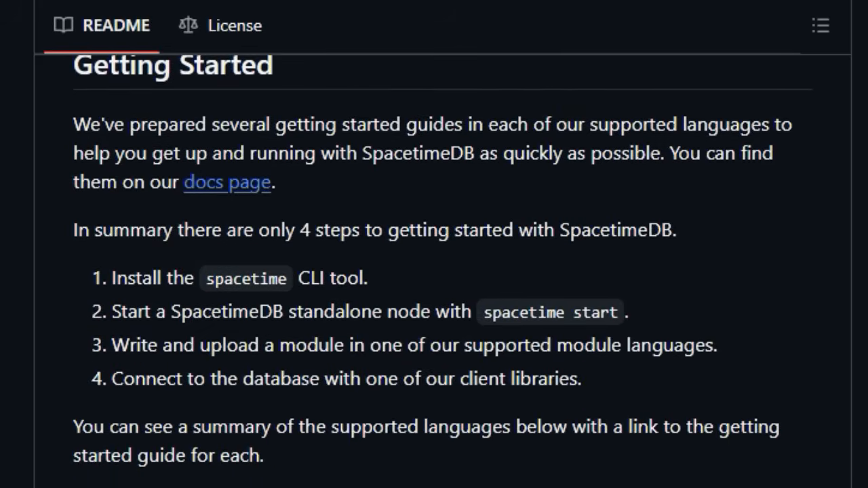
pyautogui.scroll(-3)
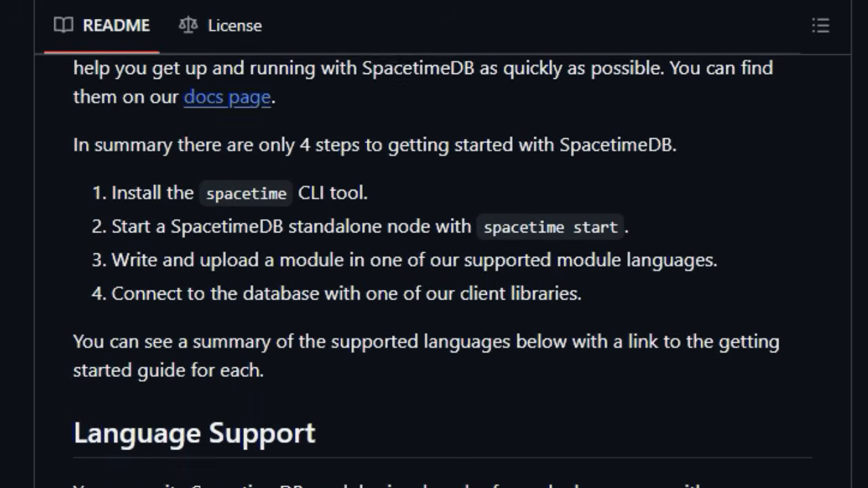
pyautogui.scroll(-3)
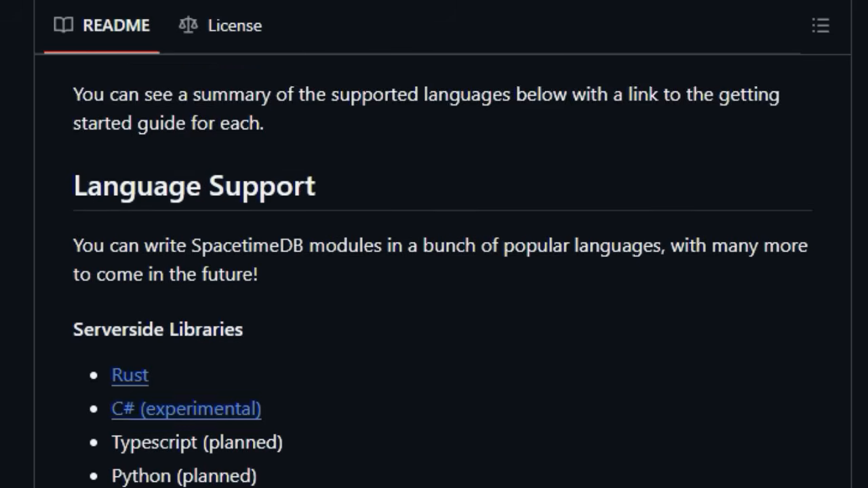
pyautogui.scroll(-3)
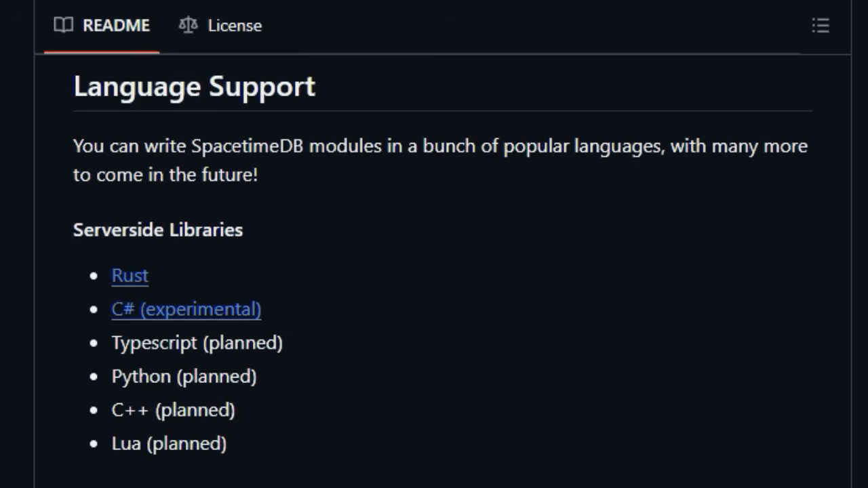
pyautogui.scroll(-3)
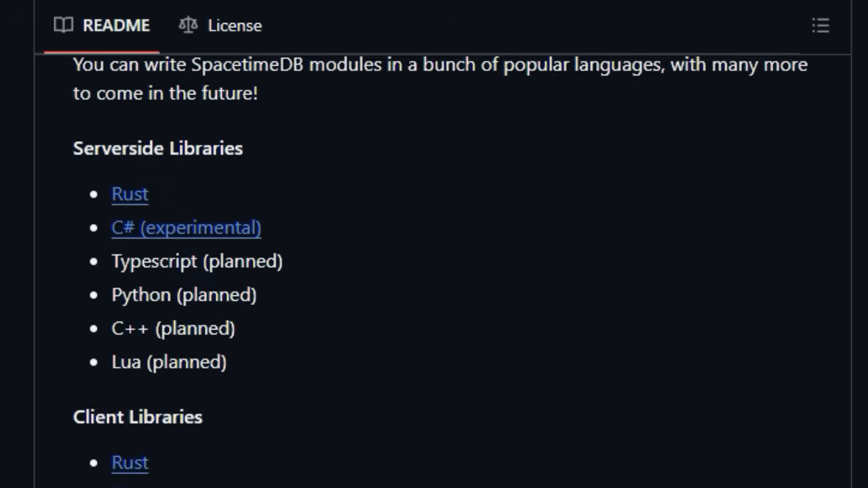
pyautogui.scroll(-3)
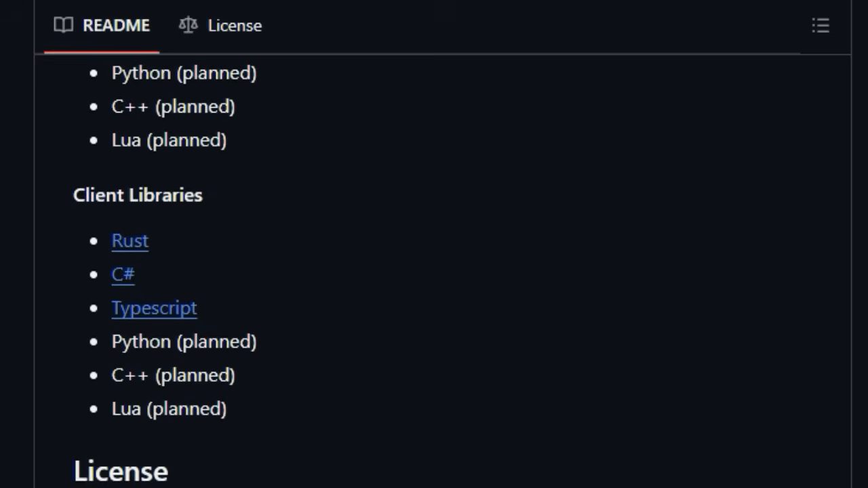
pyautogui.scroll(-3)
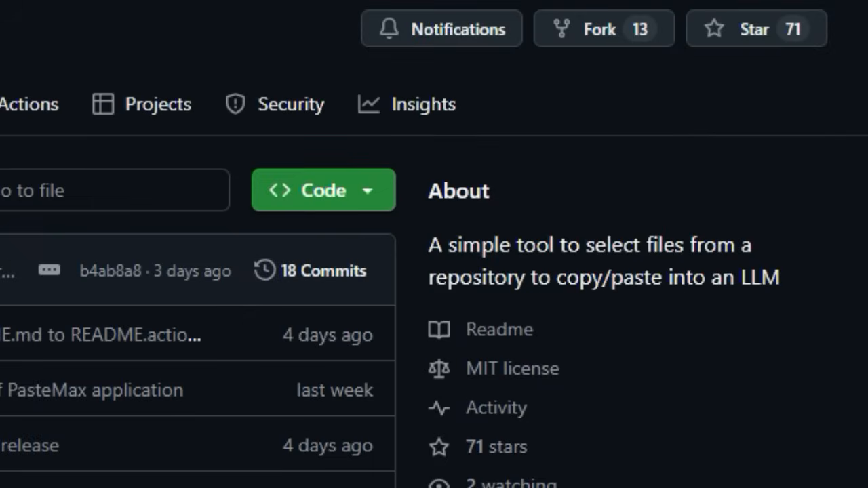
# Scroll past the PasteMax file list and About sidebar to the README title
pyautogui.scroll(-3)
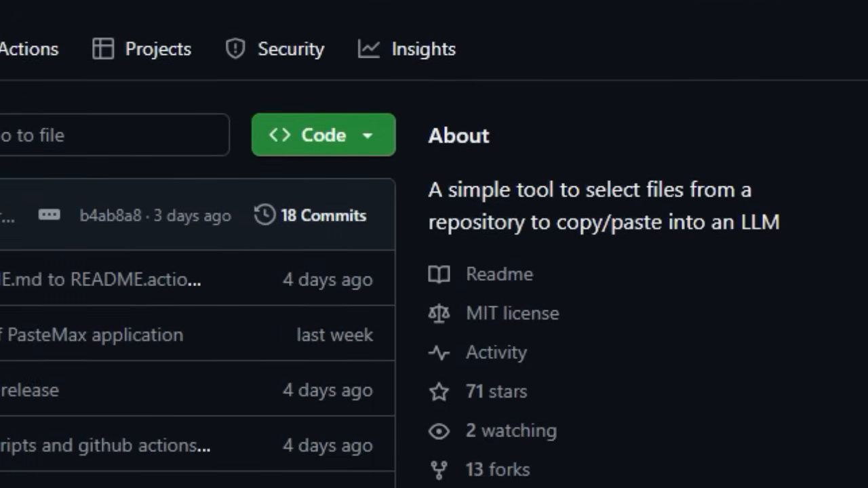
pyautogui.scroll(-3)
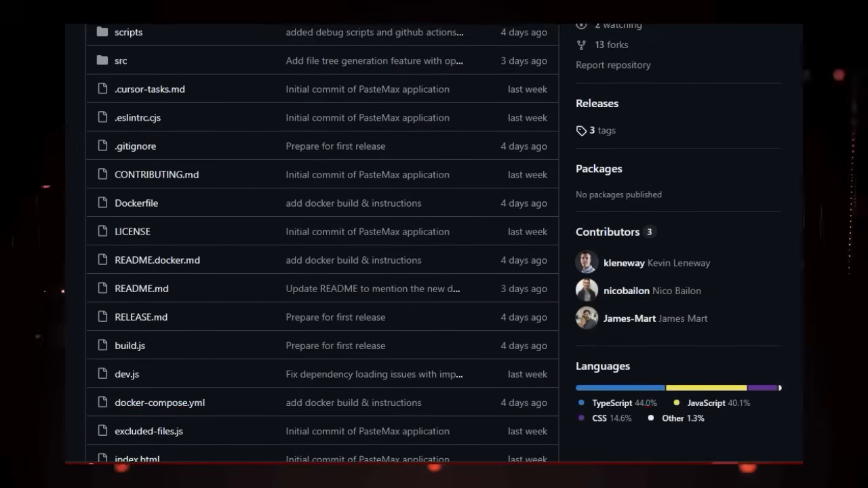
pyautogui.scroll(-3)
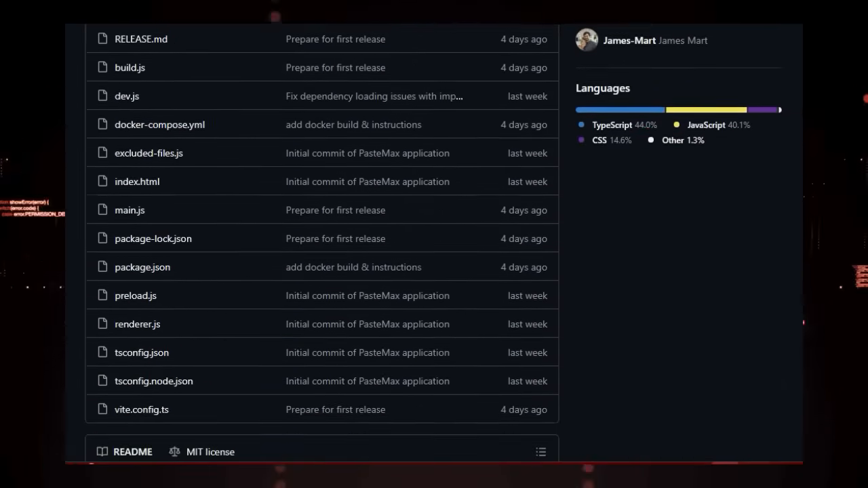
pyautogui.scroll(-3)
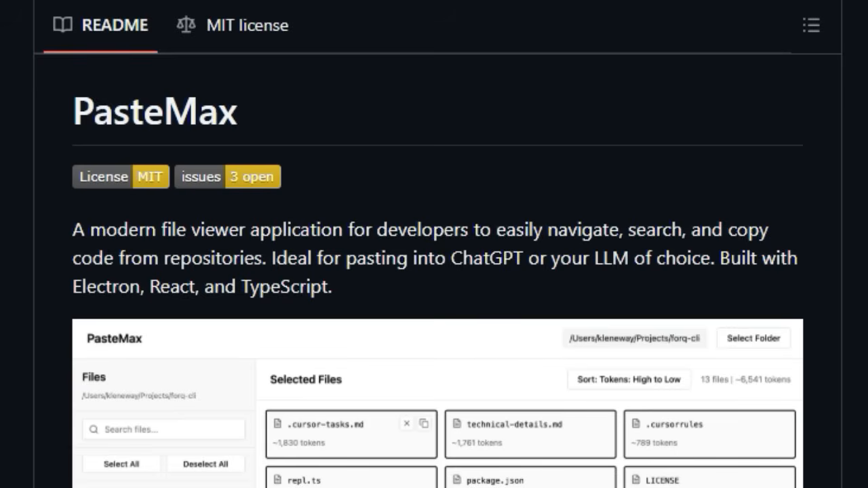
# Scroll past the PasteMax screenshot and Video link to the Features list
pyautogui.scroll(-3)
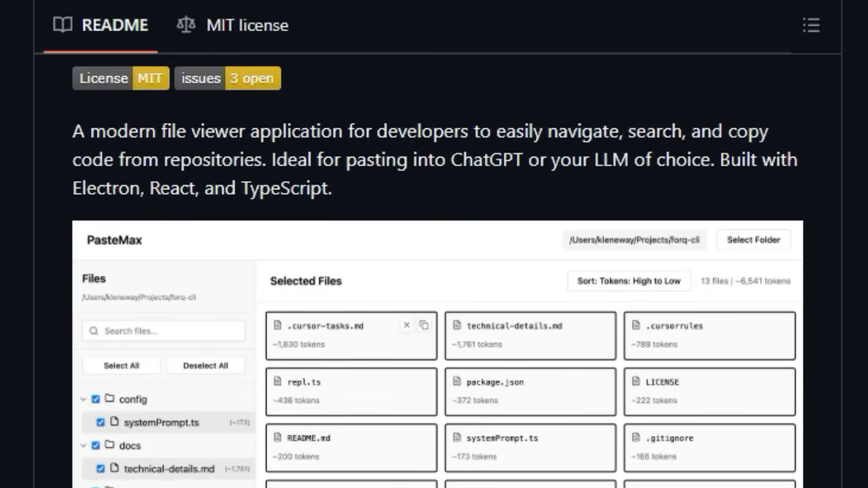
pyautogui.scroll(-3)
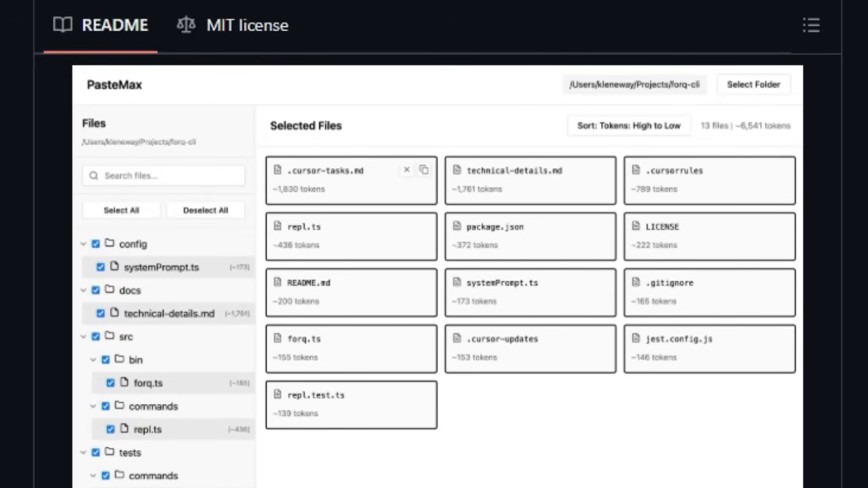
pyautogui.scroll(-3)
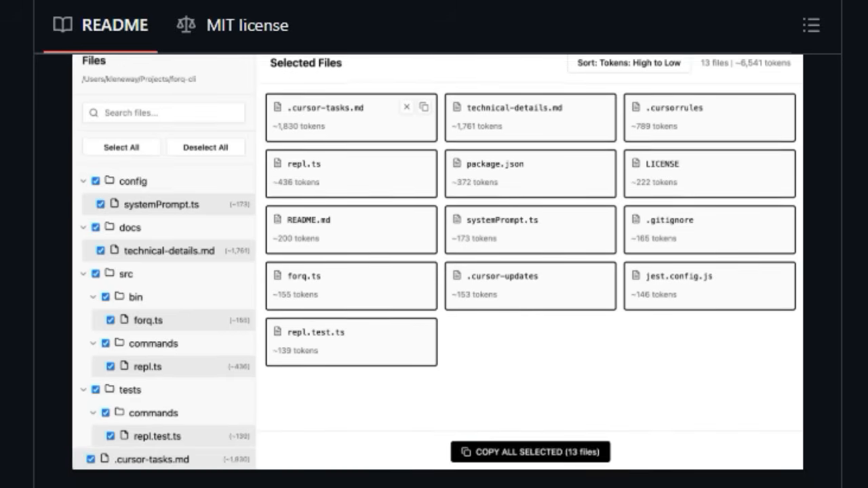
pyautogui.click(114, 25)
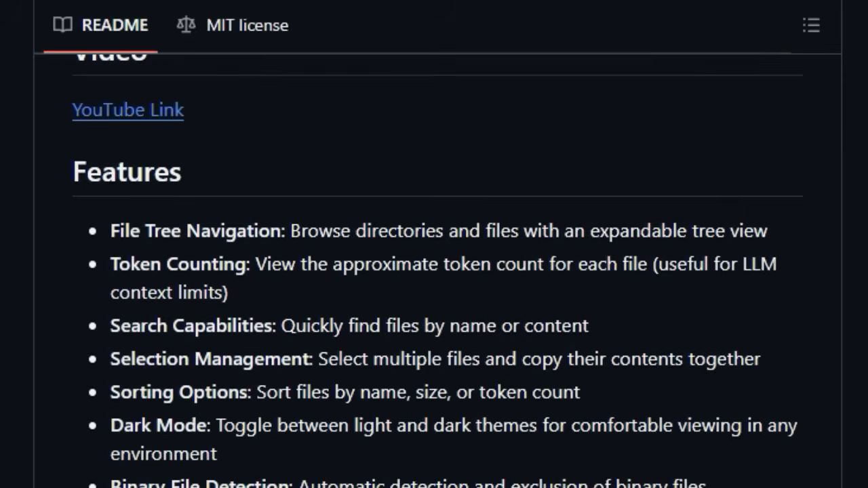
# Scroll through PasteMax's Installation steps for downloading a binary or building from source
pyautogui.scroll(-3)
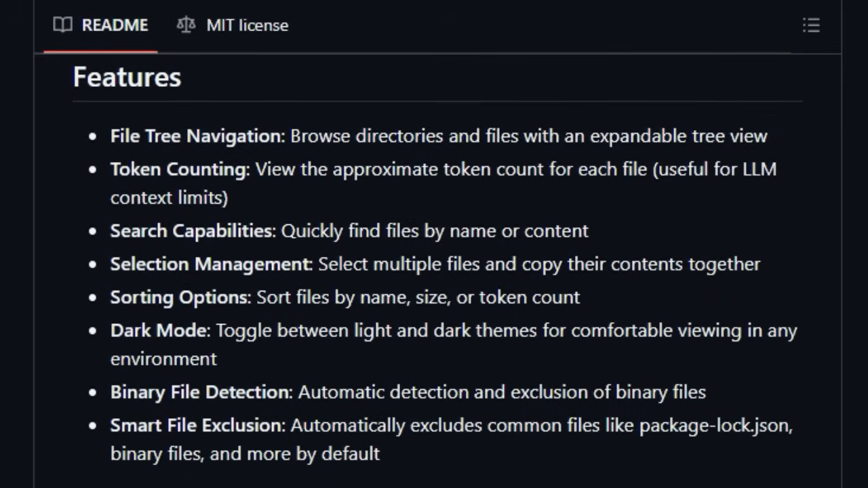
pyautogui.scroll(-3)
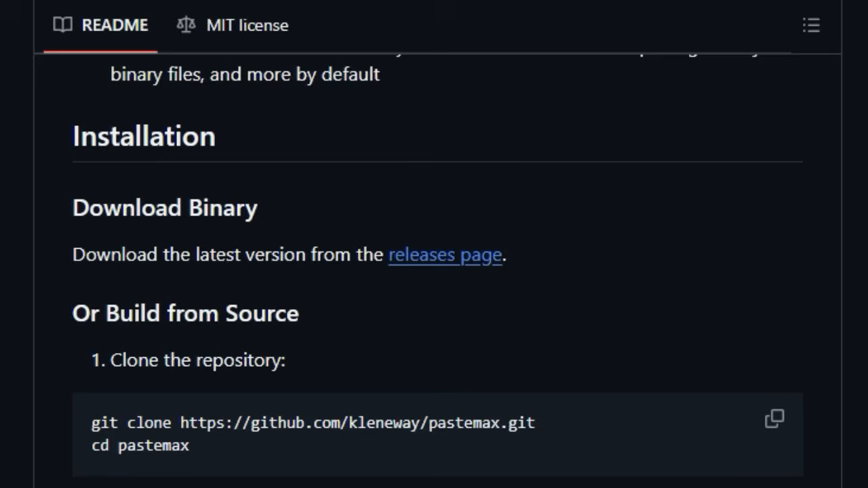
pyautogui.scroll(-3)
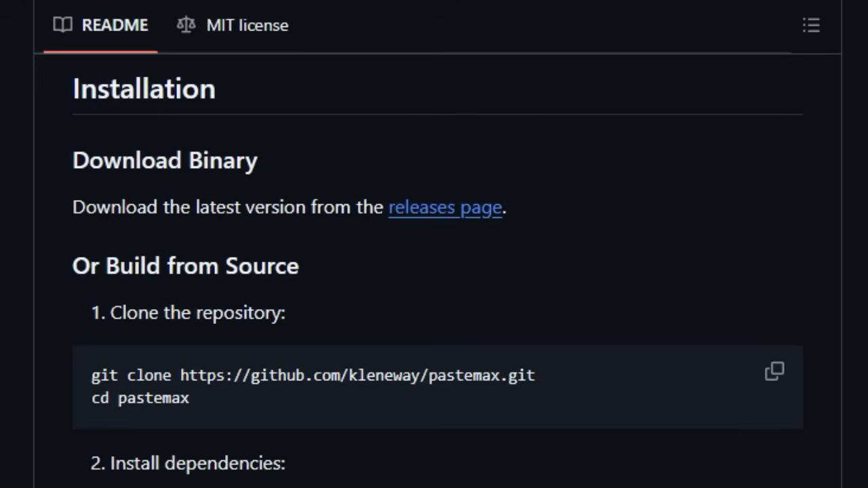
pyautogui.scroll(-3)
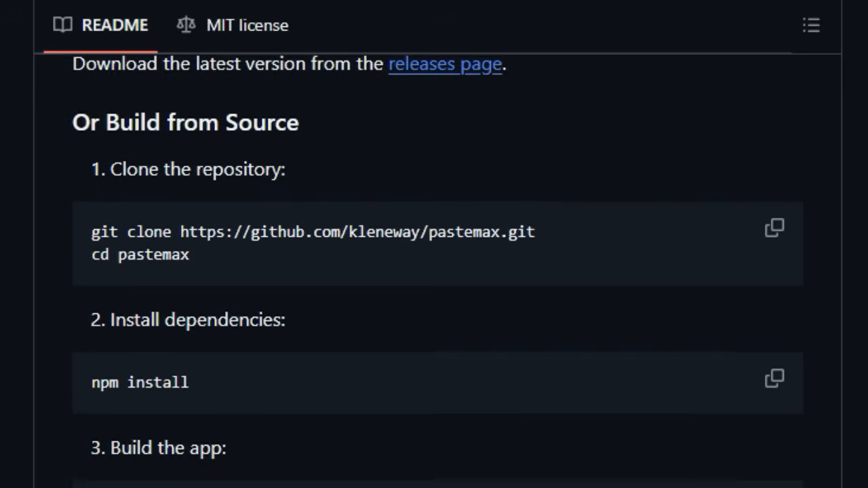
pyautogui.scroll(-3)
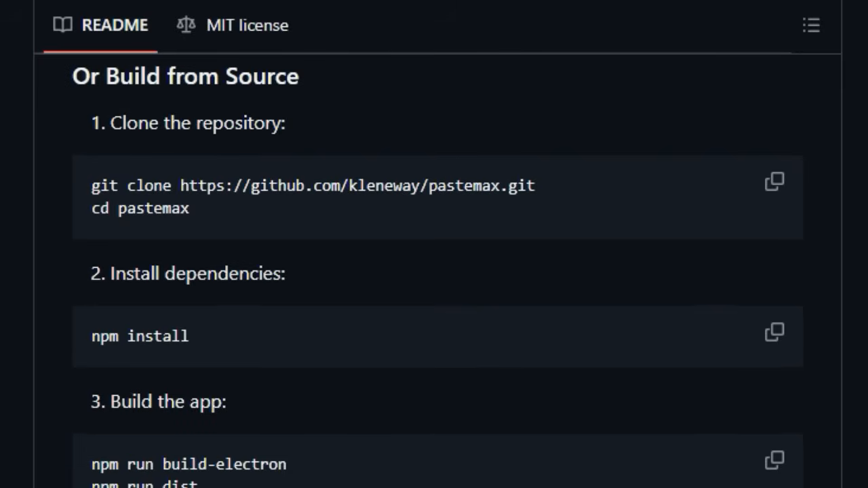
pyautogui.scroll(-3)
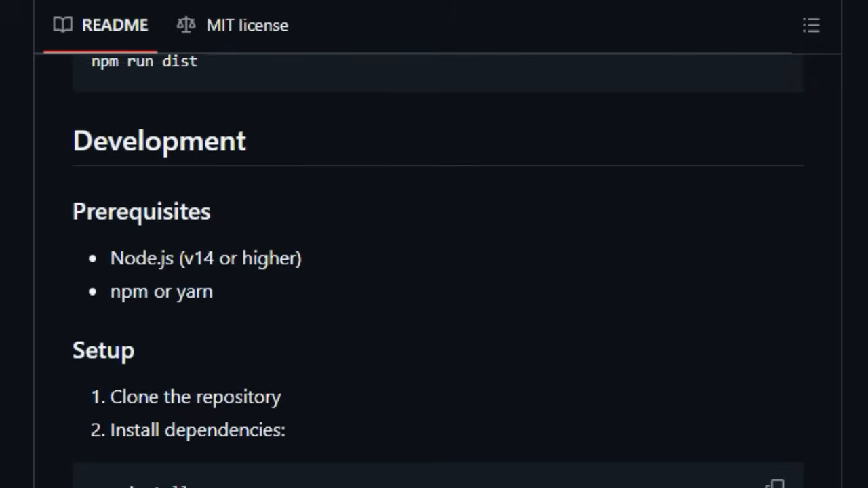
# Scroll past PasteMax's Development setup, run and build instructions
pyautogui.scroll(-3)
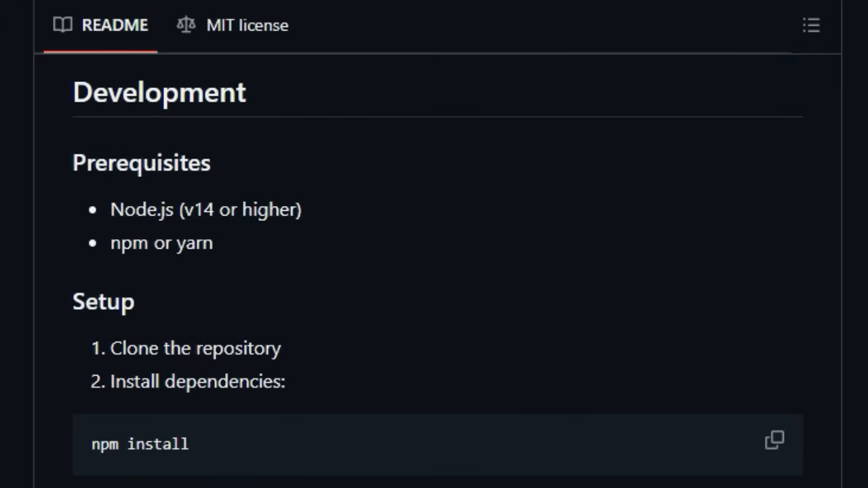
pyautogui.scroll(-3)
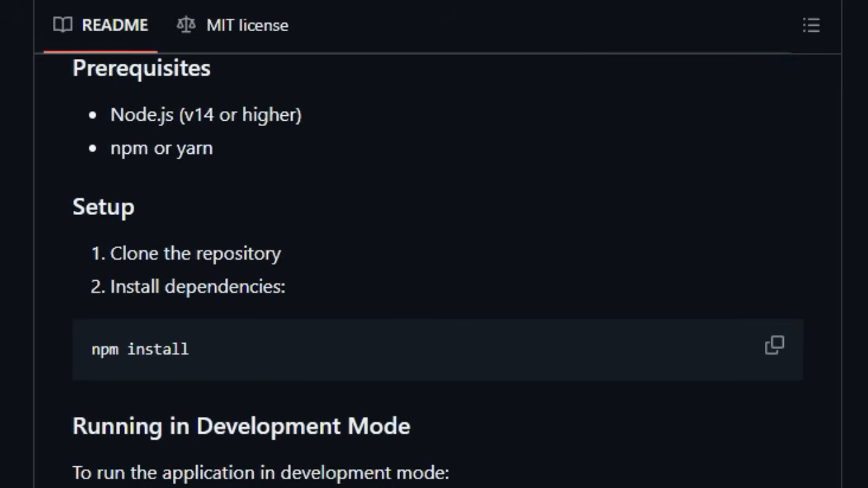
pyautogui.scroll(-3)
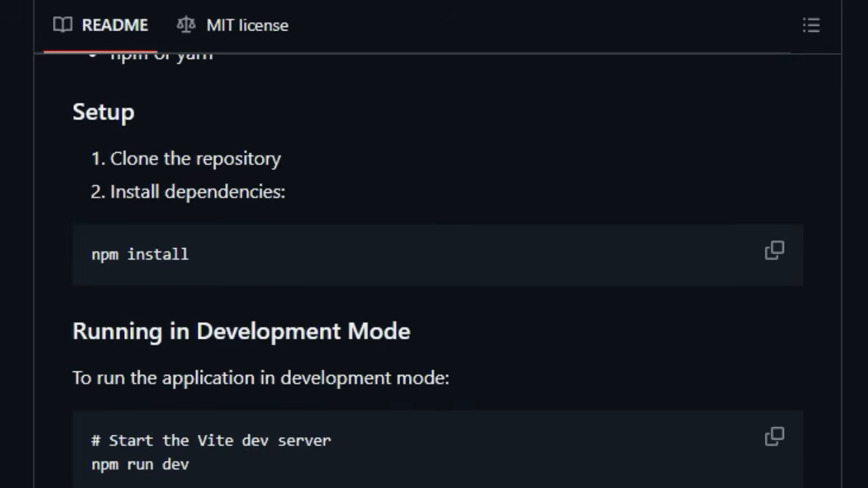
pyautogui.scroll(-3)
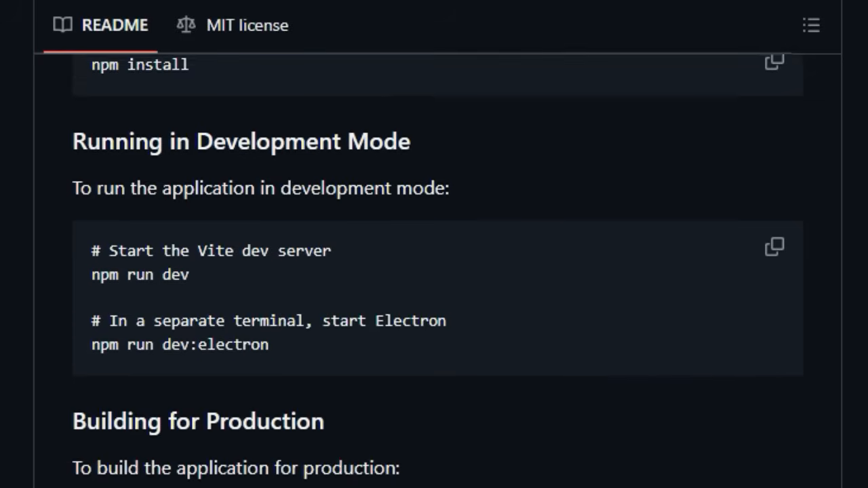
pyautogui.scroll(-3)
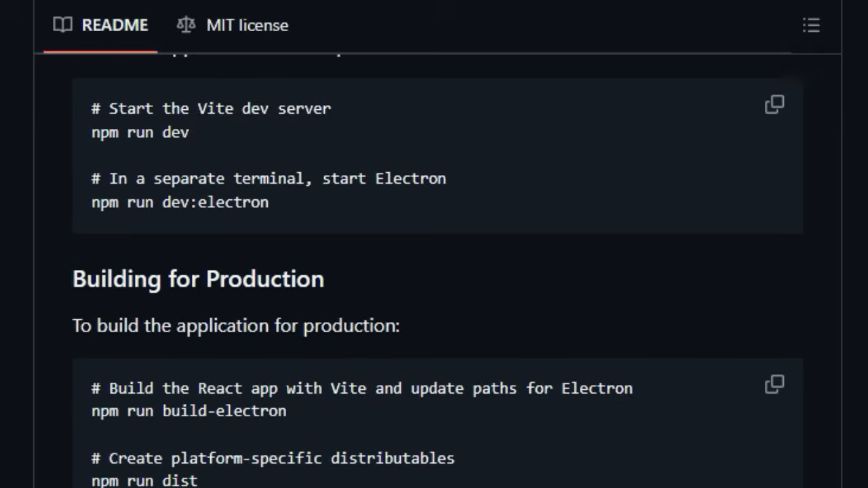
# Continue past Project Structure to the Libraries Used and Customization sections
pyautogui.scroll(-3)
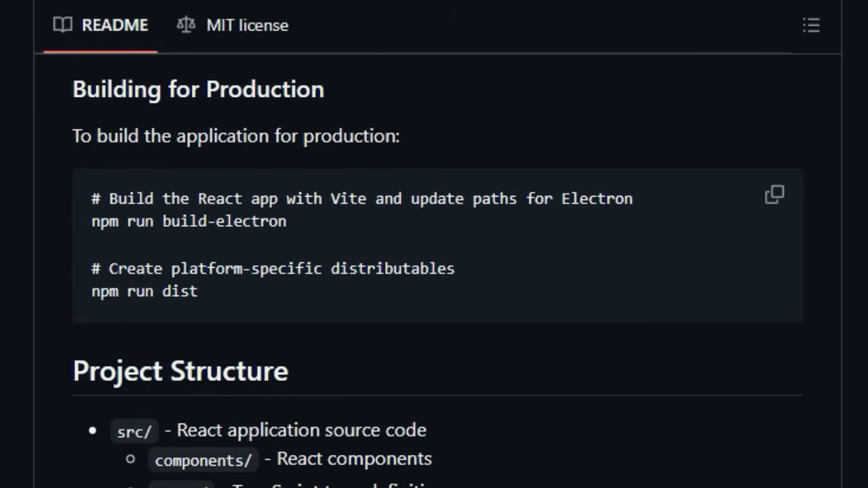
pyautogui.scroll(-3)
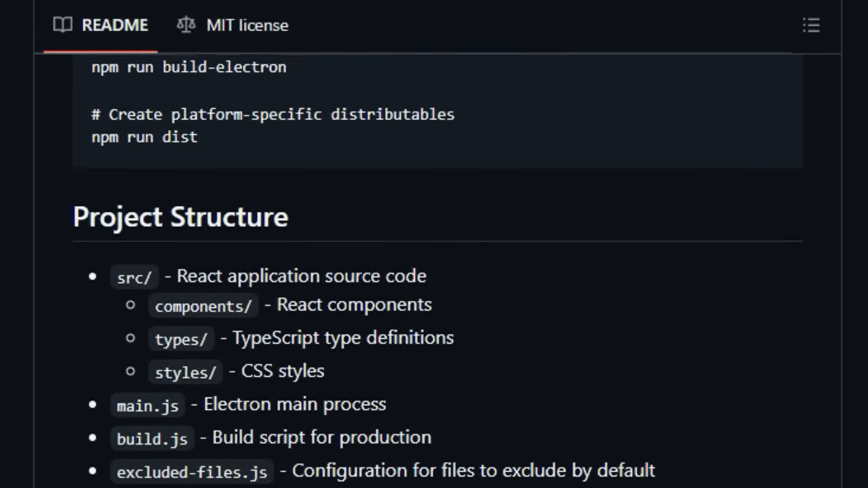
pyautogui.scroll(-3)
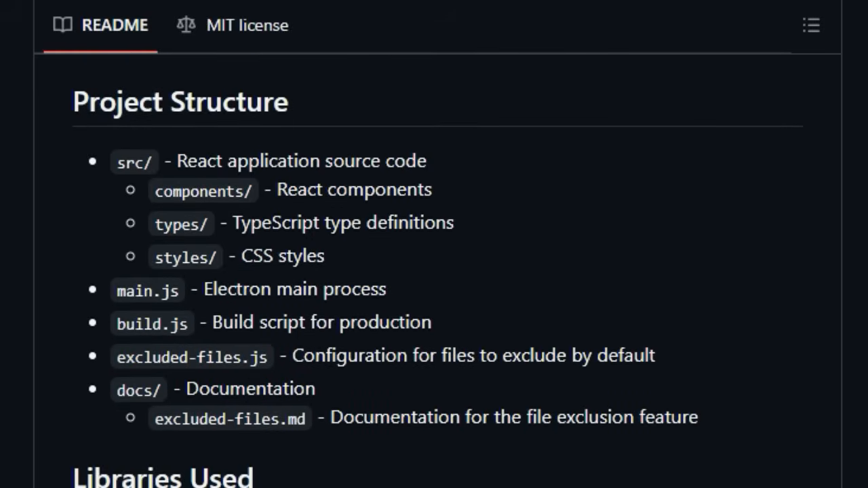
pyautogui.scroll(-3)
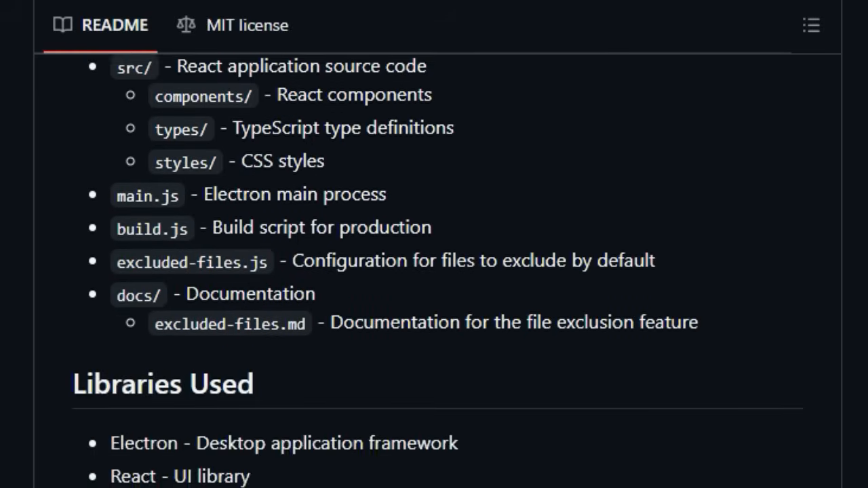
pyautogui.scroll(-3)
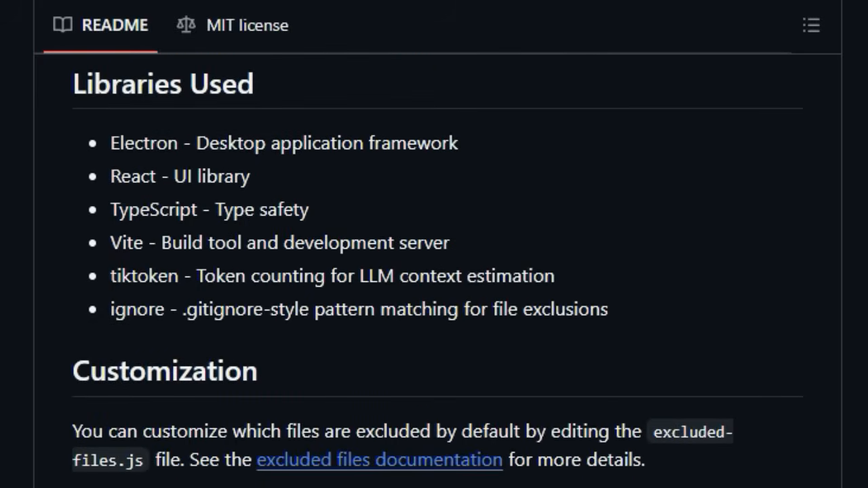
# Scroll from Customization to Troubleshooting, covering the "Cannot find module 'ignore'" fix
pyautogui.scroll(-3)
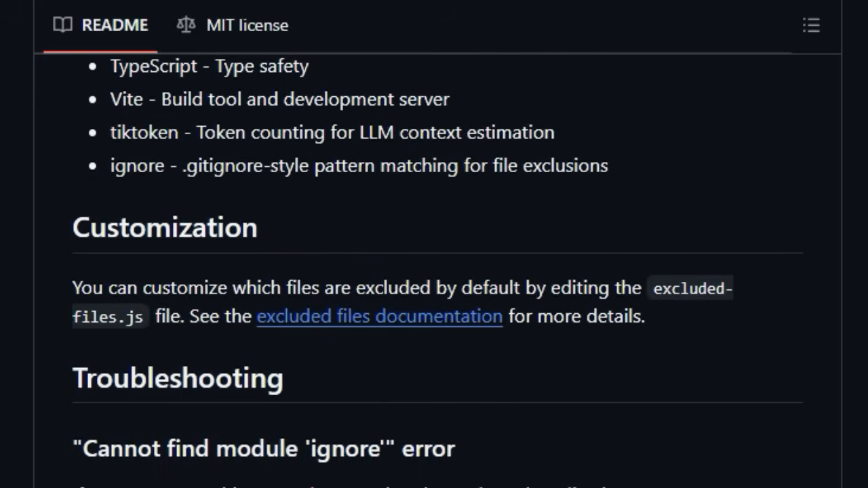
pyautogui.scroll(-3)
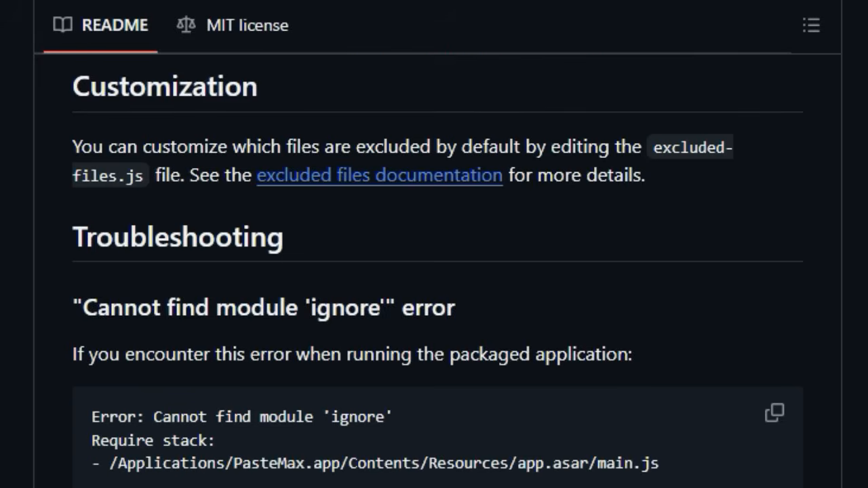
pyautogui.scroll(-3)
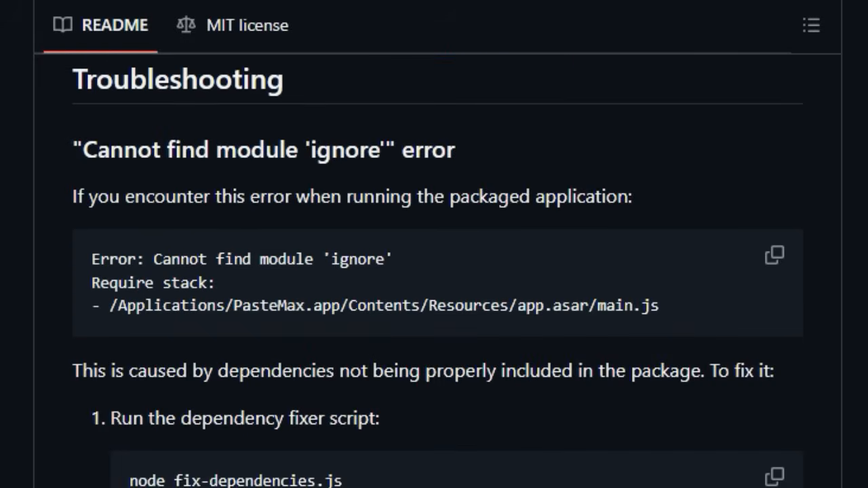
pyautogui.scroll(-3)
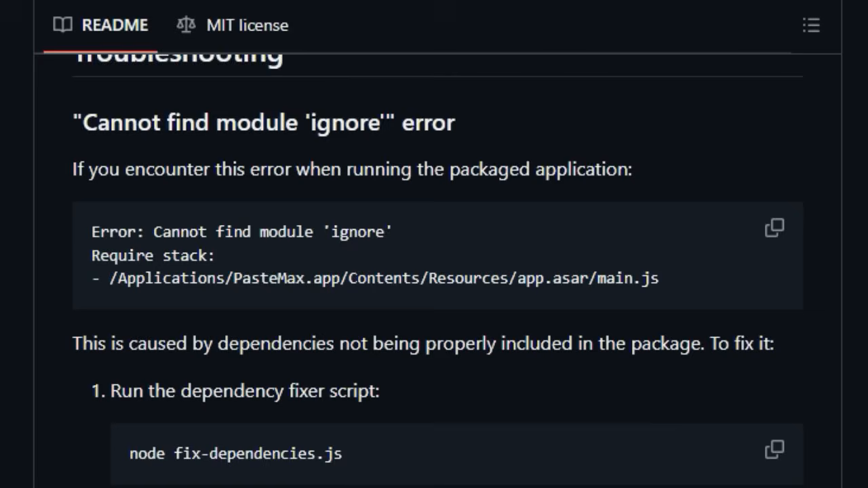
pyautogui.scroll(-3)
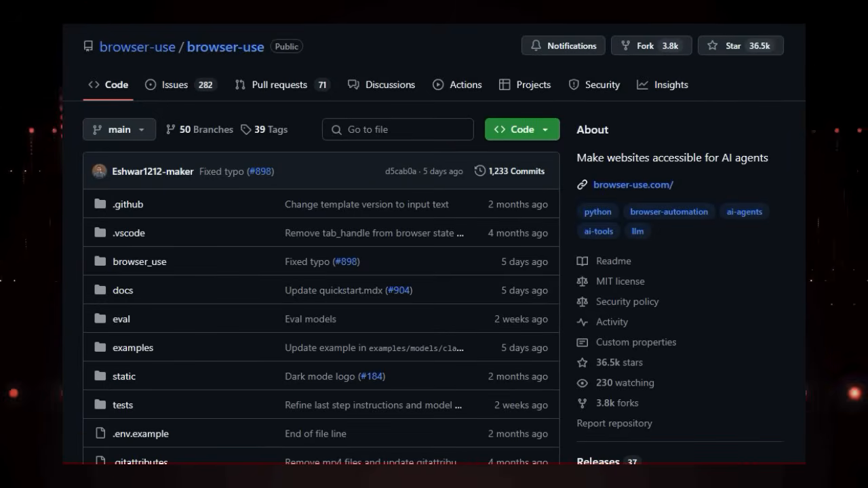
# Scroll past browser-use's file list to the 'Enable AI to control your browser' README header
pyautogui.scroll(-3)
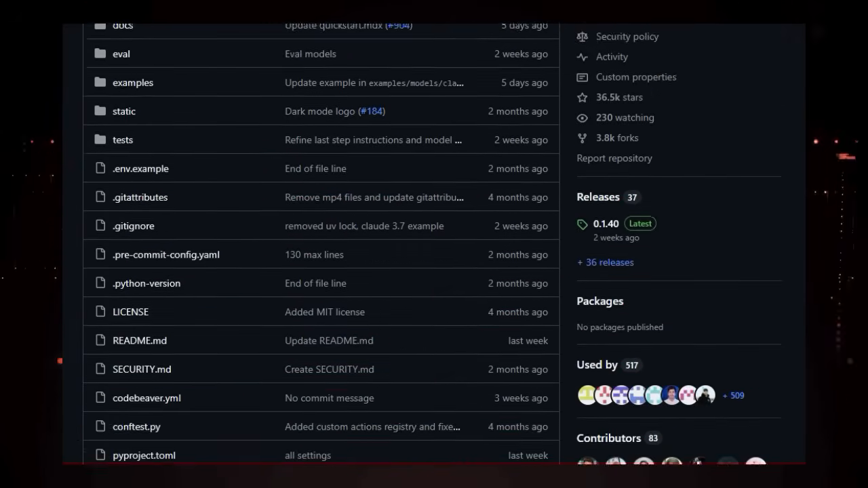
pyautogui.scroll(-3)
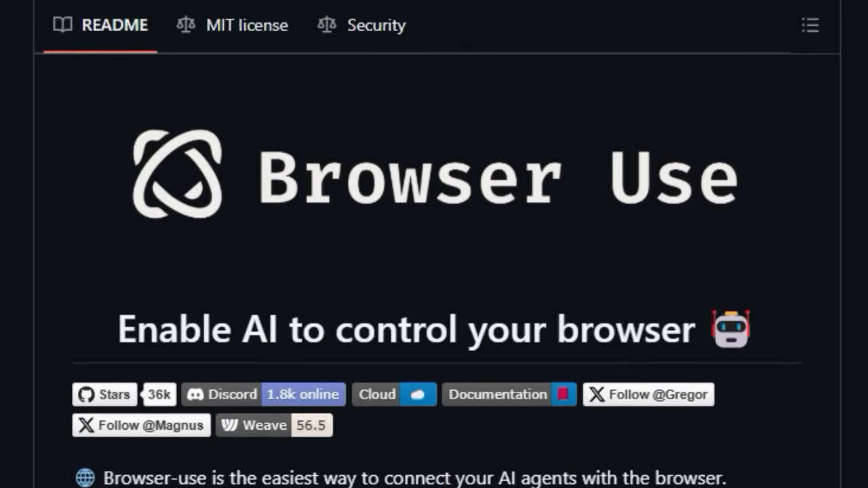
# Scroll the Browser Use README past Quick start, API key setup and Test with UI to Demos
pyautogui.scroll(-3)
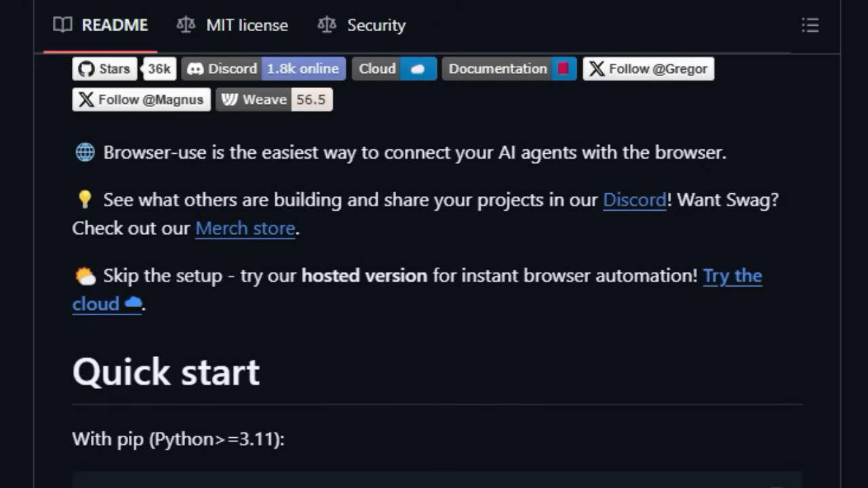
pyautogui.scroll(-3)
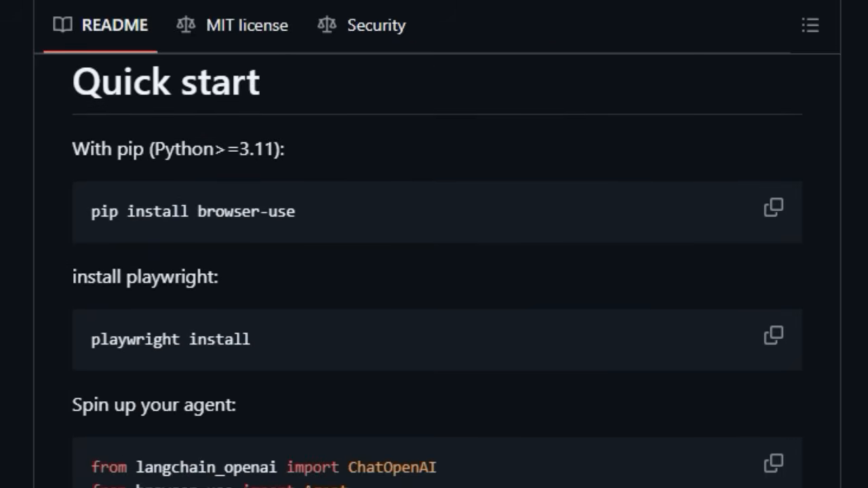
pyautogui.scroll(-3)
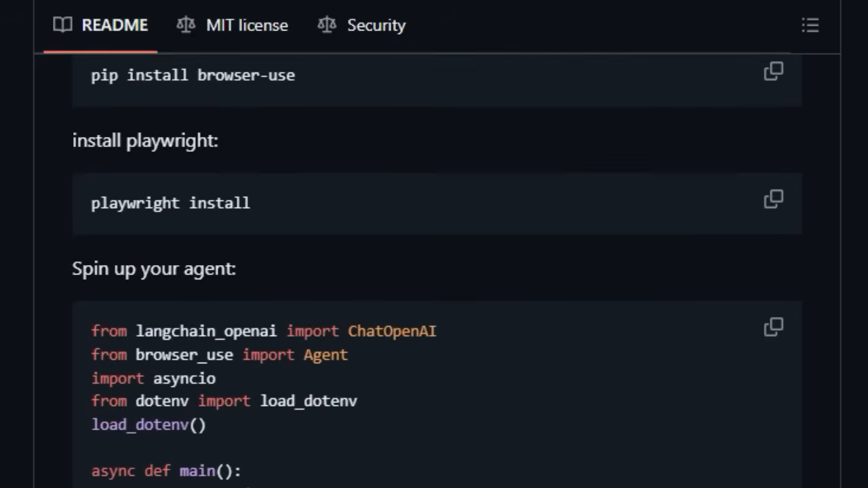
pyautogui.scroll(-3)
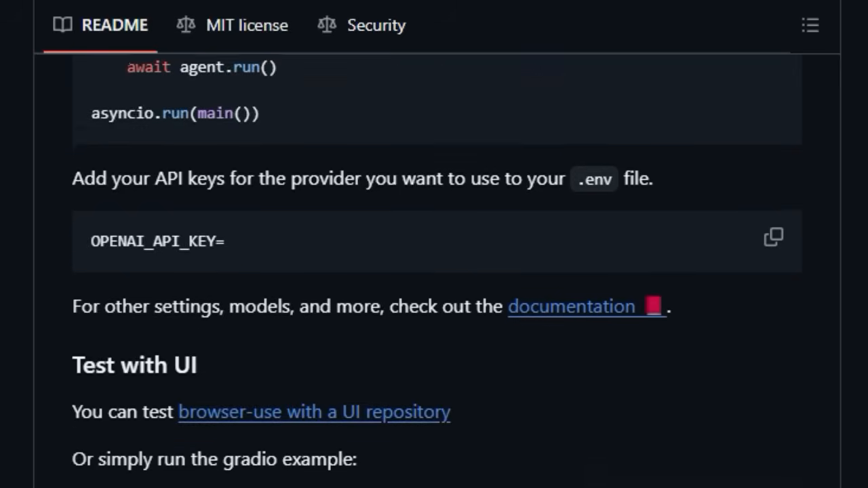
pyautogui.scroll(-3)
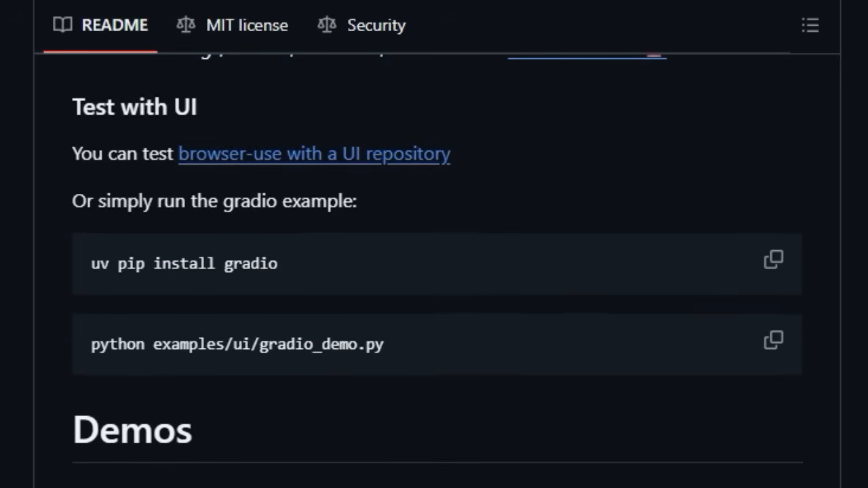
pyautogui.scroll(-3)
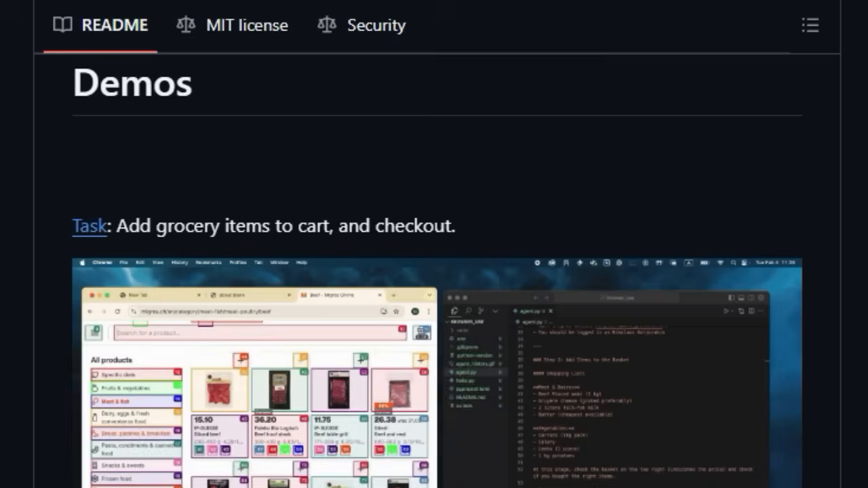
# Scroll past the Salesforce, job application and Google Docs demos to the Hugging Face video
pyautogui.scroll(-3)
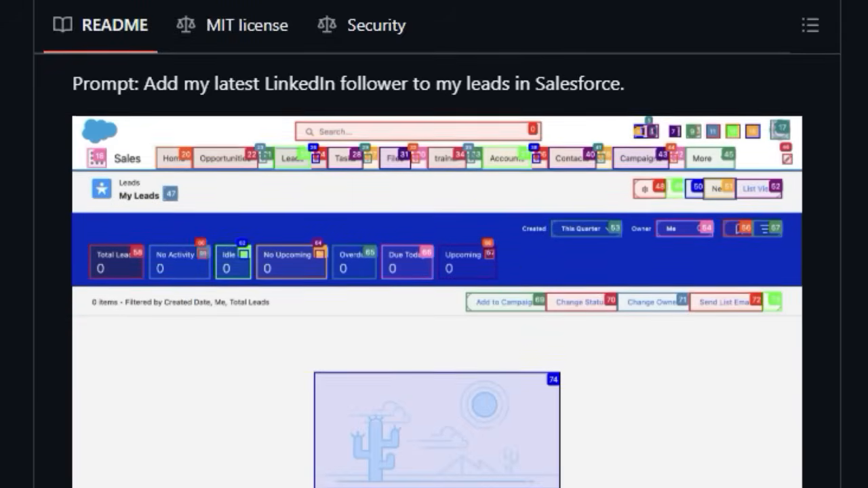
pyautogui.scroll(-3)
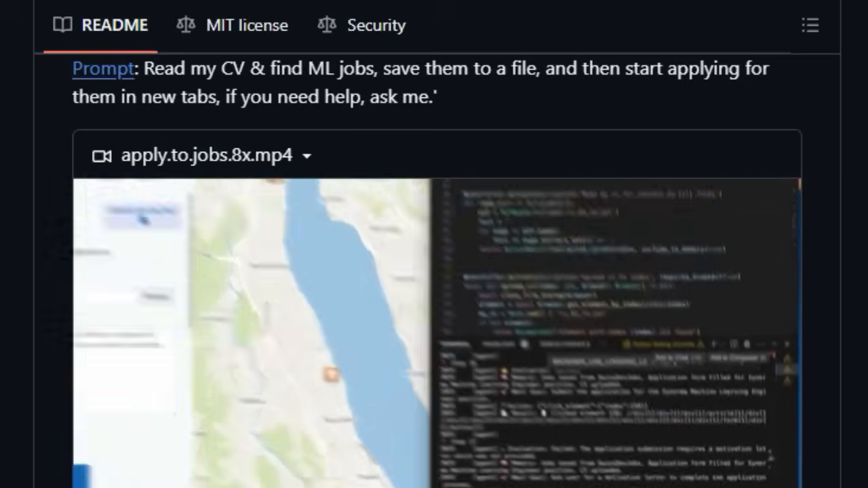
pyautogui.scroll(-3)
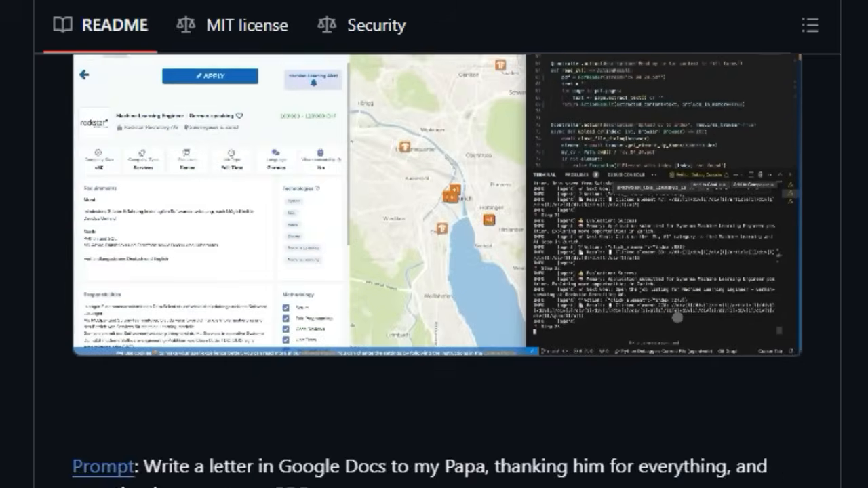
pyautogui.scroll(-3)
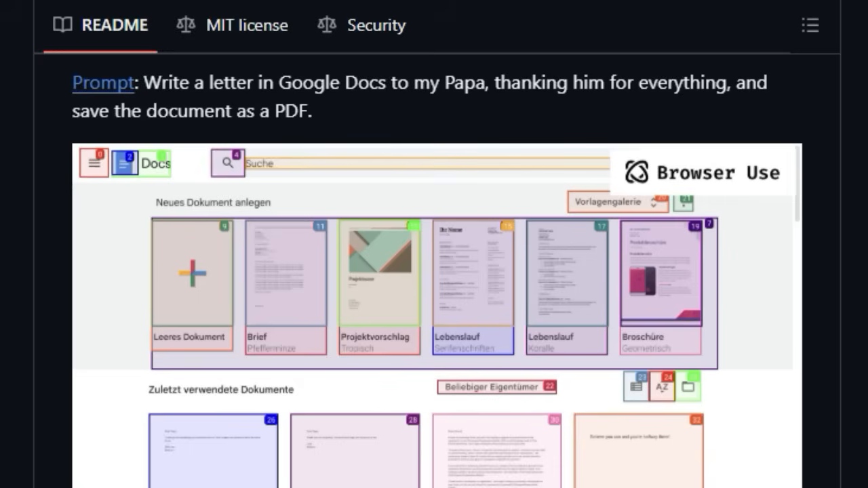
pyautogui.click(192, 273)
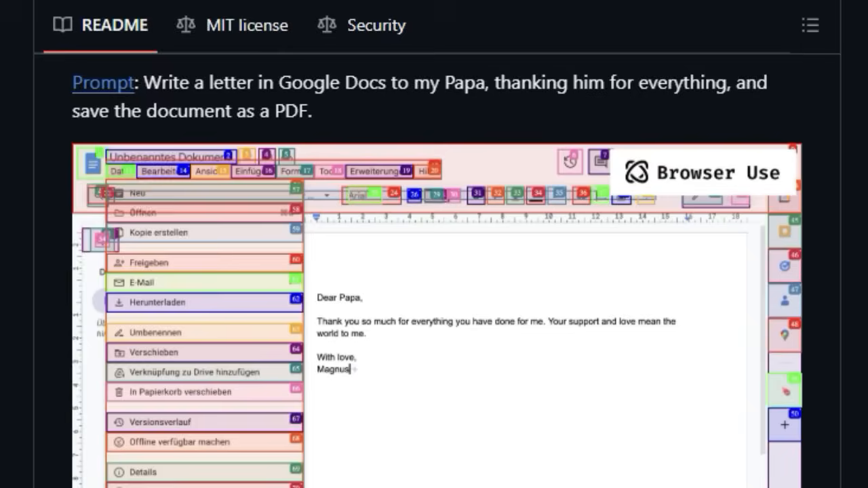
pyautogui.scroll(-3)
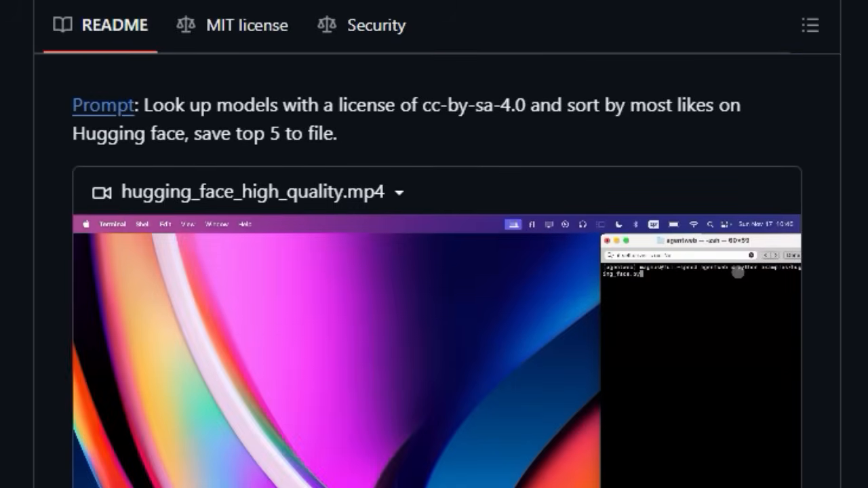
pyautogui.scroll(-3)
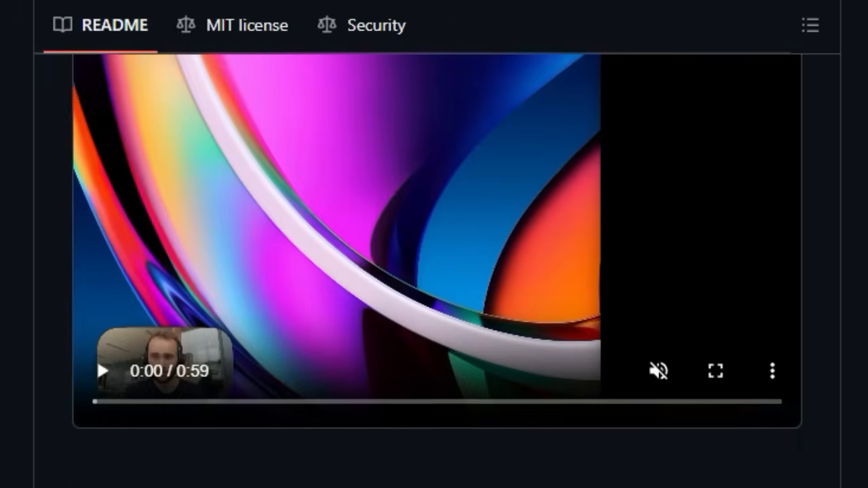
# Scroll down the repository README until the photo of two smiling people outdoors appears
pyautogui.scroll(-3)
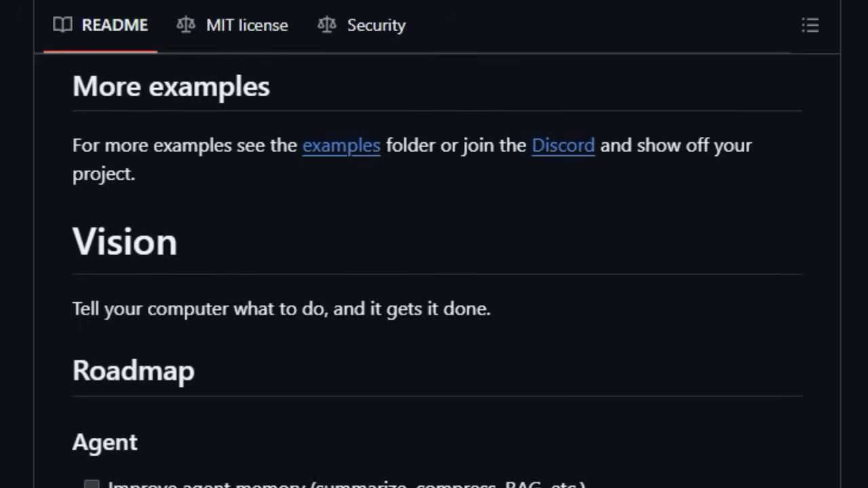
pyautogui.scroll(-3)
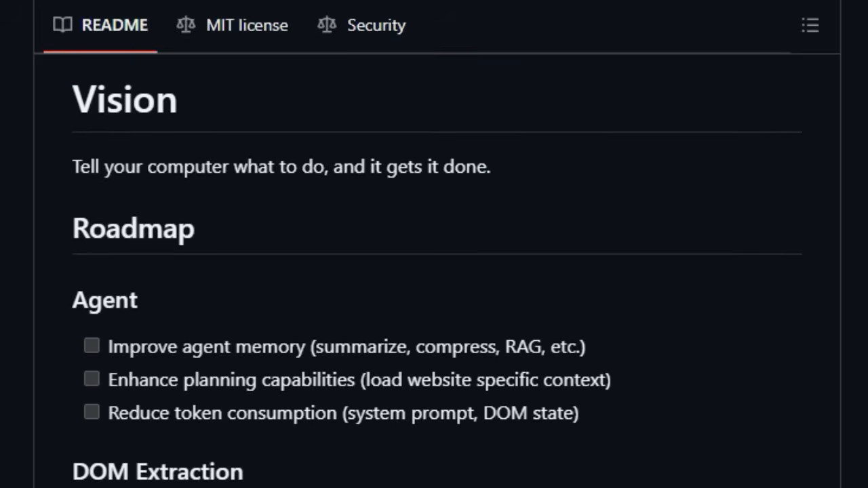
pyautogui.scroll(-3)
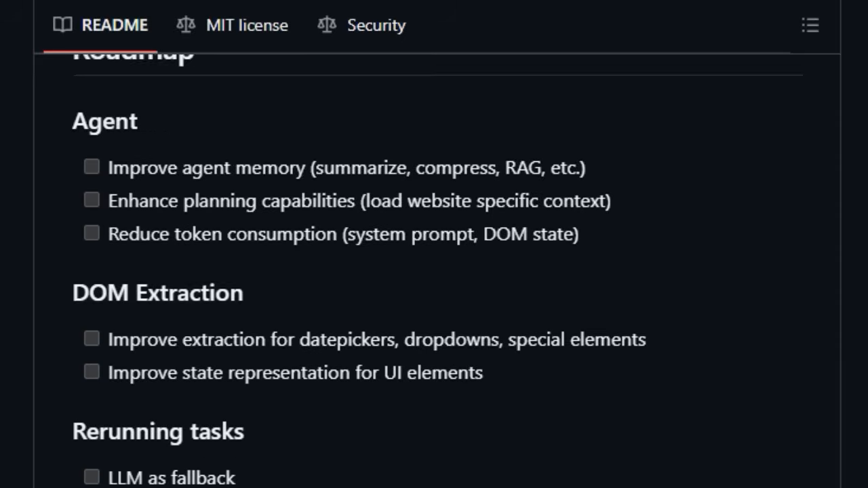
pyautogui.scroll(-3)
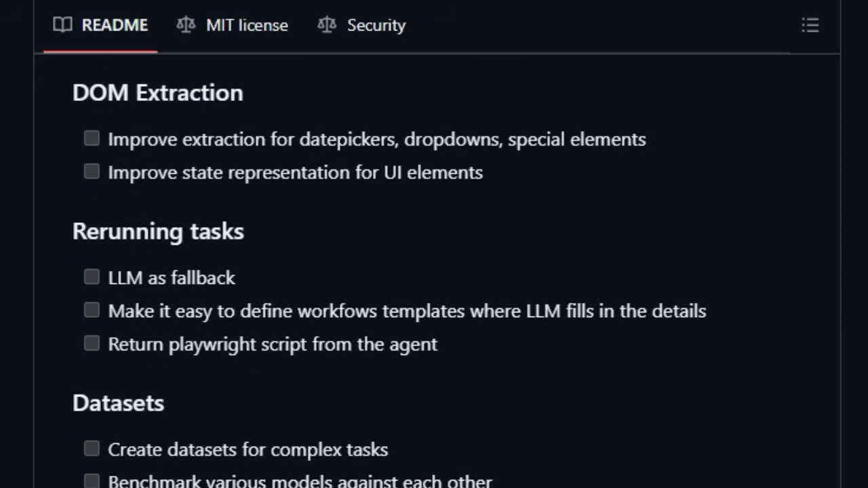
pyautogui.scroll(-3)
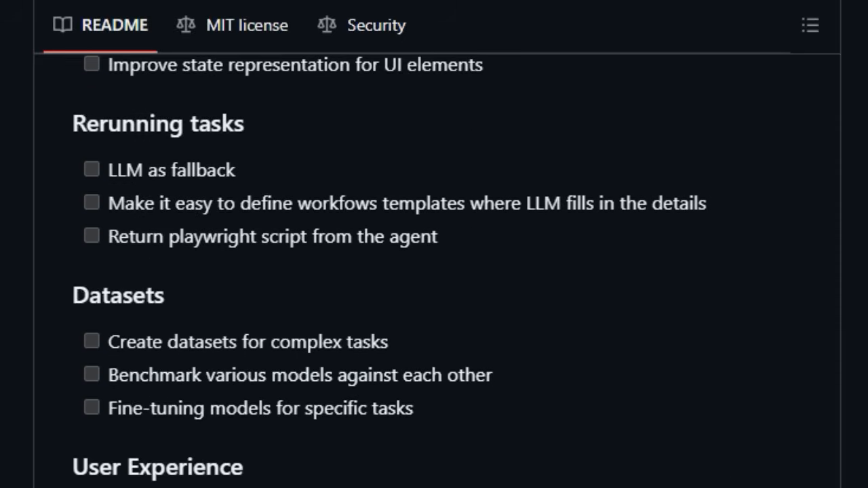
pyautogui.scroll(-3)
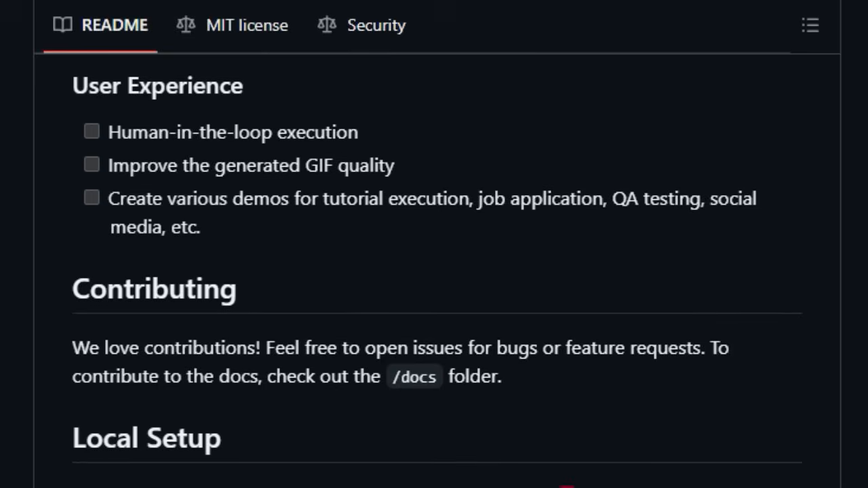
pyautogui.scroll(-3)
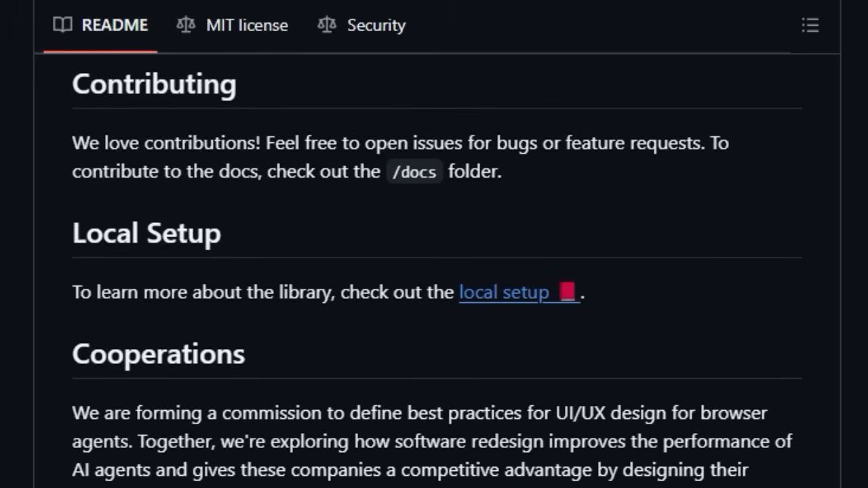
pyautogui.scroll(-3)
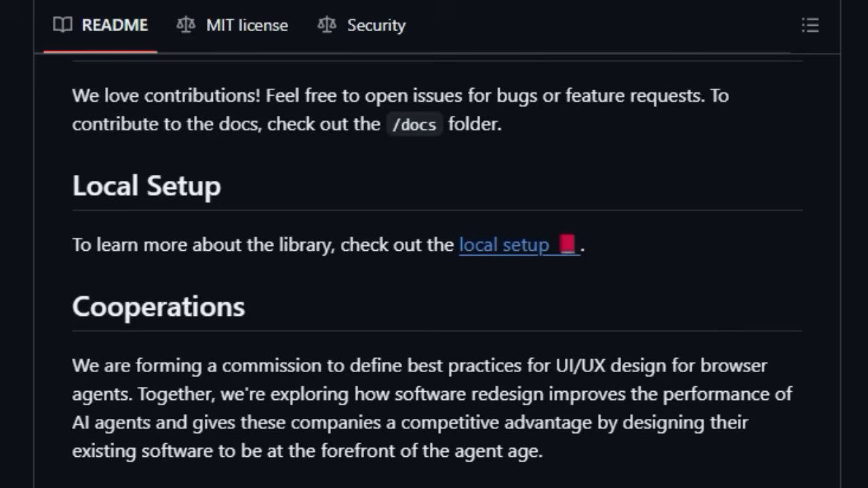
pyautogui.scroll(-3)
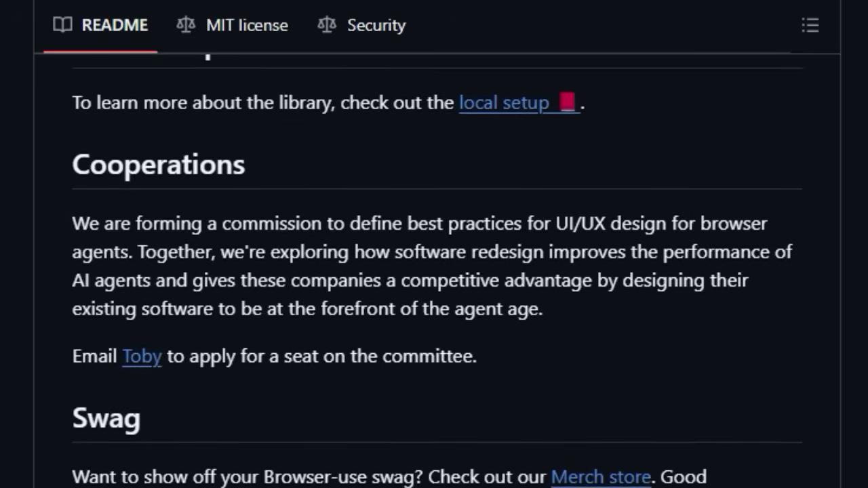
pyautogui.scroll(-3)
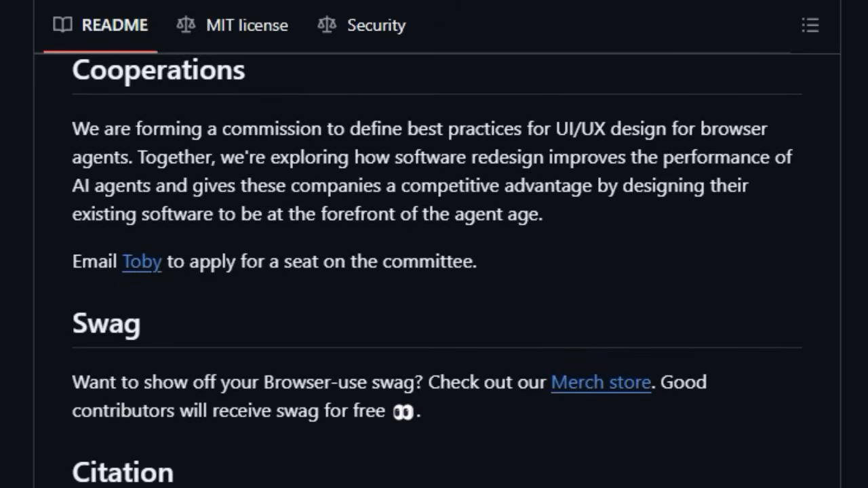
pyautogui.scroll(-3)
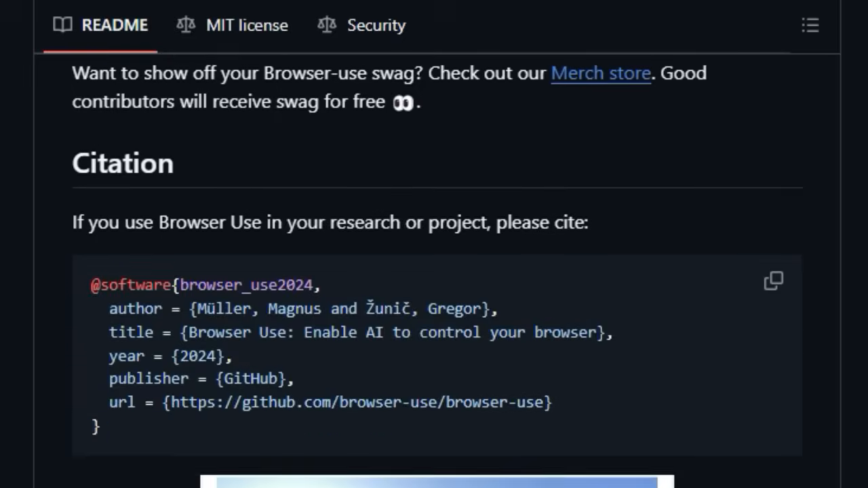
pyautogui.scroll(-3)
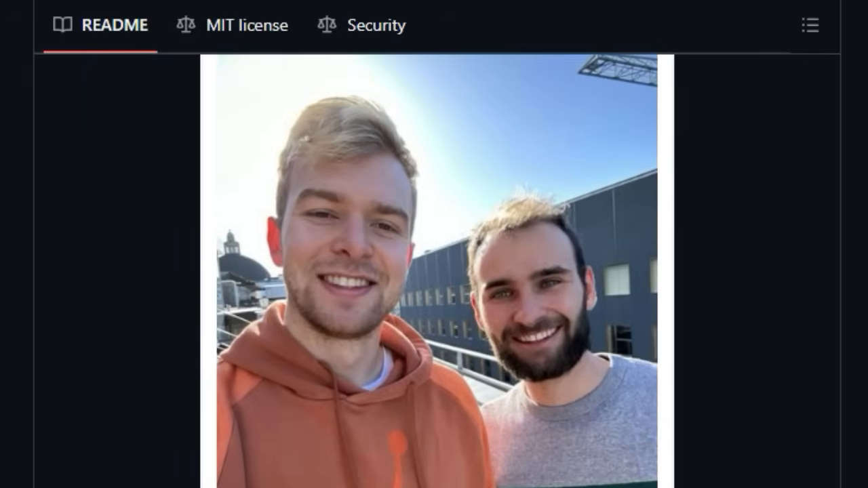
pyautogui.scroll(-3)
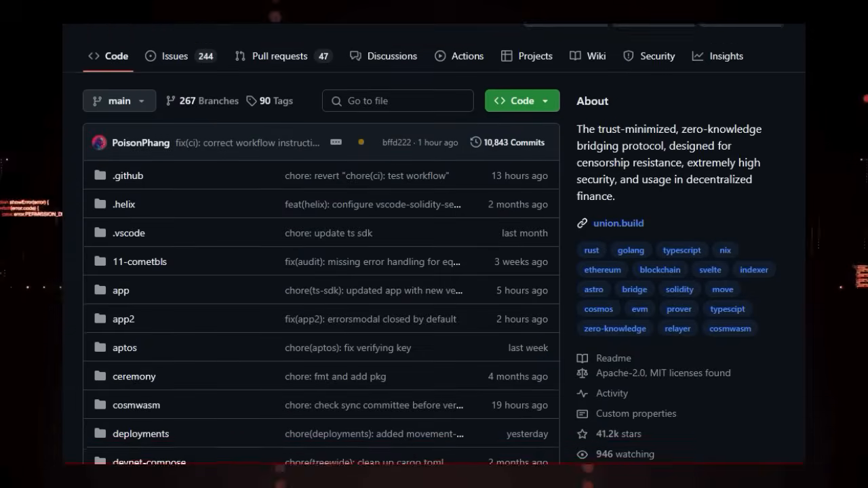
# Scroll past Union's file list and sidebar to the README's UNION logo banner
pyautogui.scroll(-3)
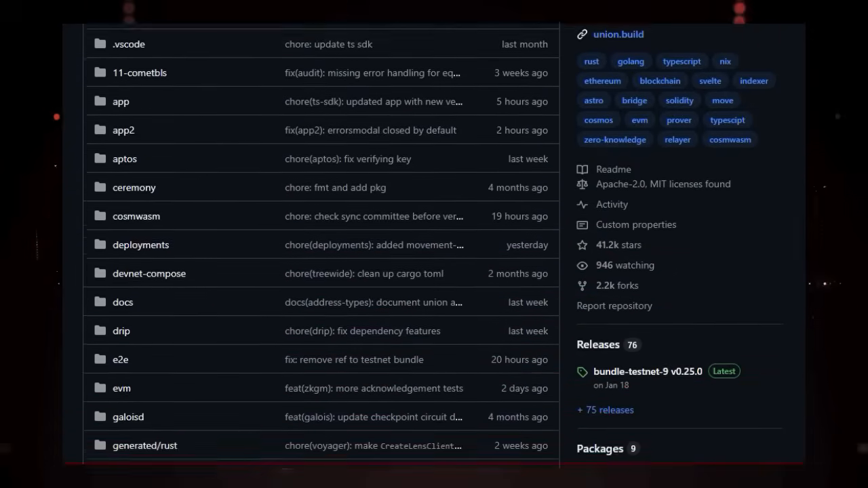
pyautogui.scroll(-3)
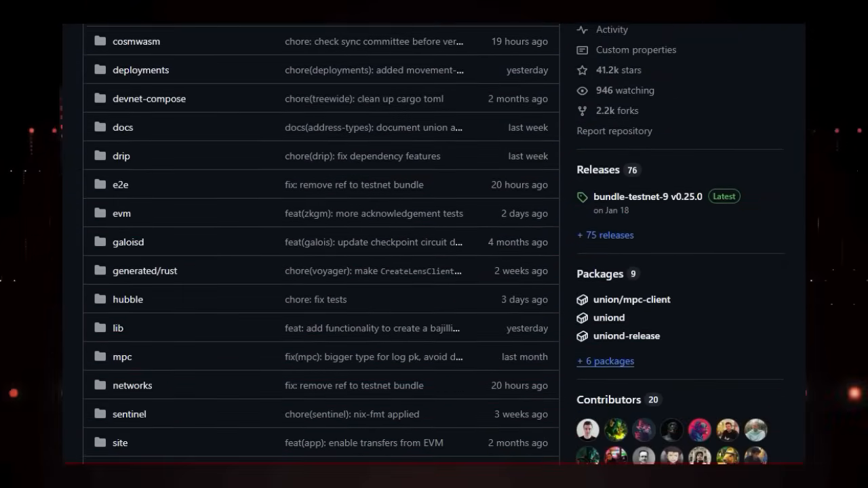
pyautogui.scroll(-3)
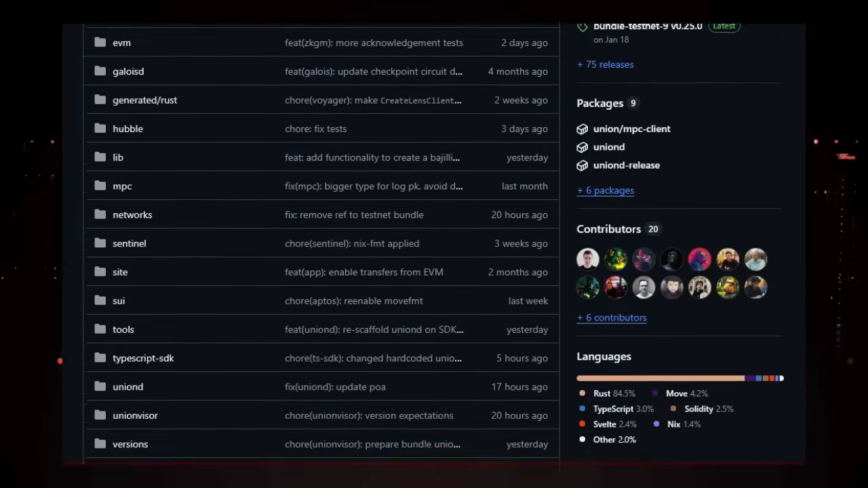
pyautogui.scroll(-3)
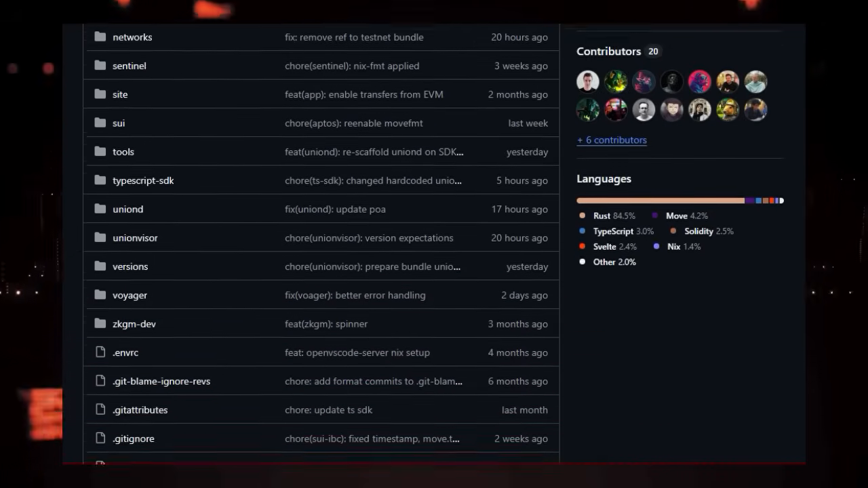
pyautogui.scroll(-3)
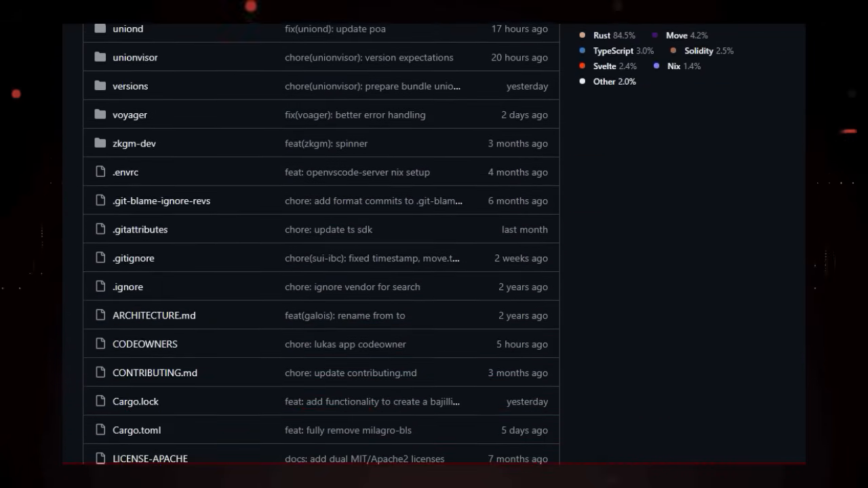
pyautogui.scroll(-3)
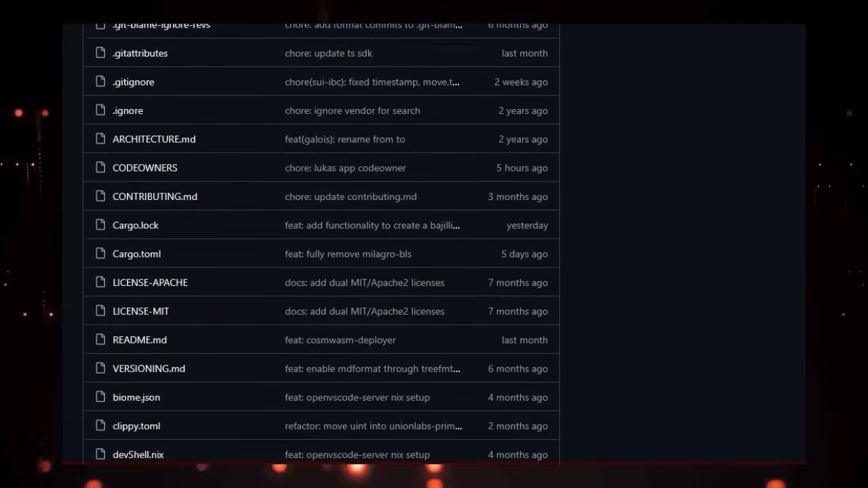
pyautogui.scroll(-3)
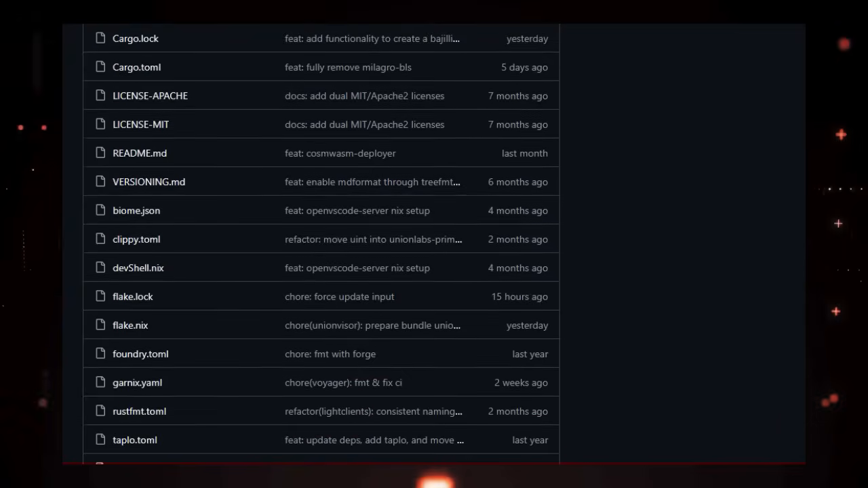
pyautogui.scroll(-3)
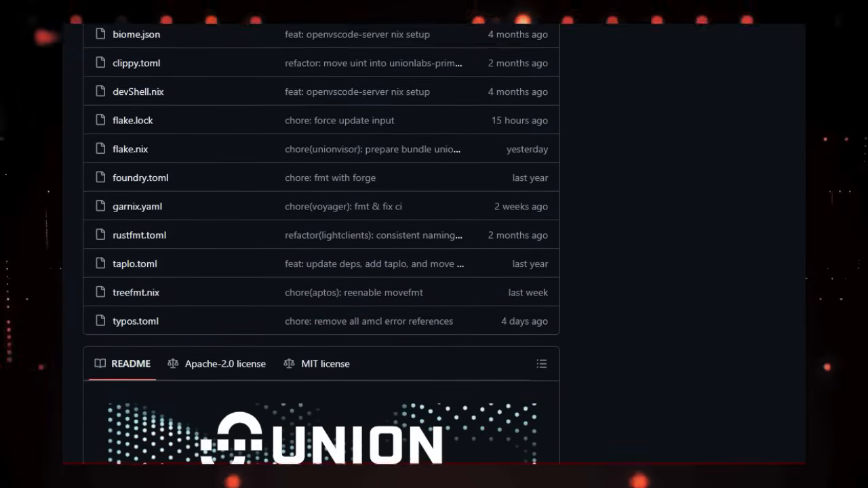
pyautogui.scroll(-3)
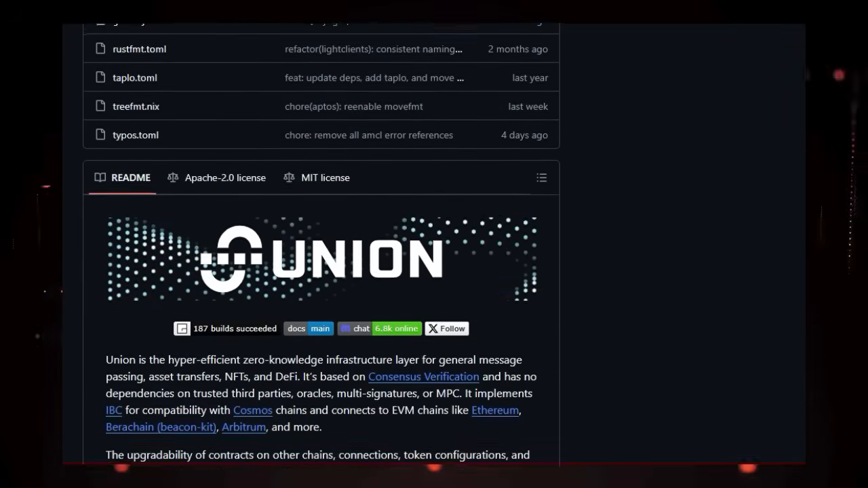
pyautogui.scroll(-3)
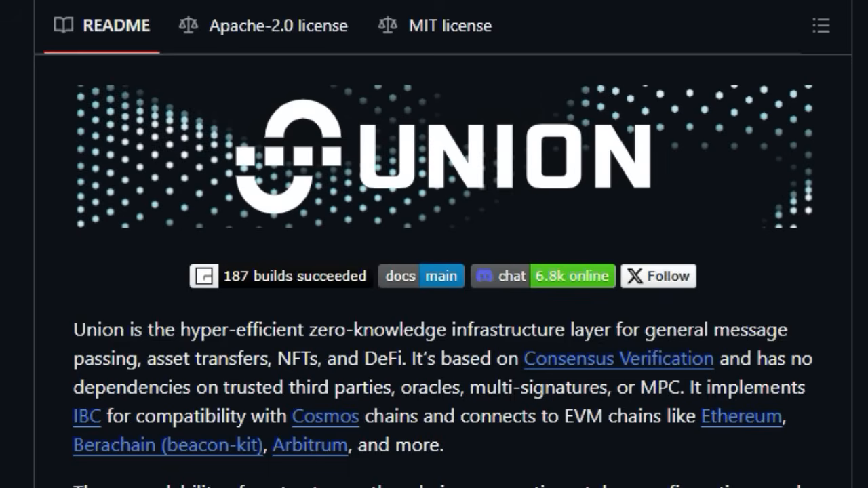
# Scroll Union's README past the Components table to the Quickstart nix build commands
pyautogui.scroll(-3)
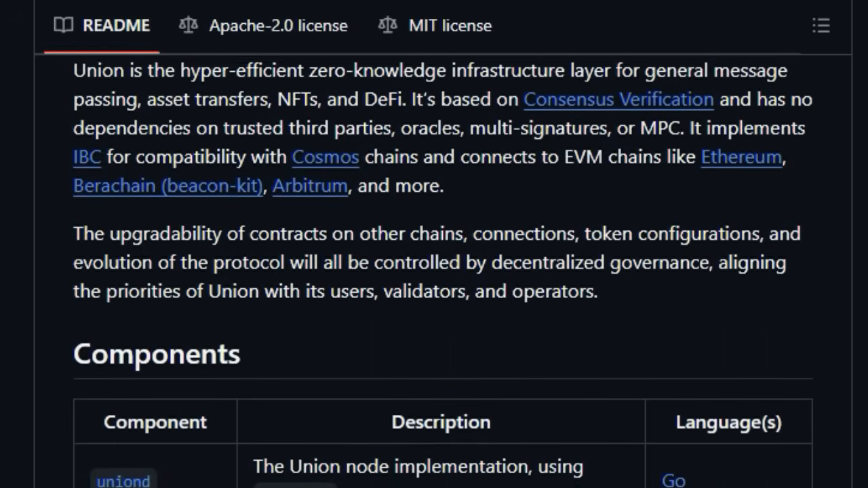
pyautogui.scroll(-3)
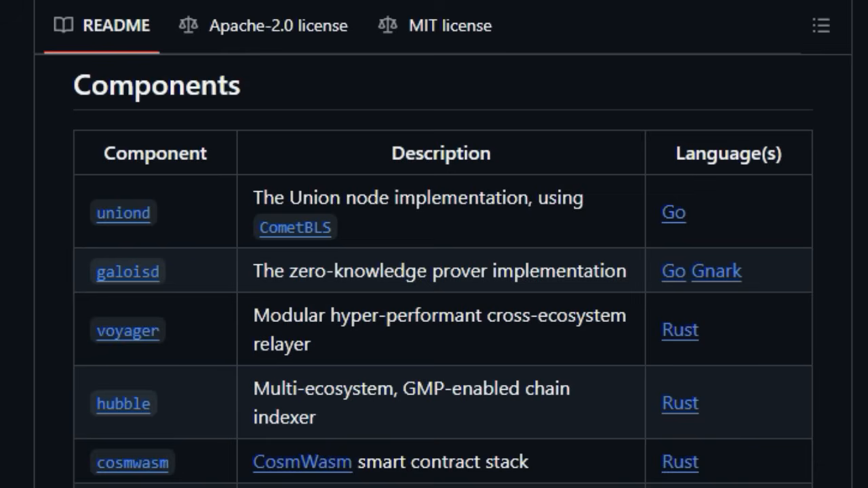
pyautogui.scroll(-3)
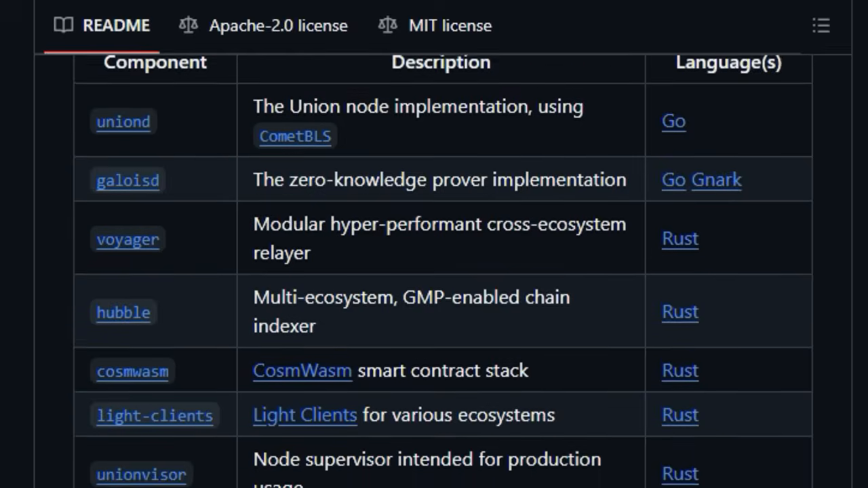
pyautogui.scroll(-3)
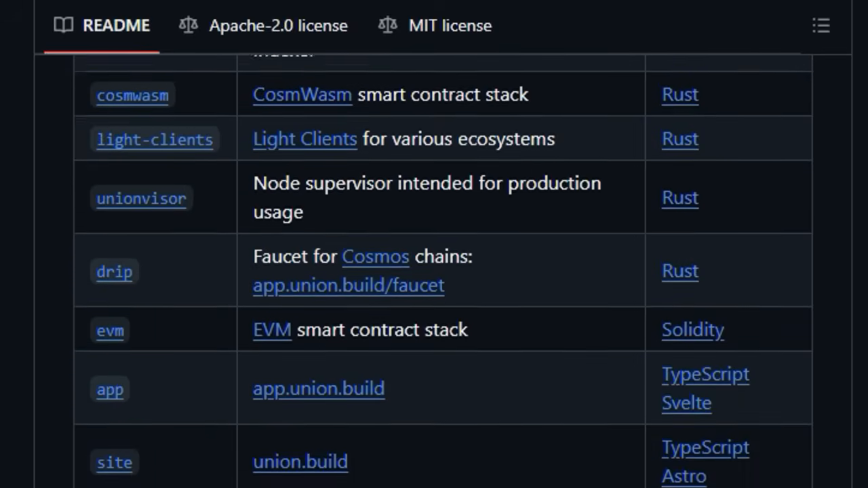
pyautogui.scroll(-3)
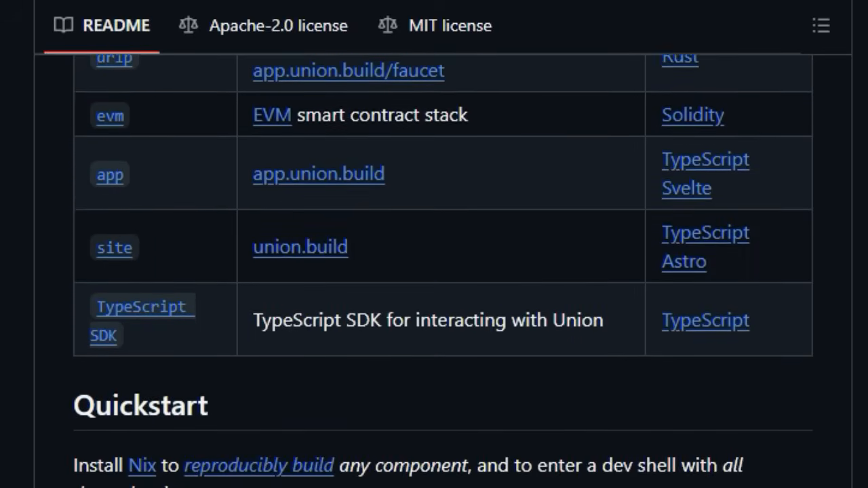
pyautogui.scroll(-3)
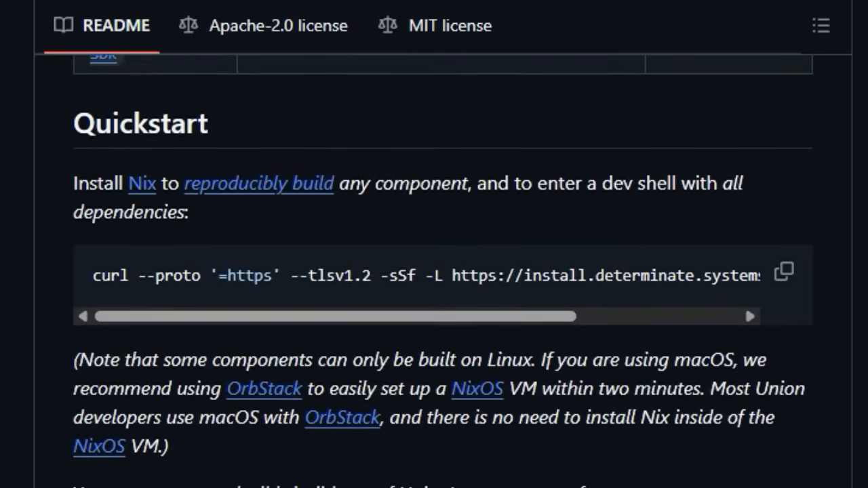
pyautogui.scroll(-3)
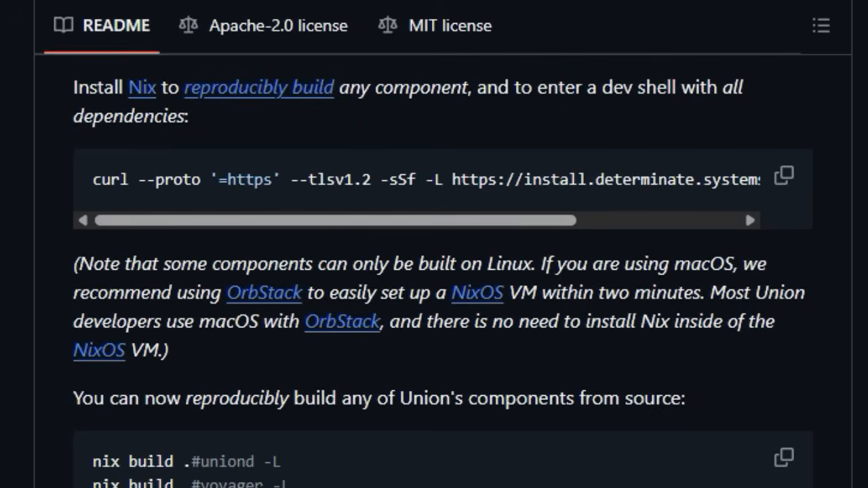
pyautogui.scroll(-3)
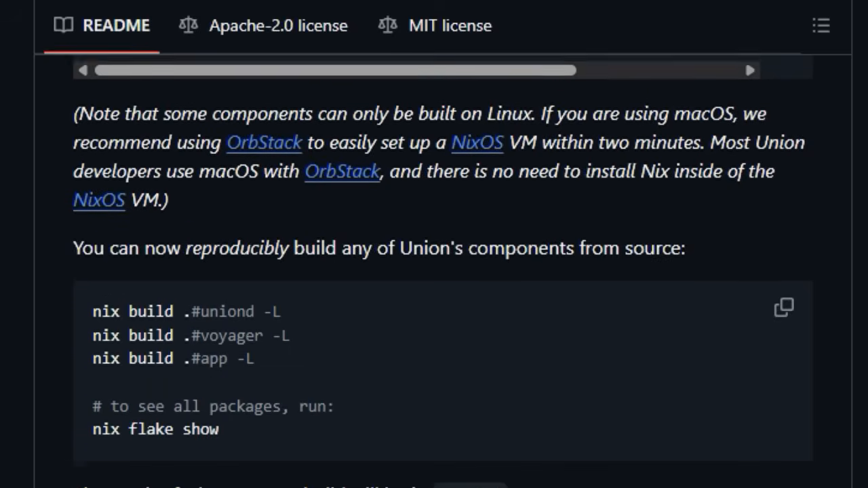
pyautogui.scroll(-3)
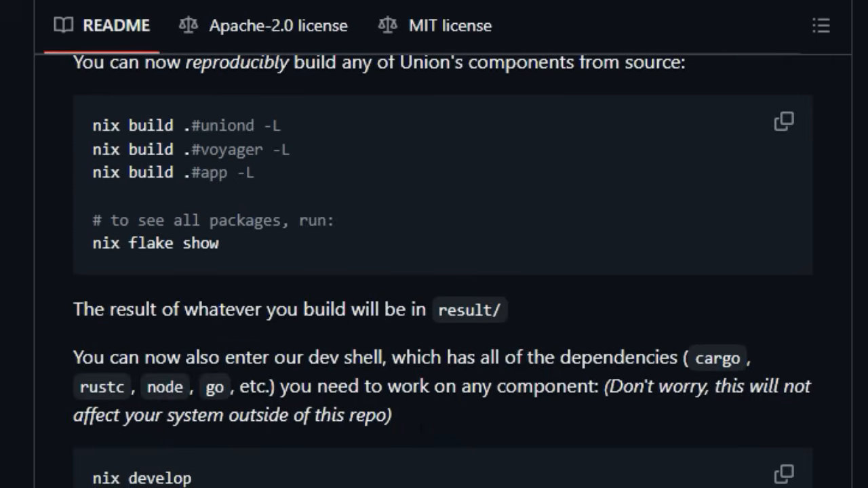
pyautogui.scroll(-3)
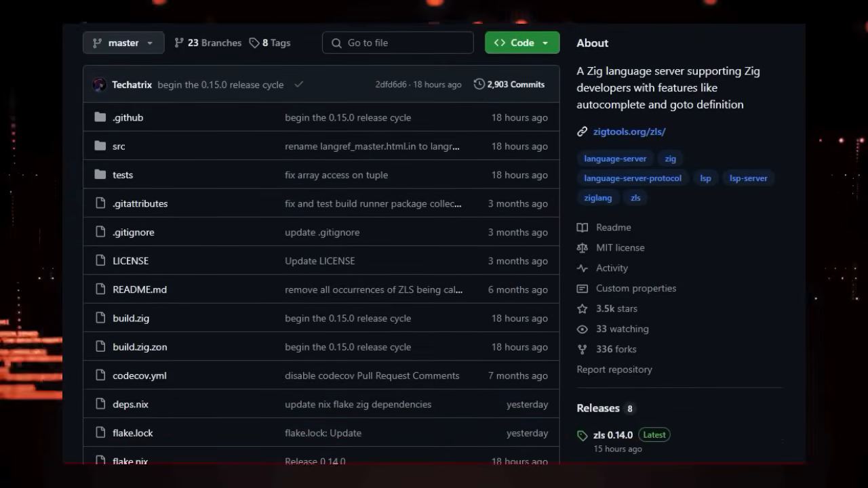
# Scroll through the ZLS README's list of supported LSP features
pyautogui.scroll(-3)
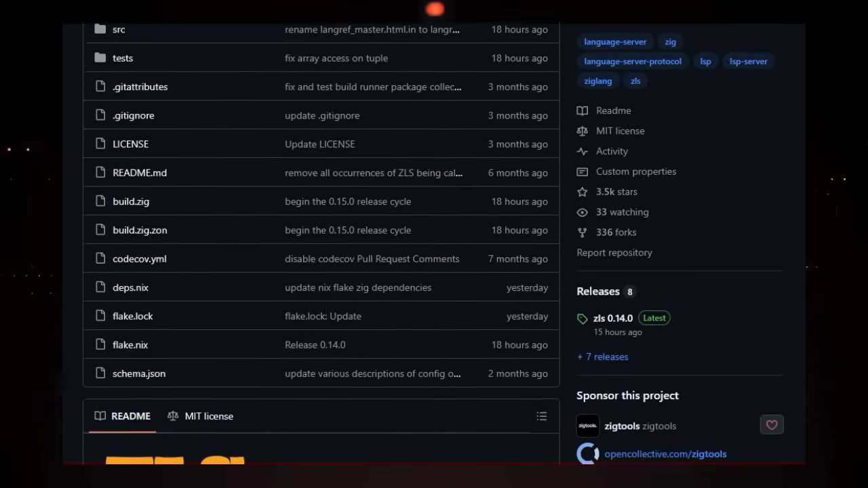
pyautogui.scroll(-3)
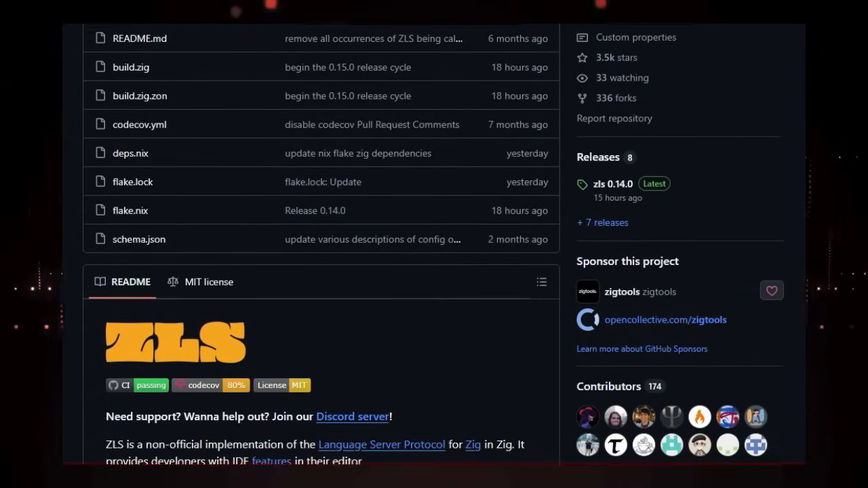
pyautogui.scroll(-3)
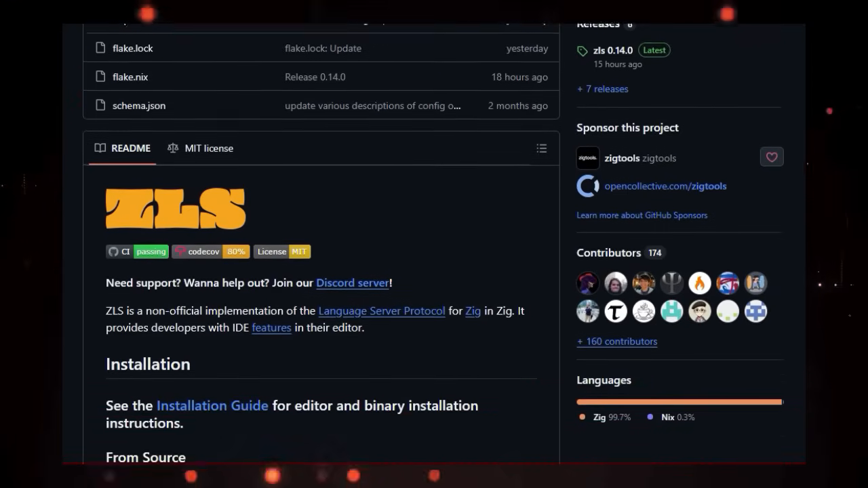
pyautogui.scroll(-3)
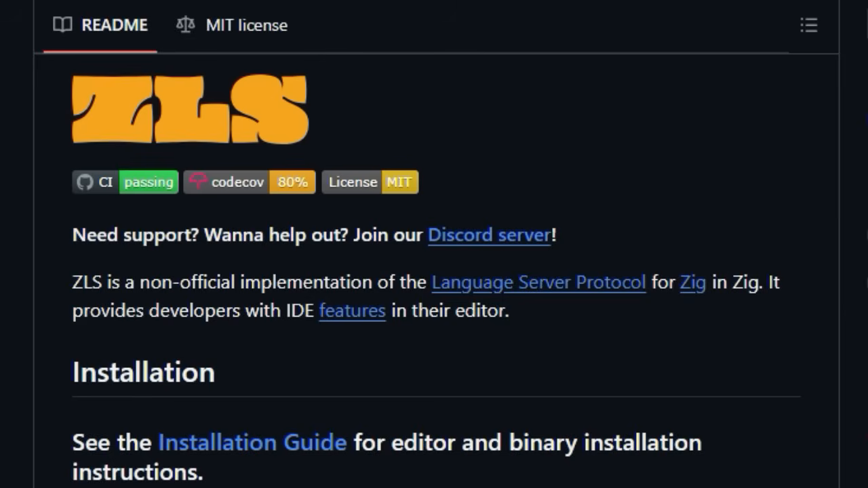
pyautogui.scroll(-3)
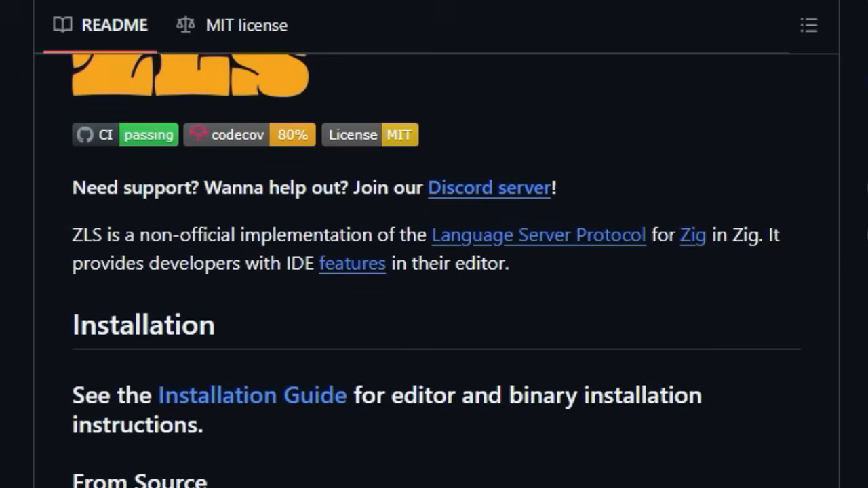
pyautogui.scroll(-3)
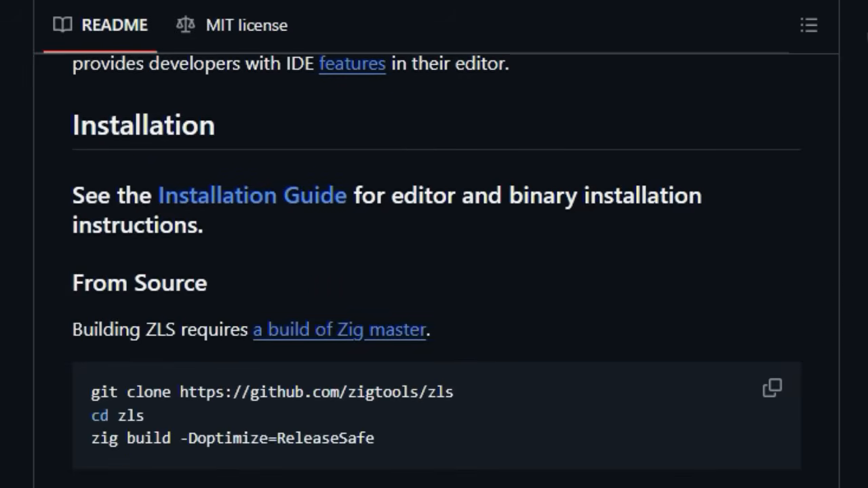
pyautogui.scroll(-3)
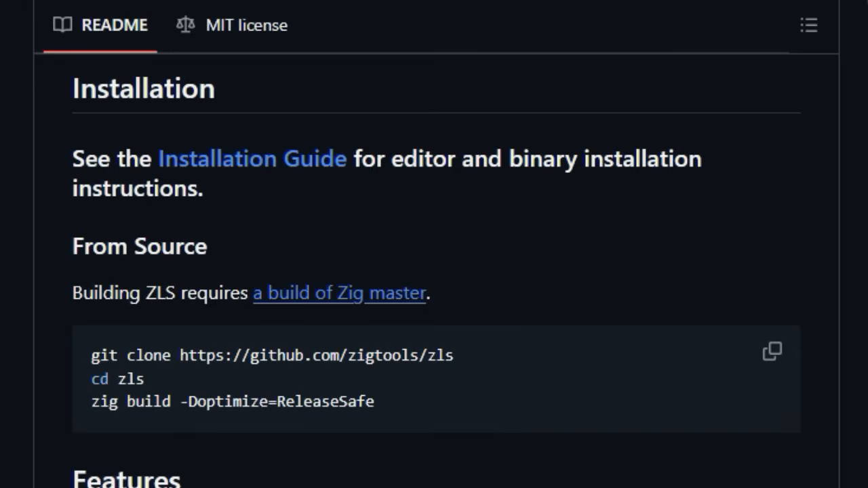
pyautogui.scroll(-3)
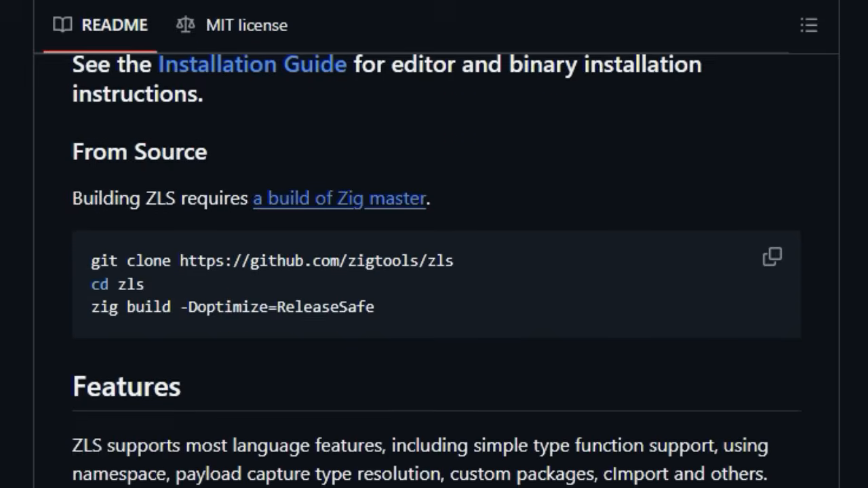
# Continue down to the Related Projects list and the Quick Thanks heading
pyautogui.scroll(-3)
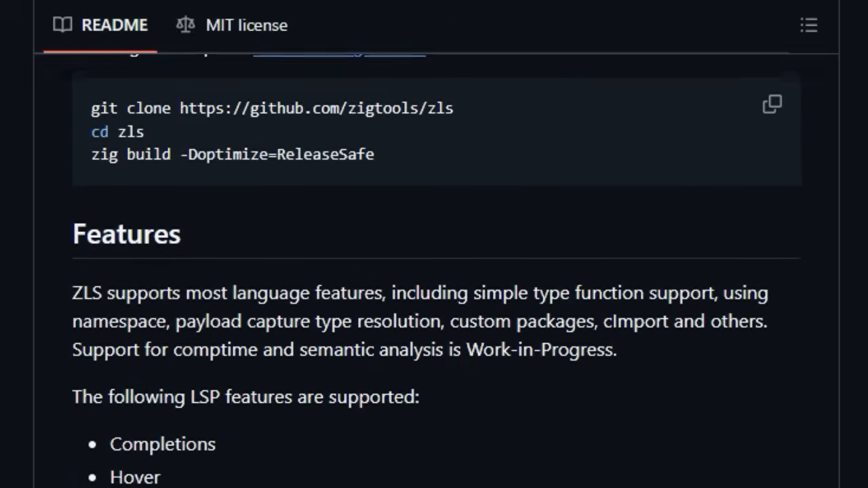
pyautogui.scroll(-3)
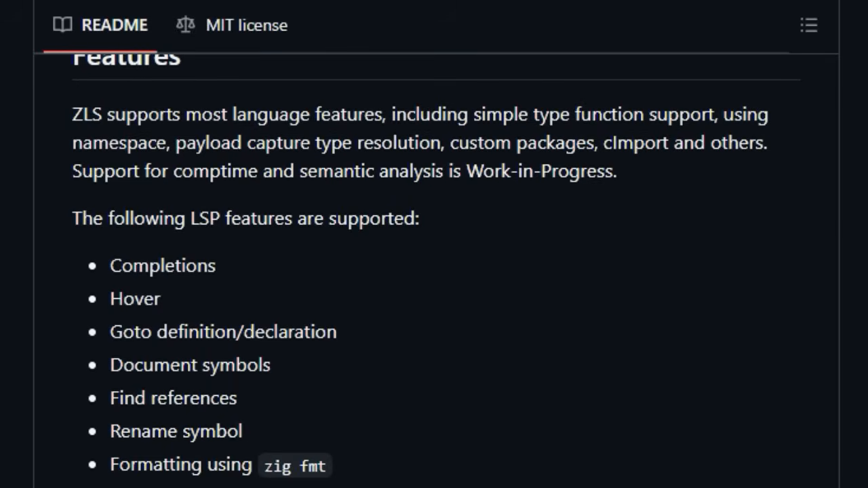
pyautogui.scroll(-3)
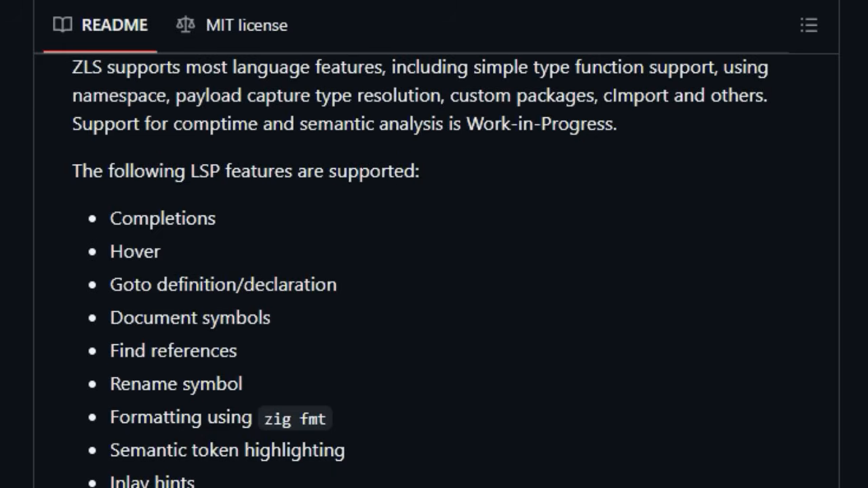
pyautogui.scroll(-3)
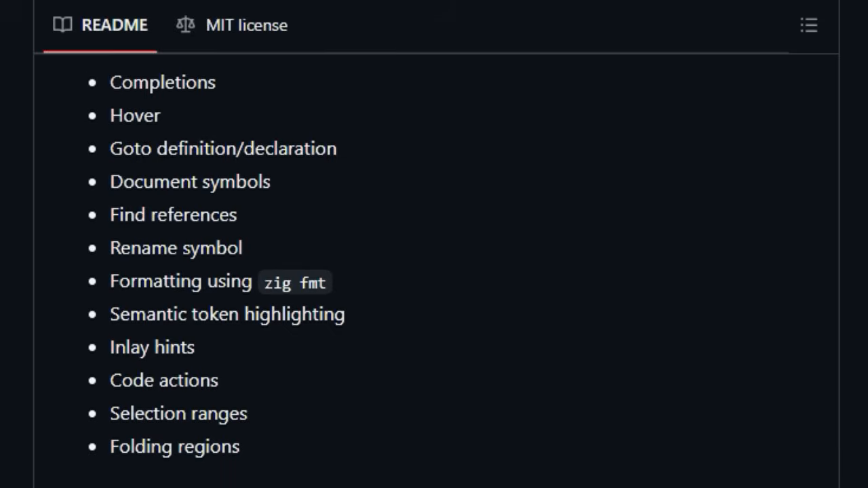
pyautogui.scroll(-3)
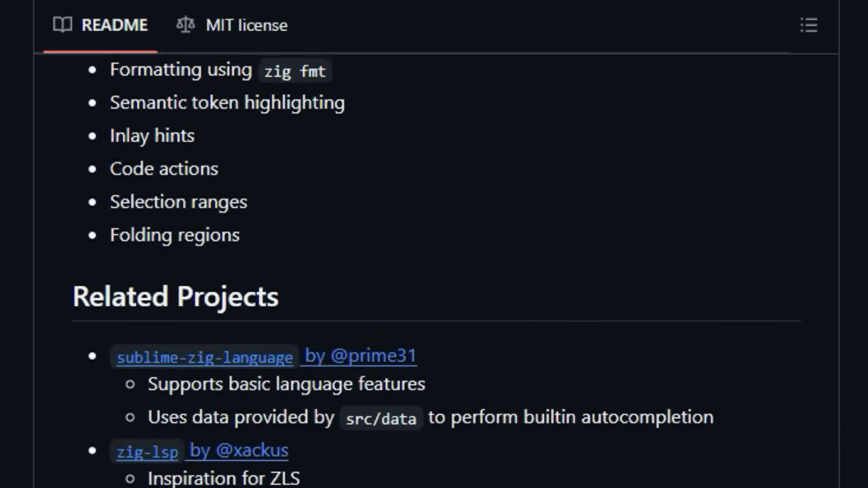
pyautogui.scroll(-3)
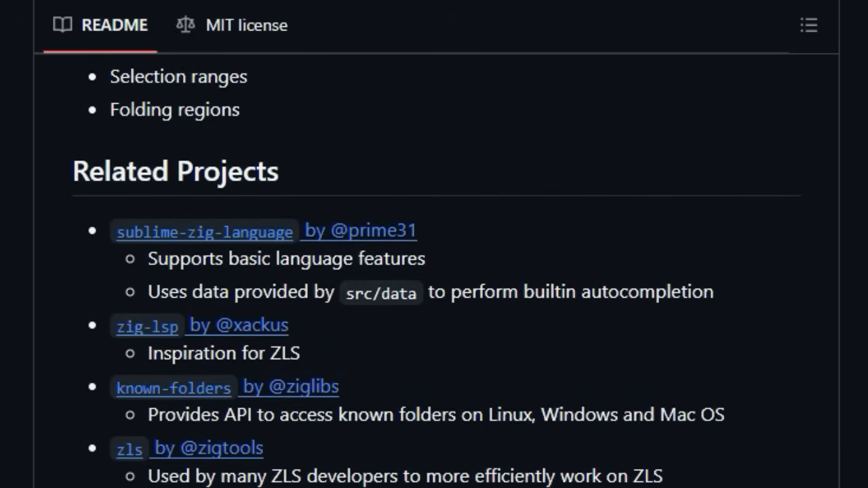
pyautogui.scroll(-3)
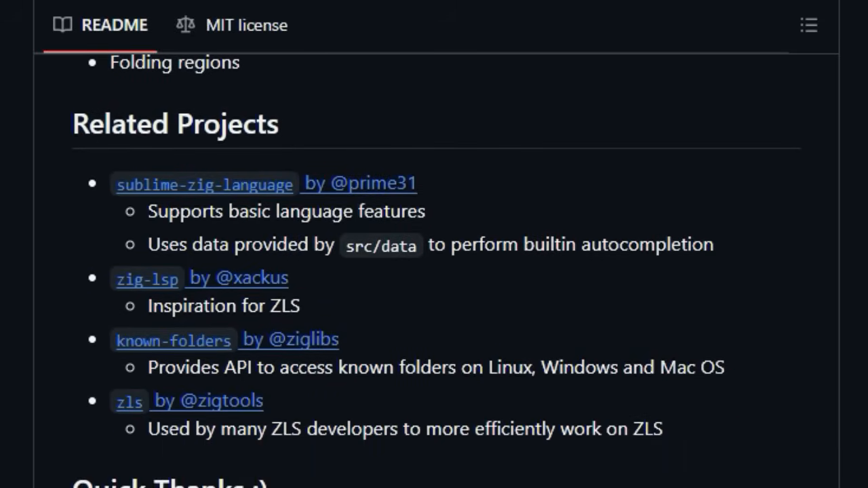
pyautogui.scroll(-3)
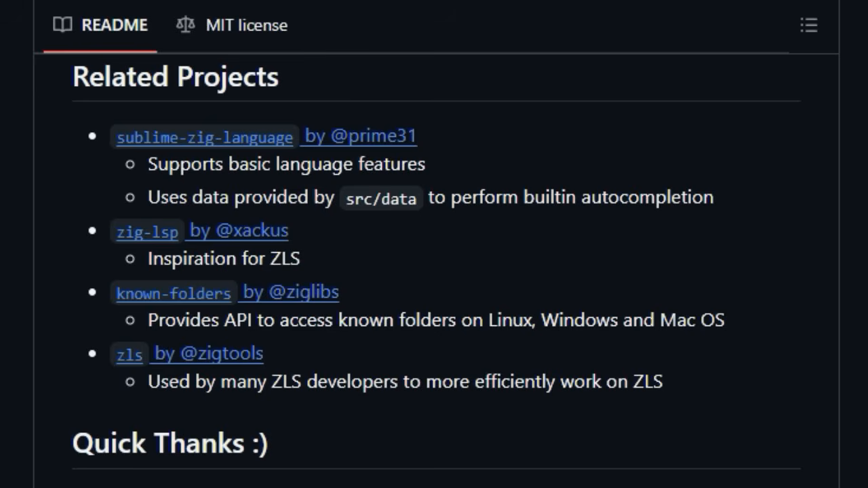
pyautogui.scroll(-3)
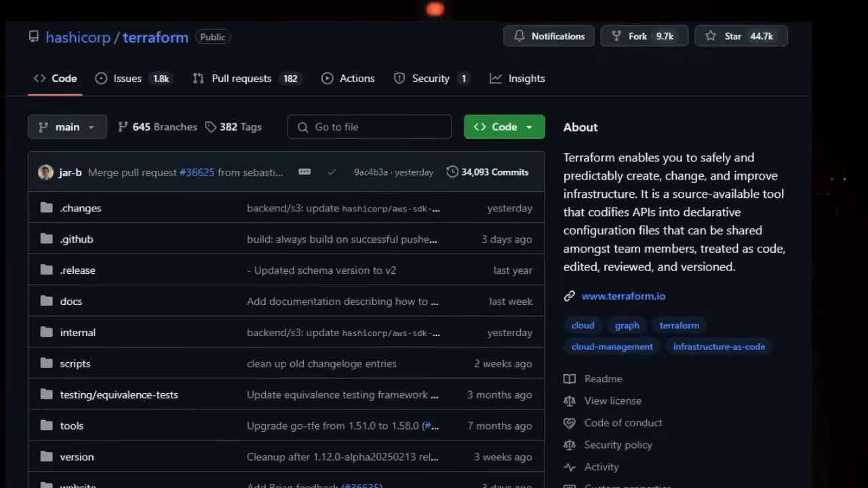
# Scroll past Terraform's file list to the README's website, forums and documentation links
pyautogui.scroll(-3)
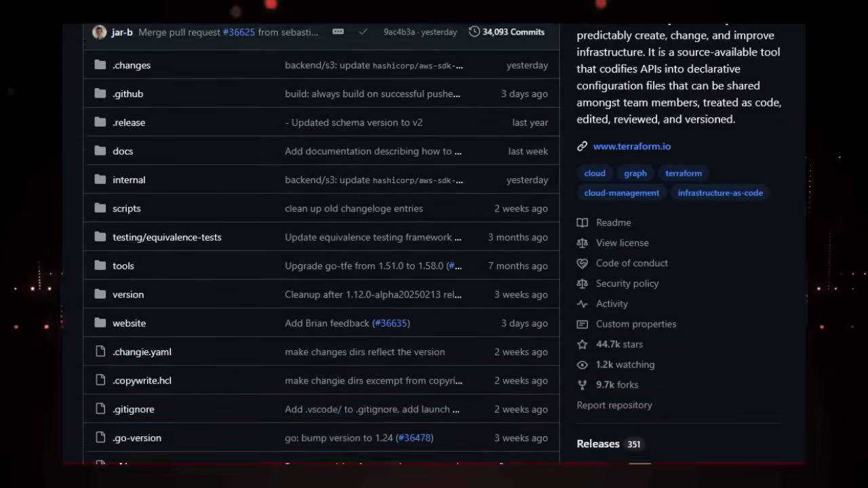
pyautogui.scroll(-3)
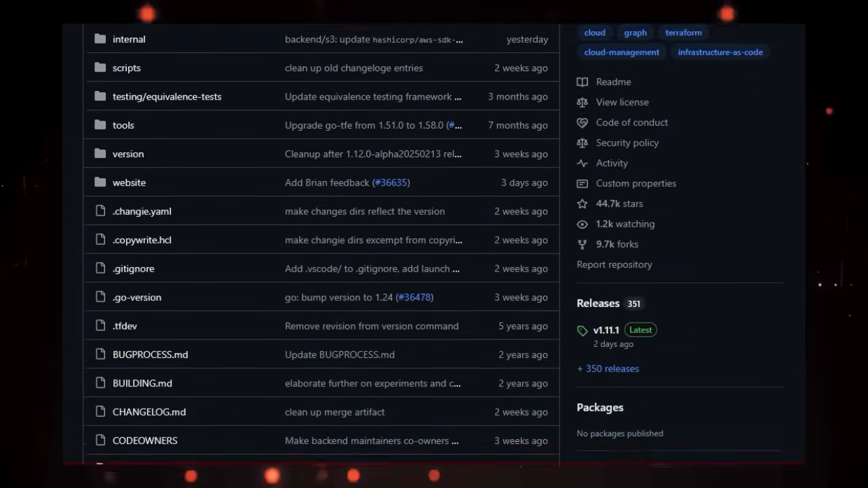
pyautogui.scroll(-3)
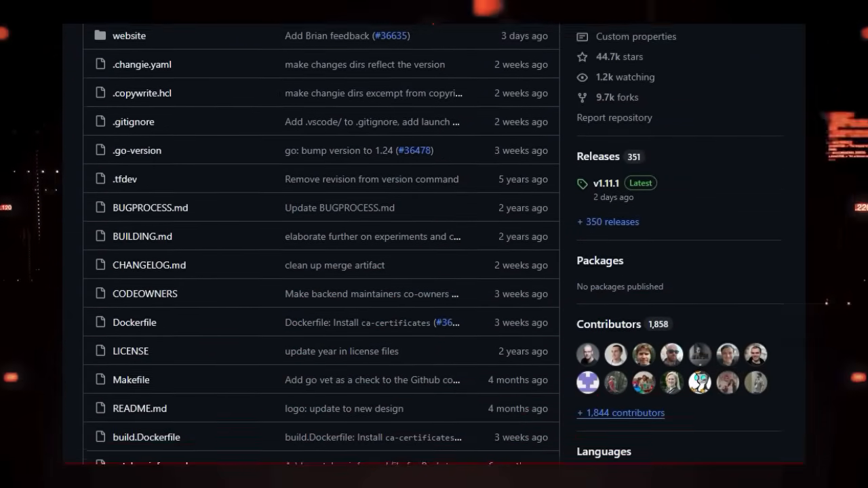
pyautogui.scroll(-3)
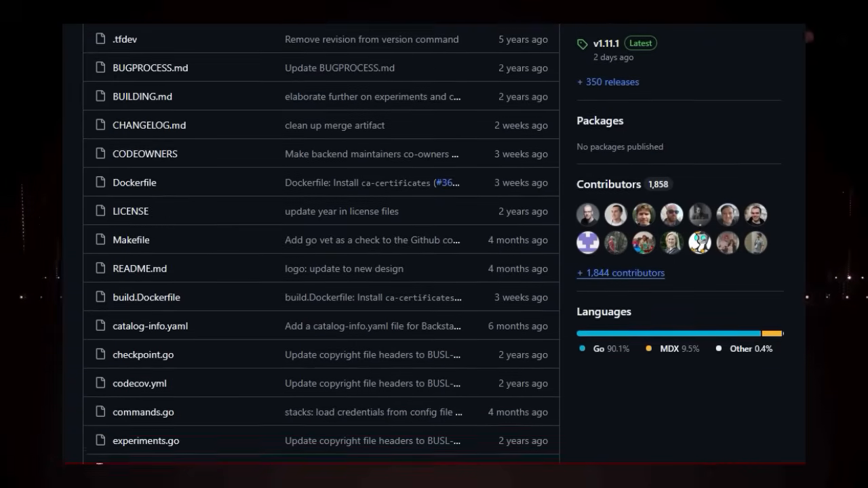
pyautogui.scroll(-3)
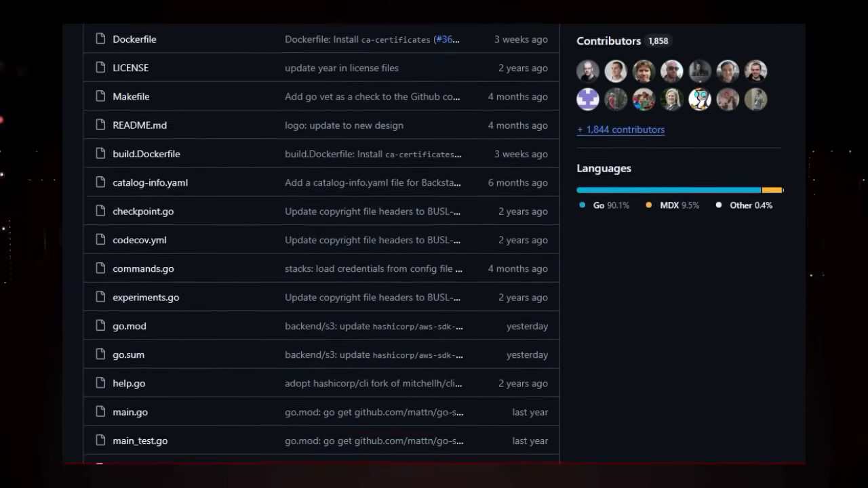
pyautogui.scroll(-3)
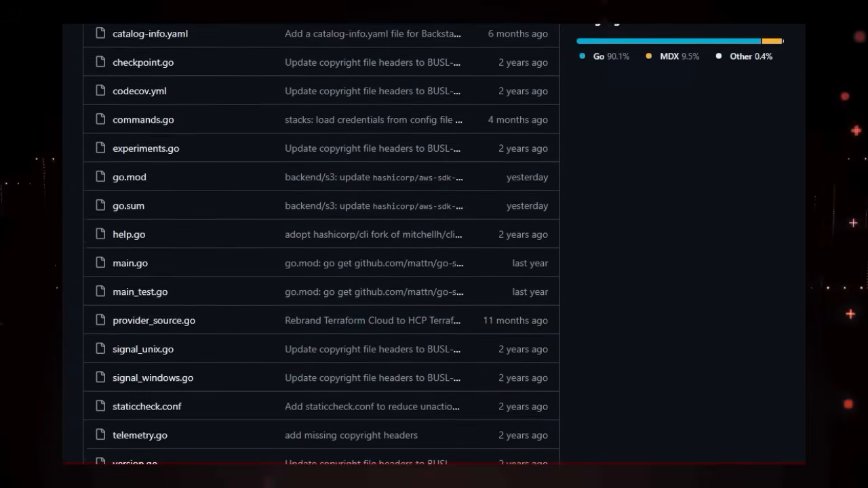
pyautogui.scroll(-3)
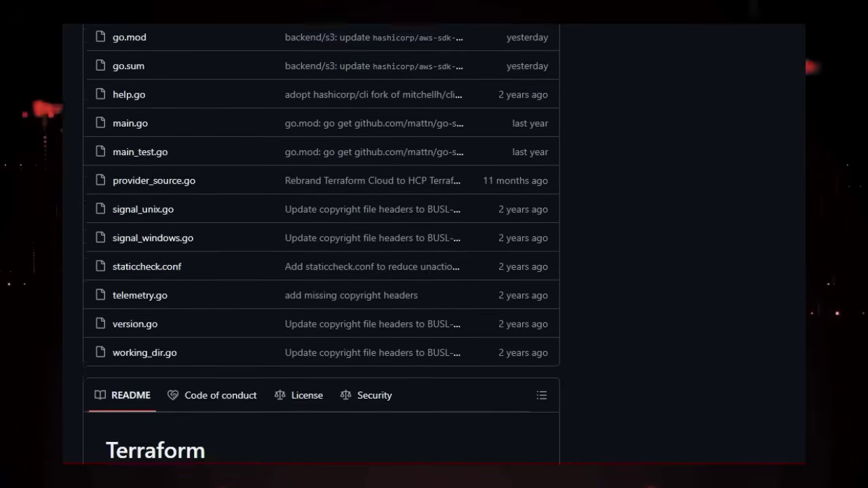
pyautogui.scroll(-3)
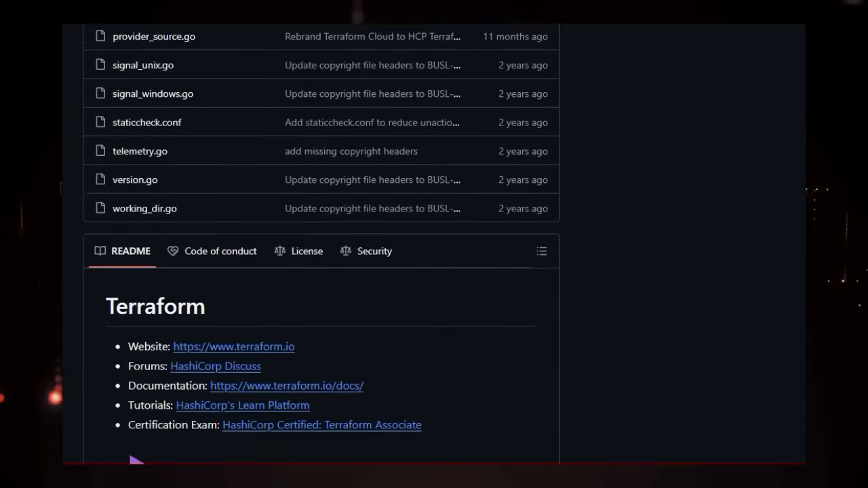
pyautogui.scroll(-3)
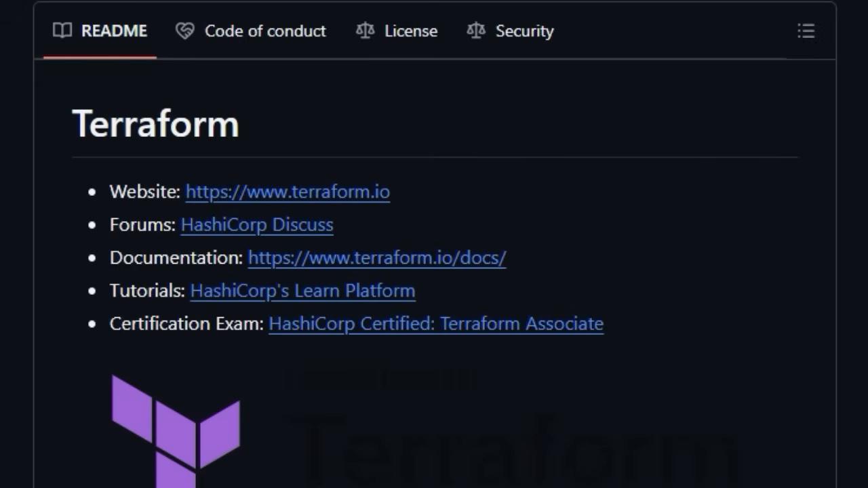
# Scroll the Terraform README past key features and Getting Started to Developing Terraform
pyautogui.scroll(-3)
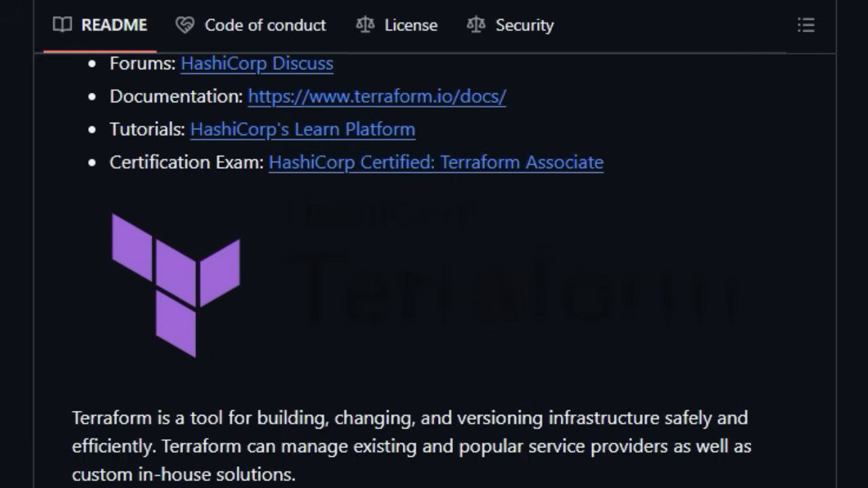
pyautogui.scroll(-3)
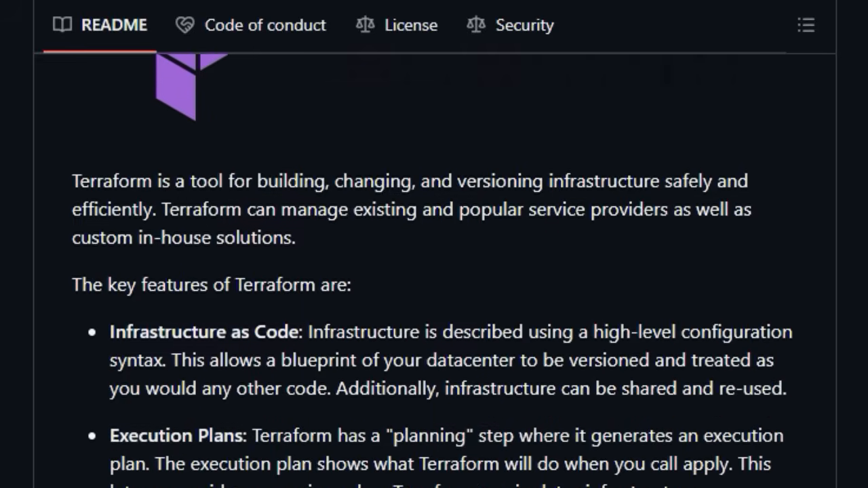
pyautogui.scroll(-3)
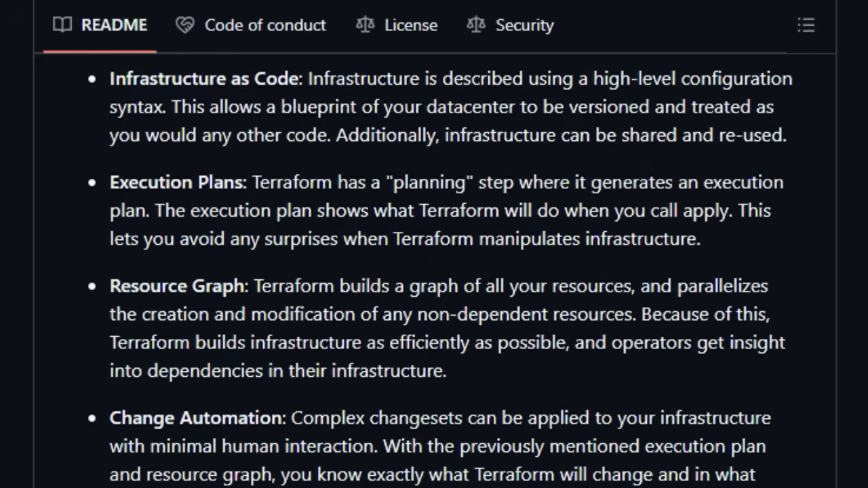
pyautogui.scroll(-3)
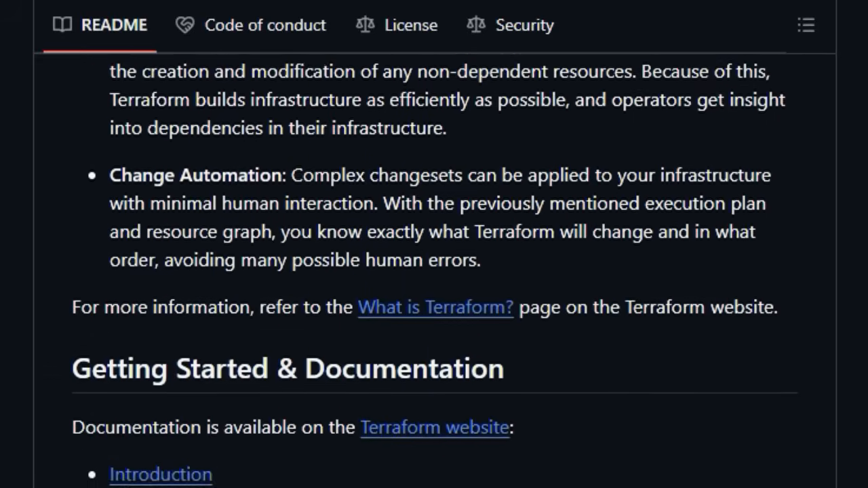
pyautogui.scroll(-3)
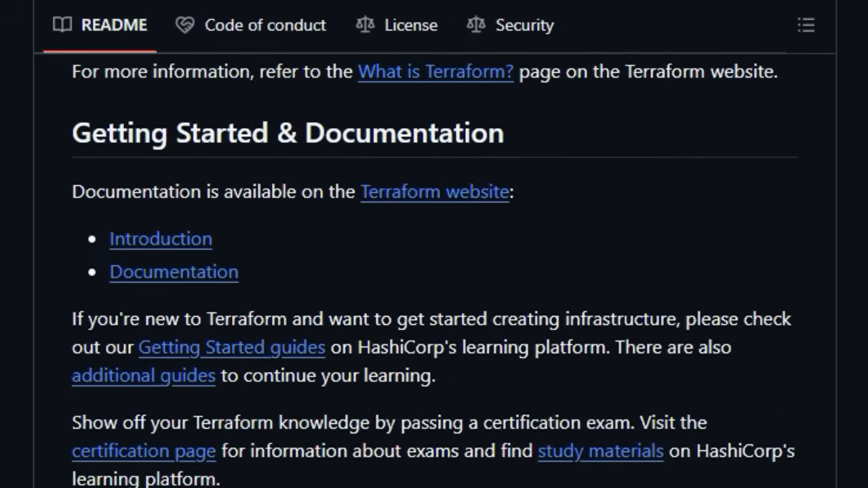
pyautogui.scroll(-3)
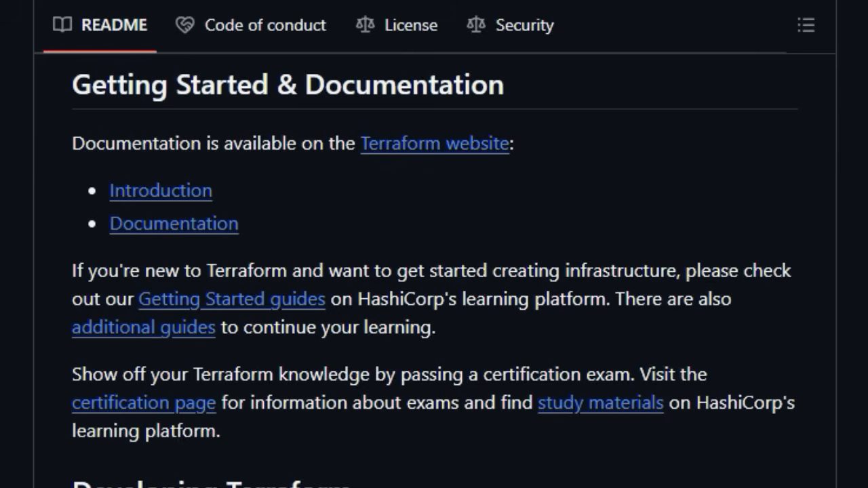
pyautogui.scroll(-3)
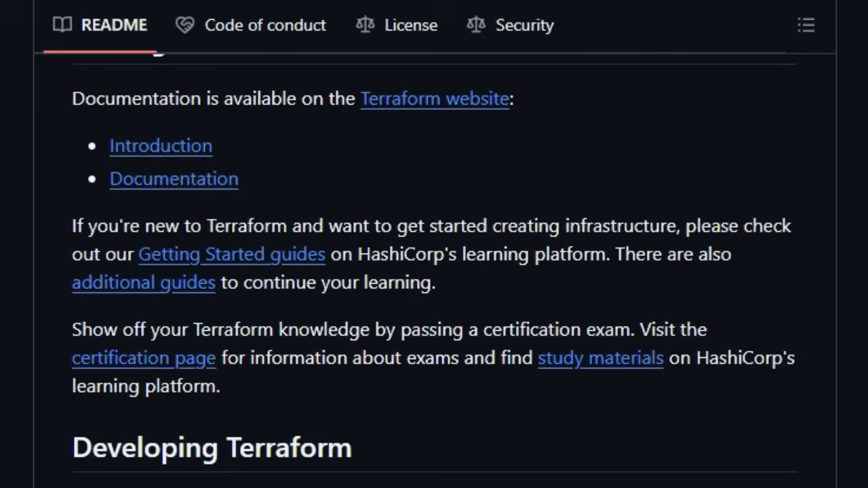
pyautogui.scroll(-3)
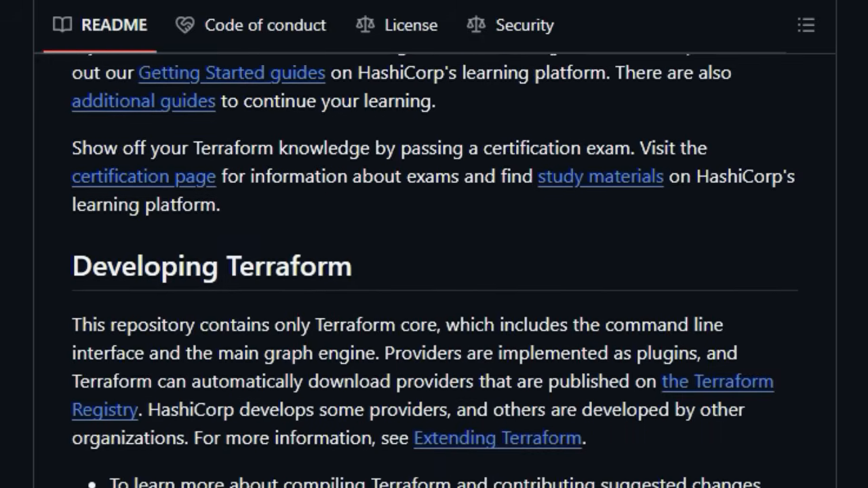
pyautogui.scroll(-3)
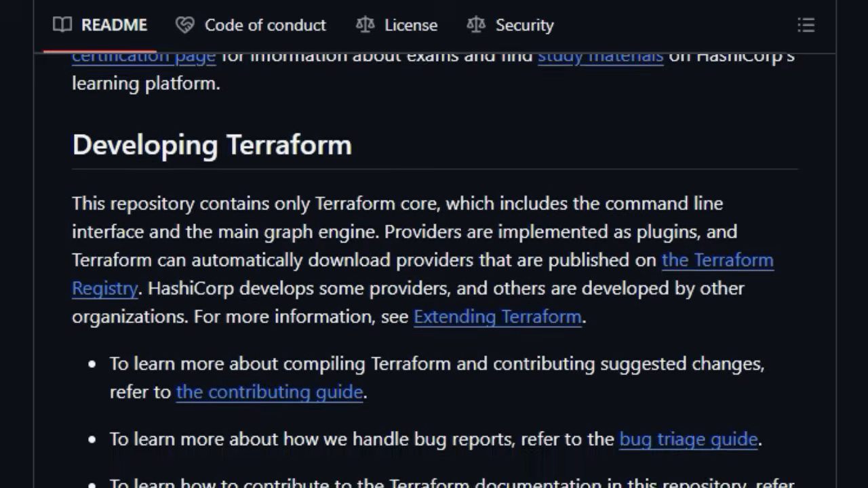
pyautogui.scroll(-3)
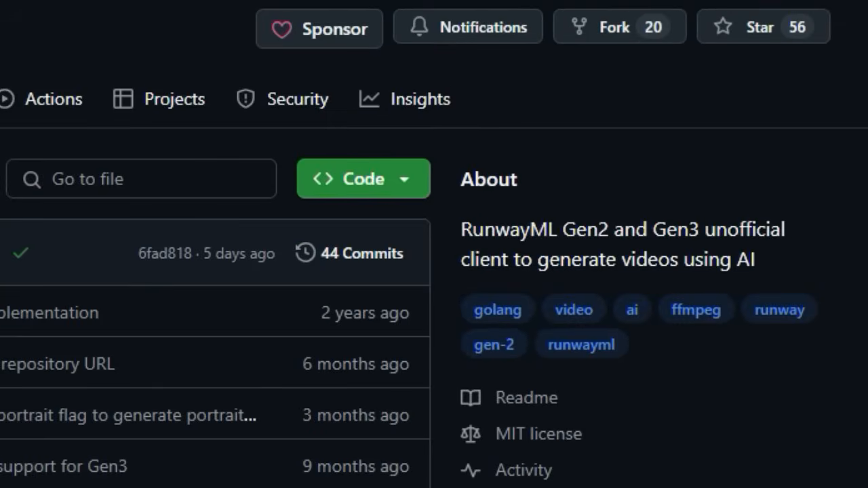
pyautogui.scroll(-3)
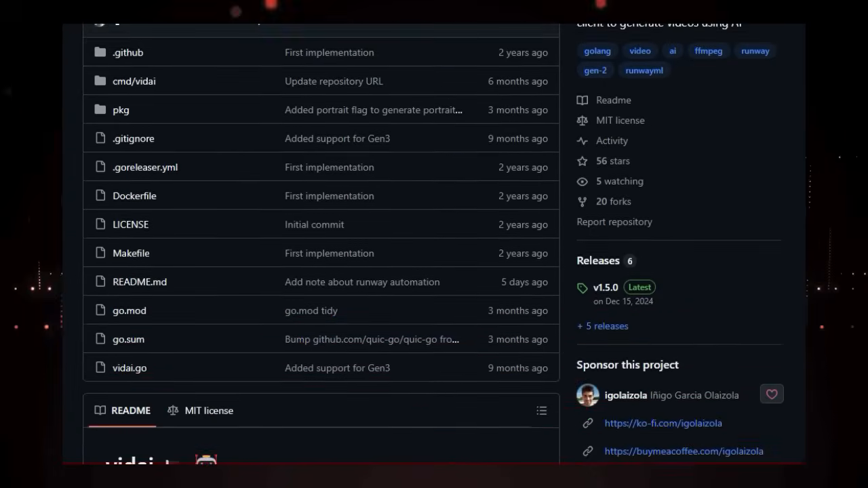
pyautogui.scroll(-3)
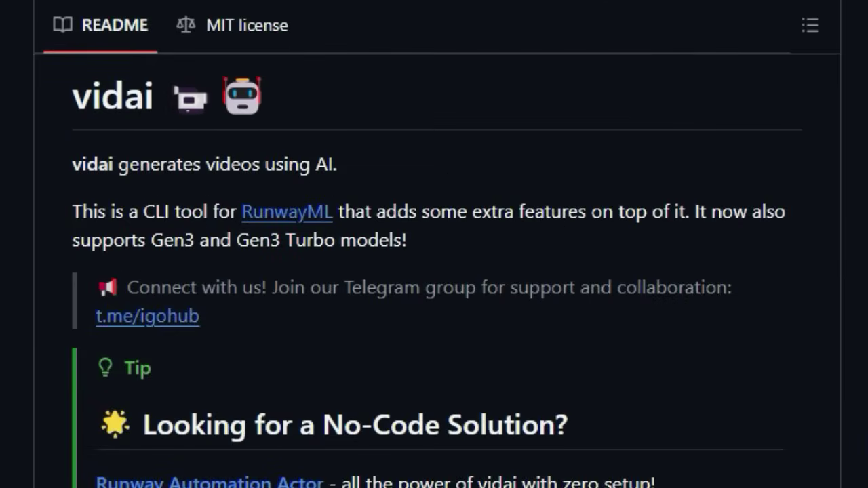
pyautogui.scroll(-3)
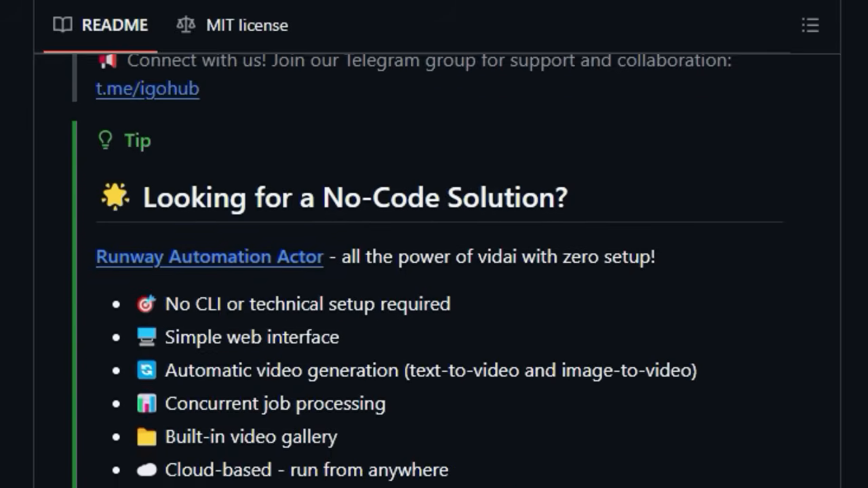
pyautogui.scroll(-3)
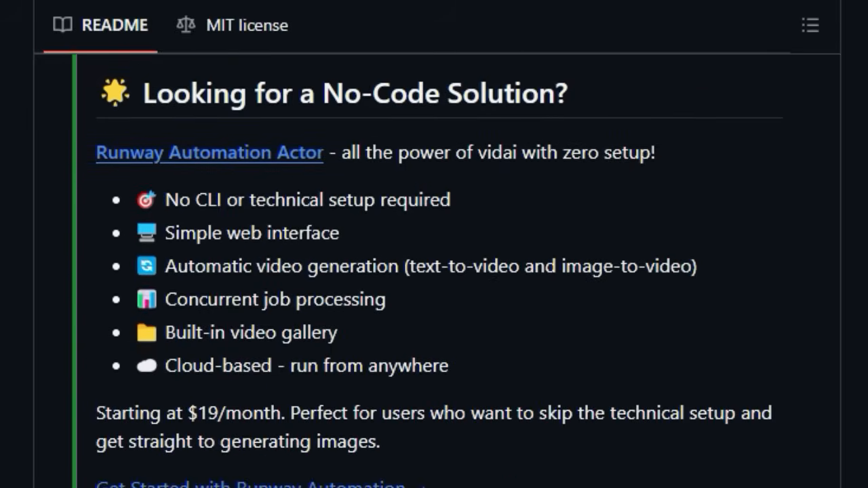
pyautogui.scroll(-3)
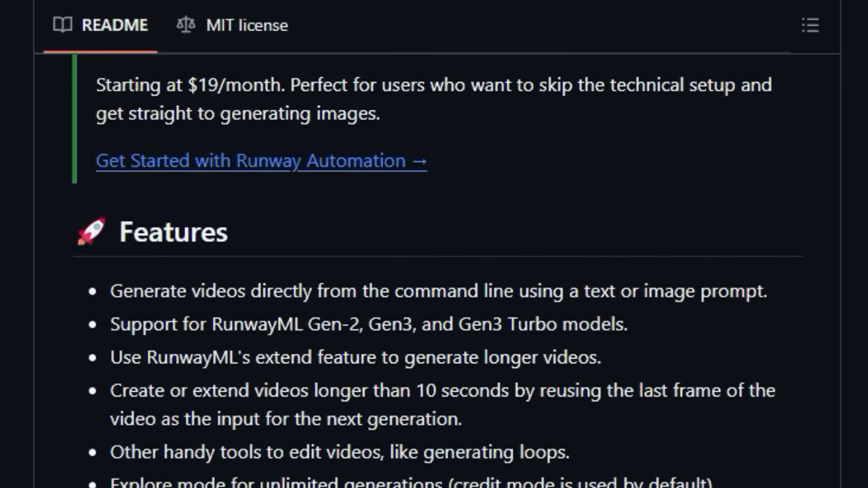
pyautogui.scroll(-3)
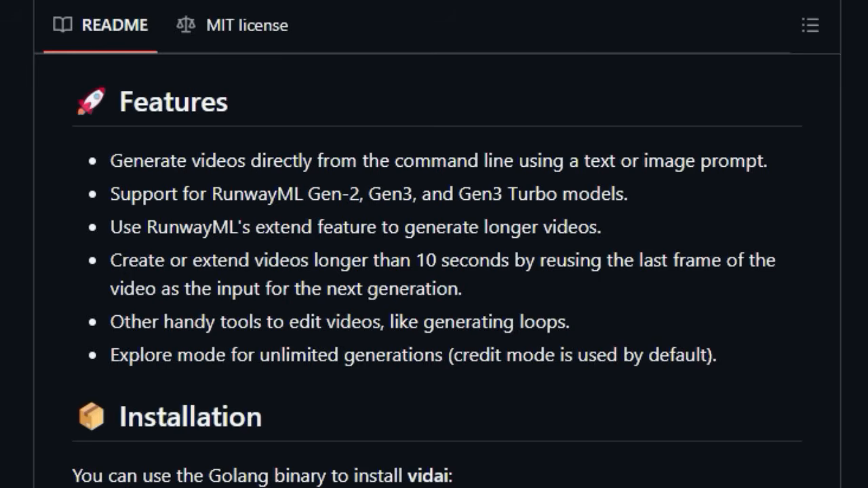
pyautogui.scroll(-3)
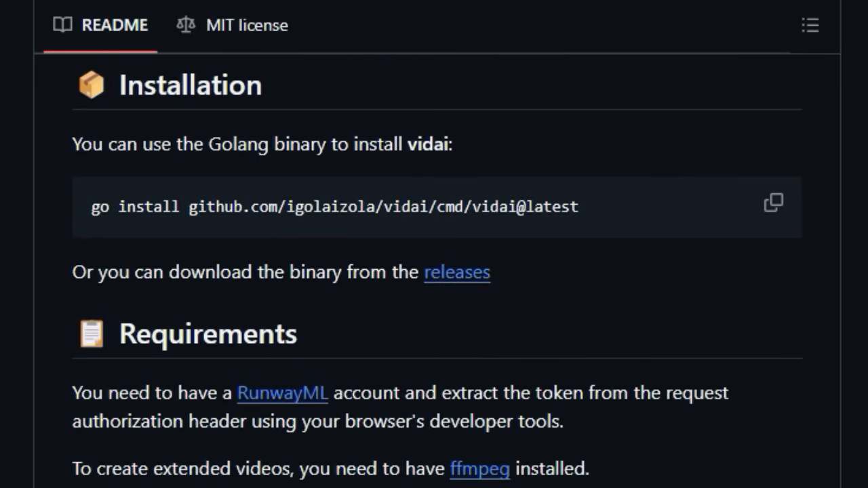
pyautogui.scroll(-3)
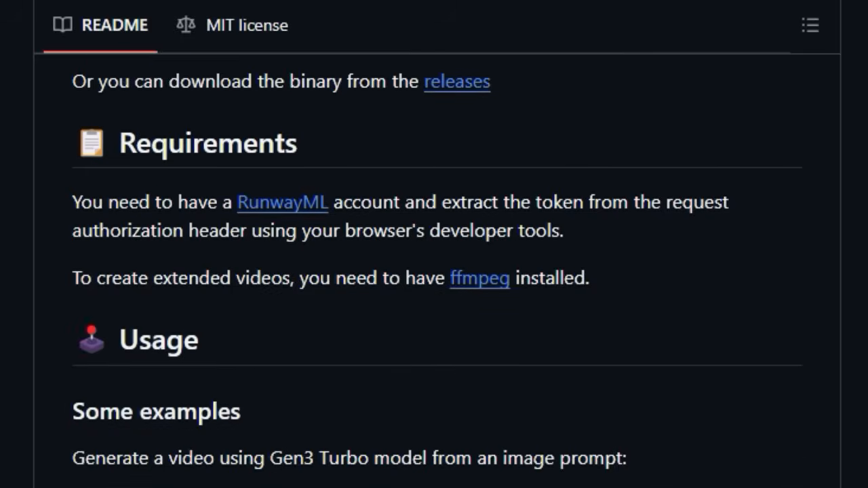
pyautogui.scroll(-3)
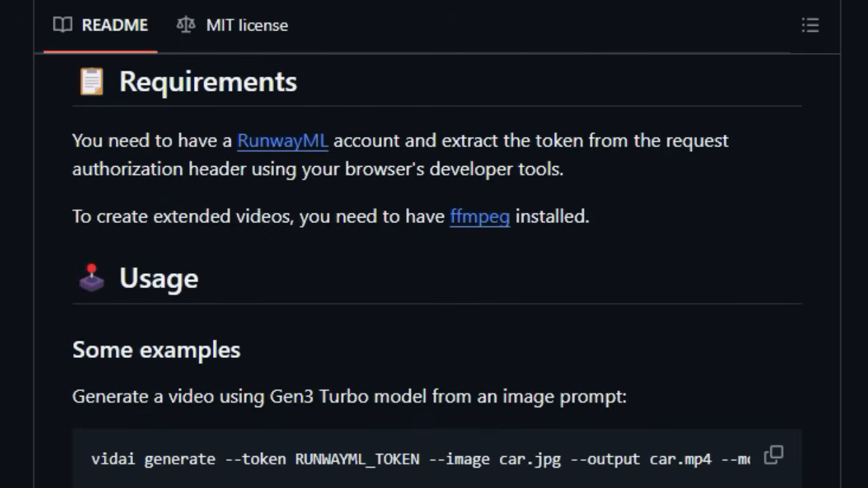
pyautogui.scroll(-3)
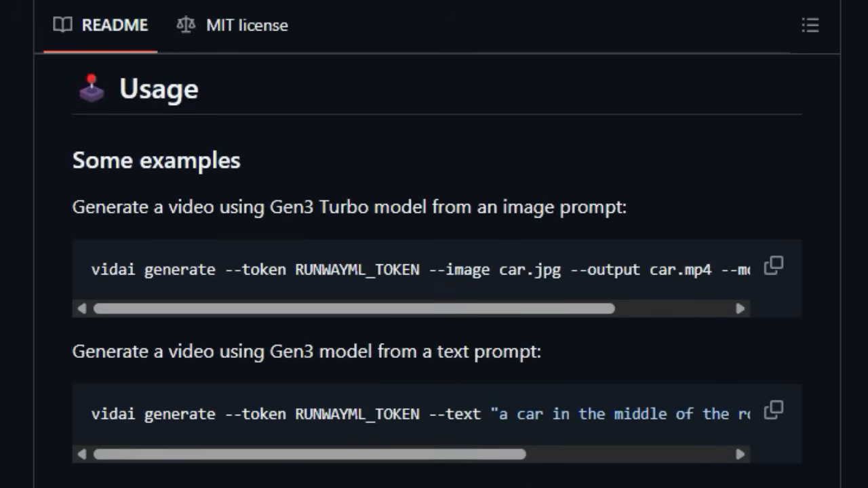
pyautogui.hscroll(3)
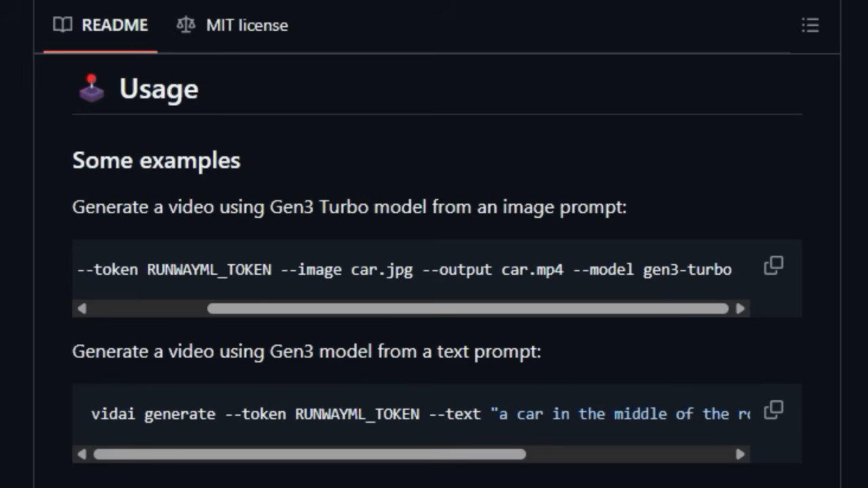
pyautogui.scroll(-3)
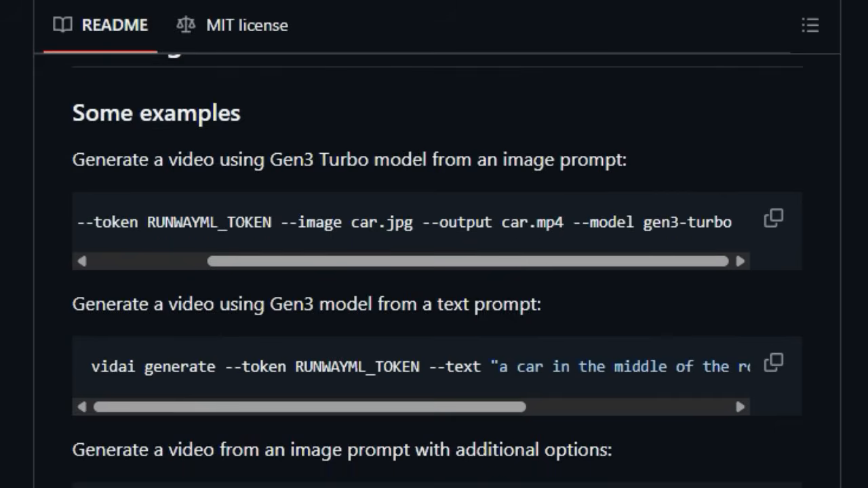
pyautogui.scroll(-3)
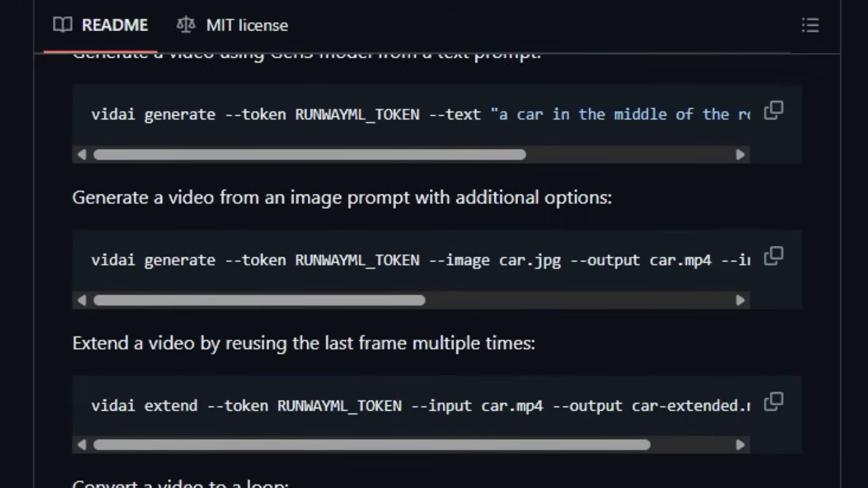
pyautogui.scroll(-3)
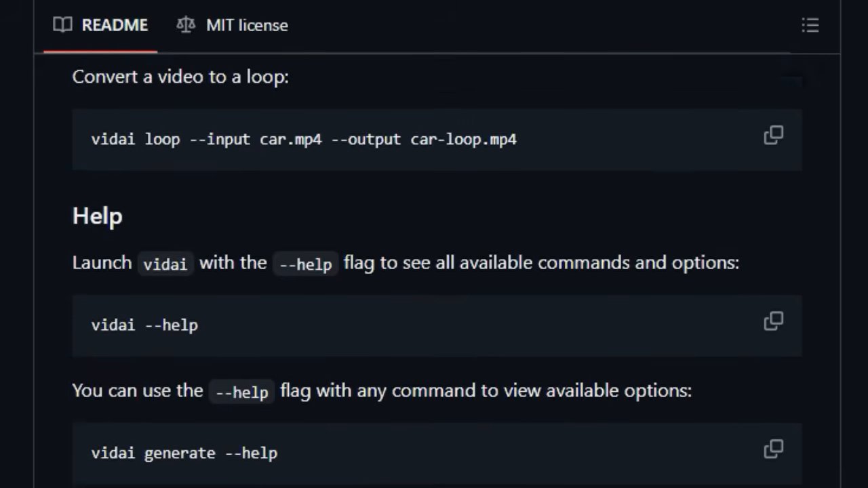
pyautogui.scroll(-3)
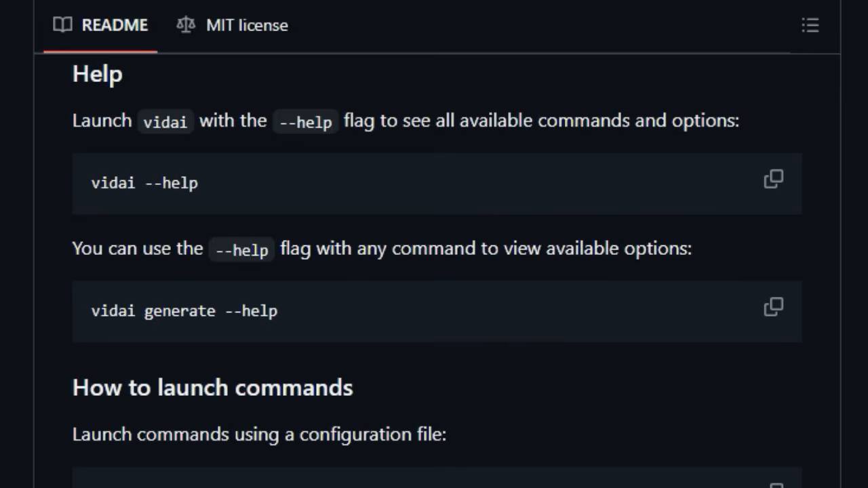
pyautogui.scroll(-3)
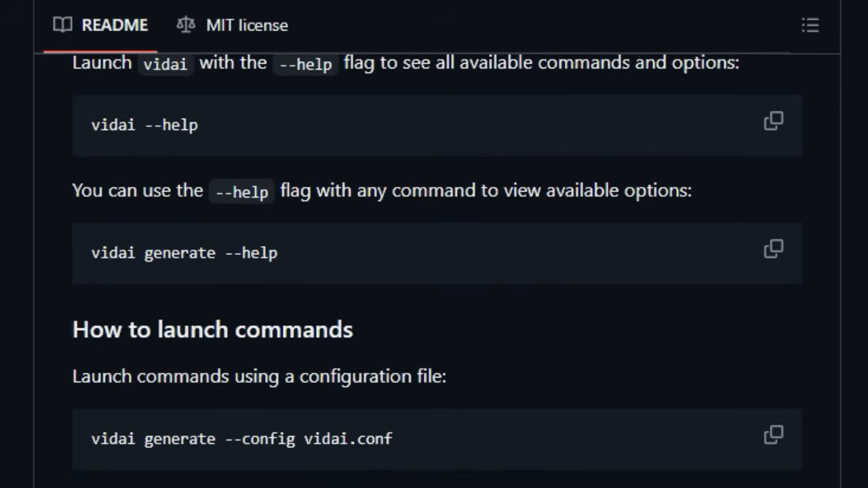
pyautogui.scroll(-3)
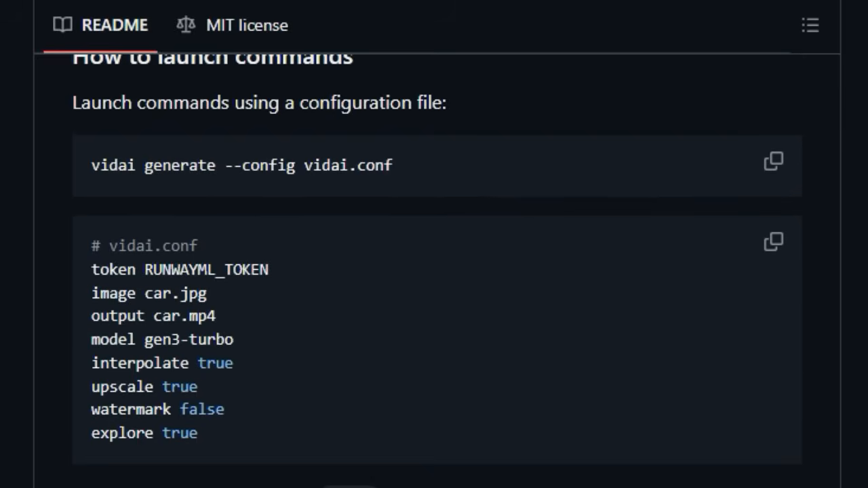
pyautogui.scroll(-3)
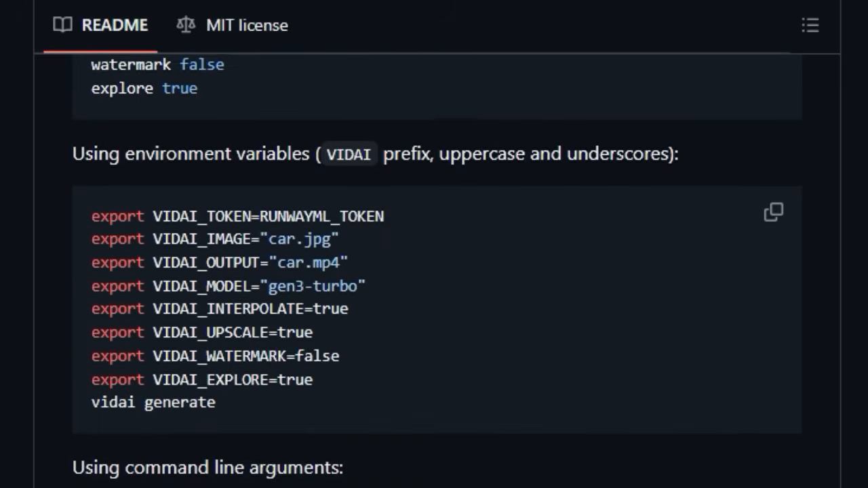
pyautogui.scroll(-3)
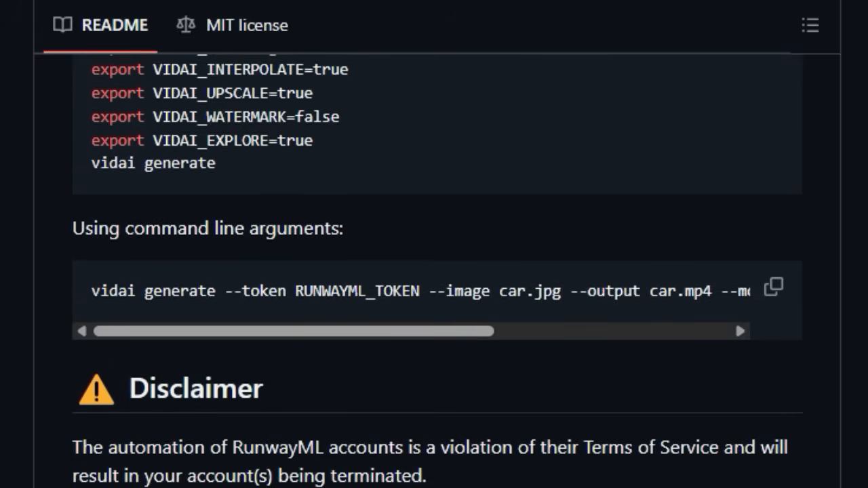
pyautogui.scroll(-3)
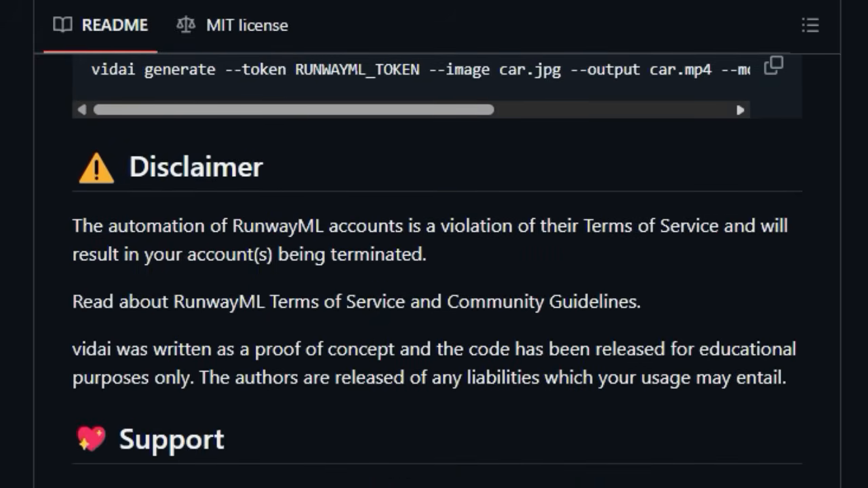
pyautogui.hscroll(3)
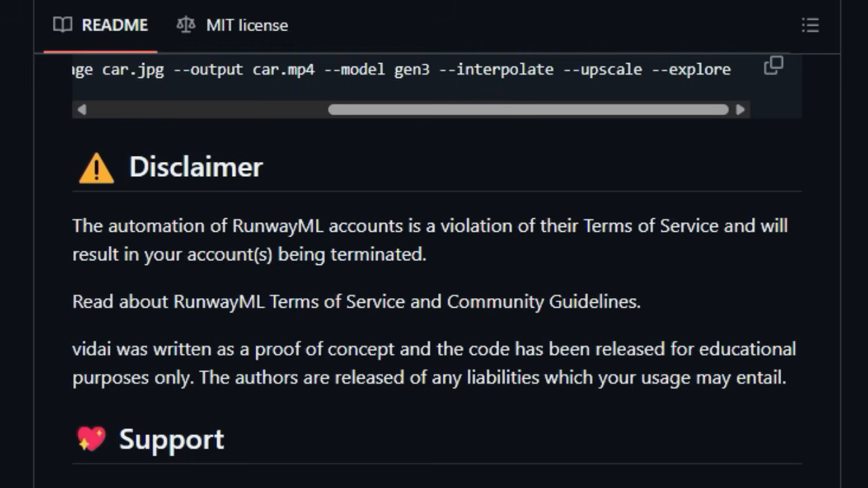
pyautogui.scroll(-3)
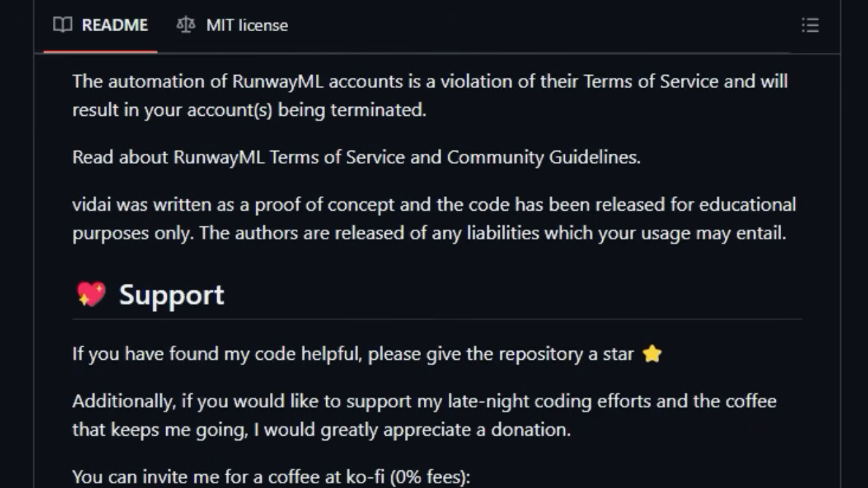
pyautogui.scroll(-3)
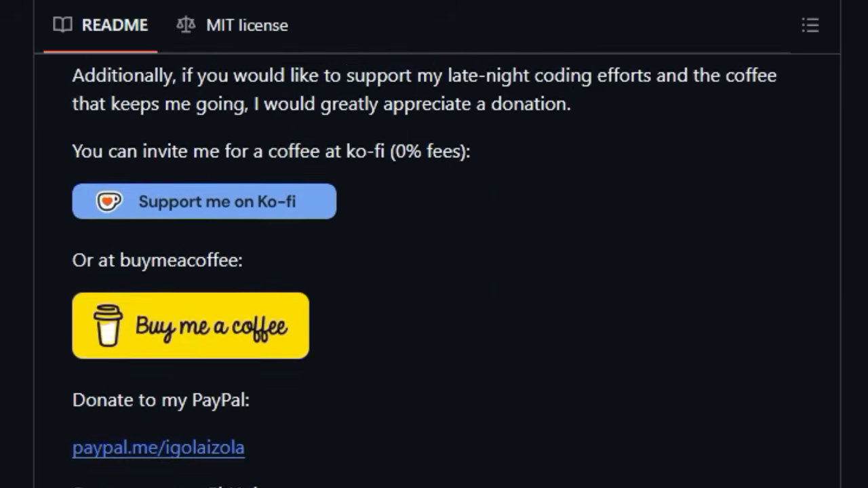
pyautogui.scroll(-3)
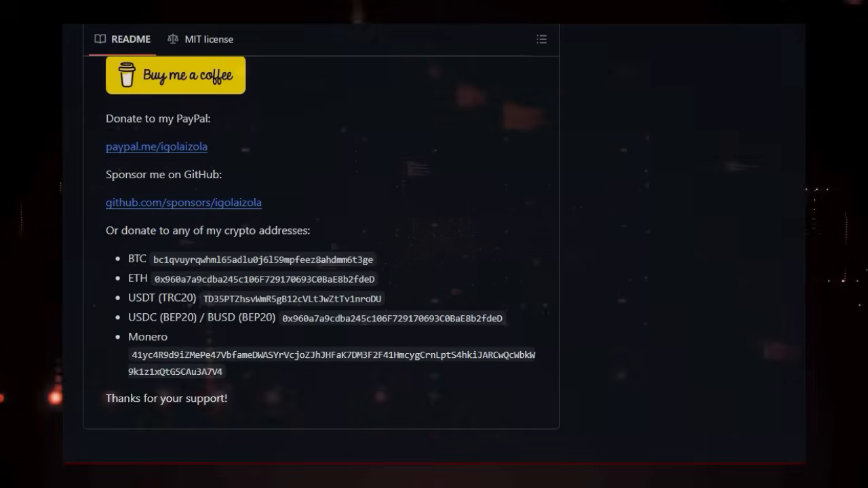
# Open the Plachtaa/seed-vc repository and scroll past its file list to the README
pyautogui.click(79, 71)
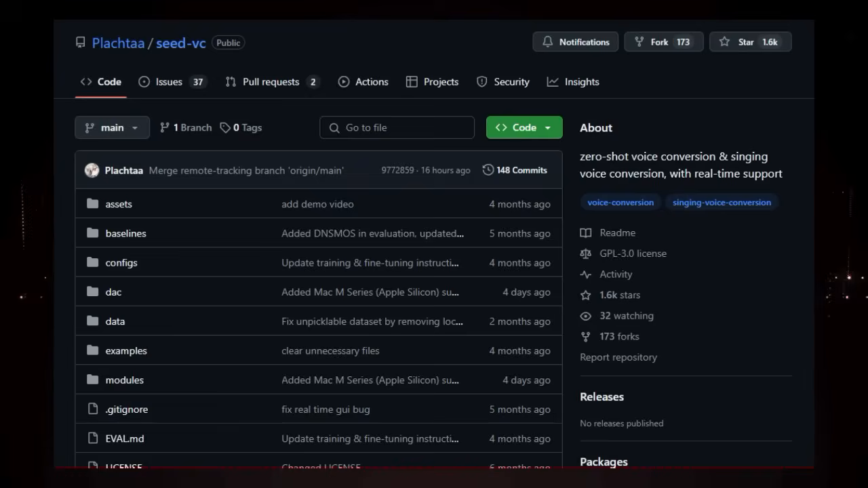
pyautogui.scroll(-3)
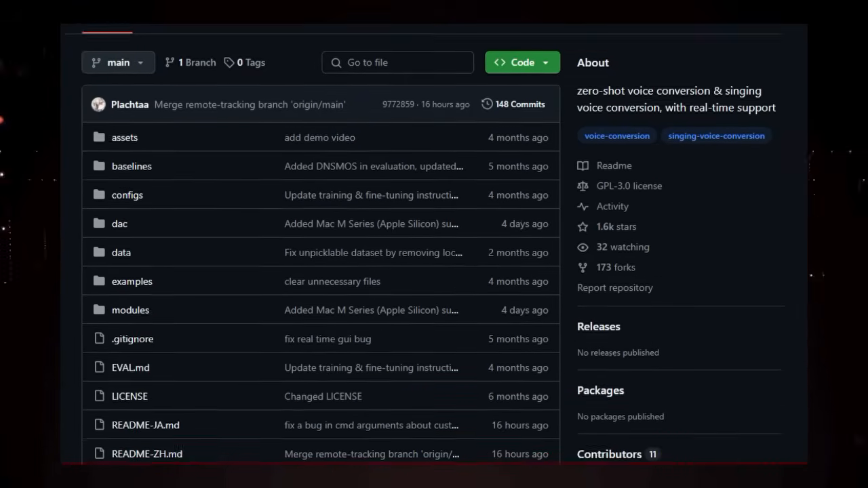
pyautogui.scroll(-3)
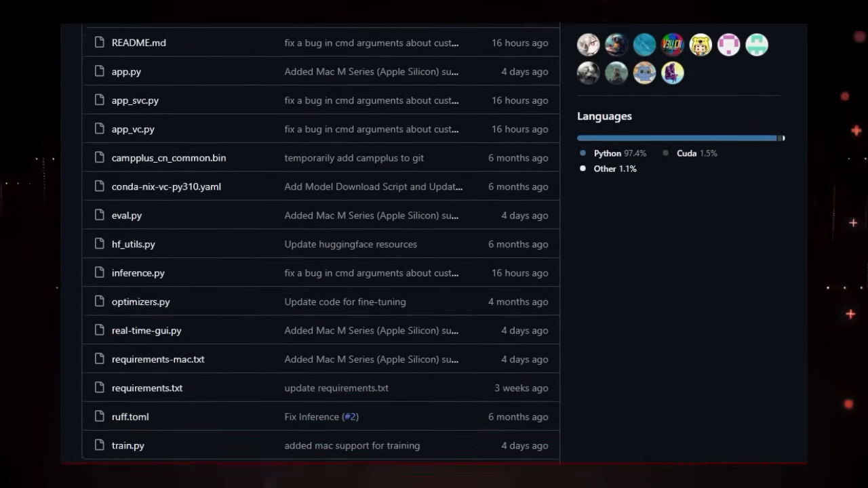
pyautogui.scroll(-3)
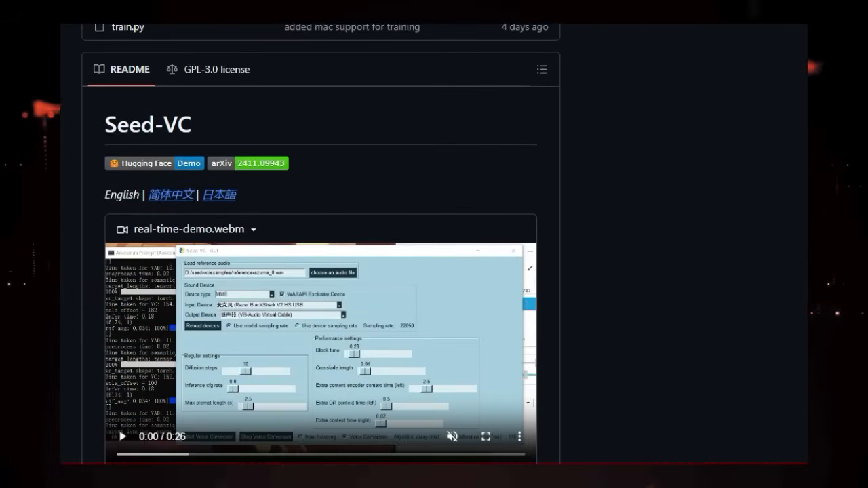
# Scroll past the demo, Evaluation and Installation, revealing the Usage table's Params and Remarks columns
pyautogui.scroll(-3)
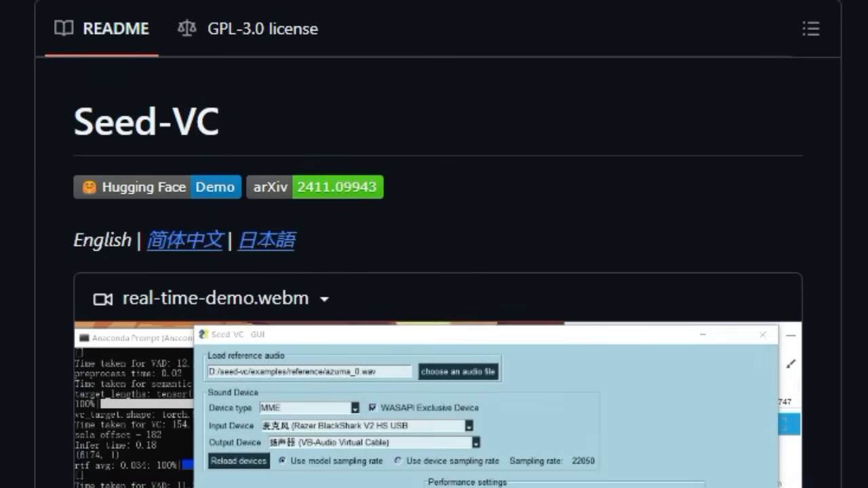
pyautogui.scroll(-3)
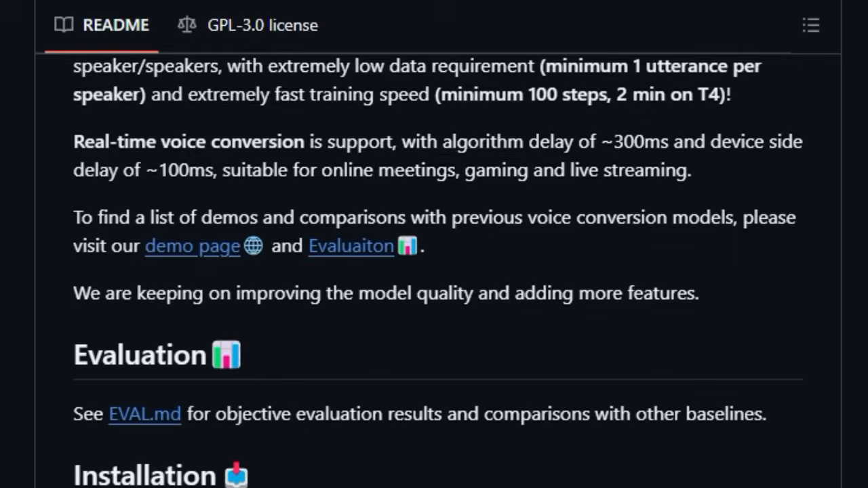
pyautogui.scroll(-3)
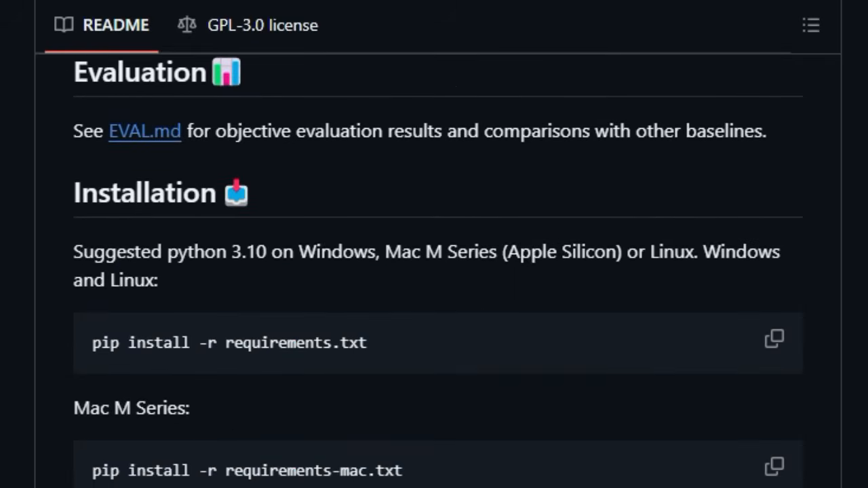
pyautogui.scroll(-3)
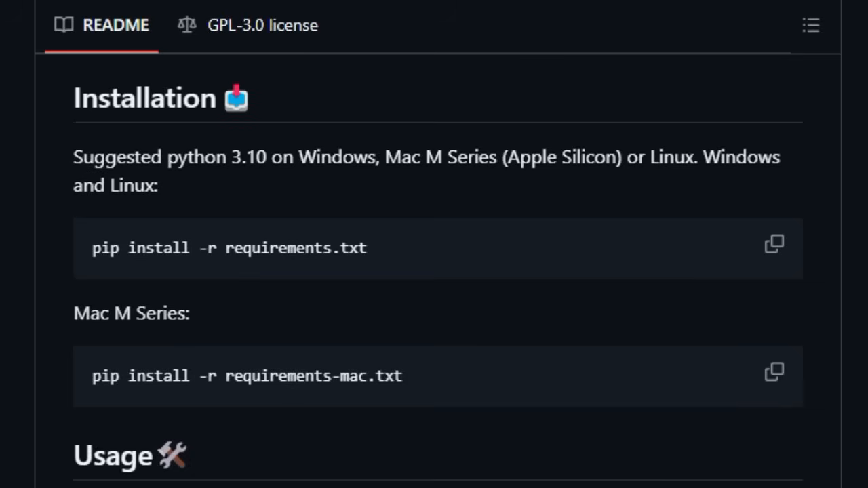
pyautogui.scroll(-3)
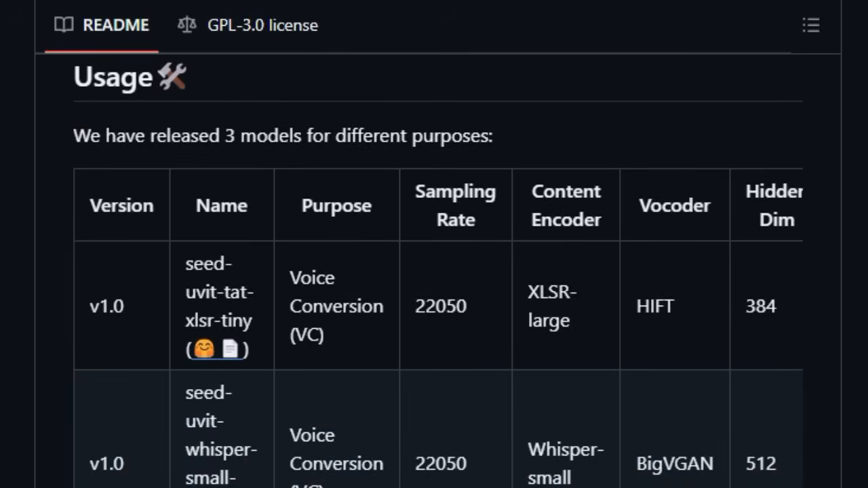
pyautogui.hscroll(3)
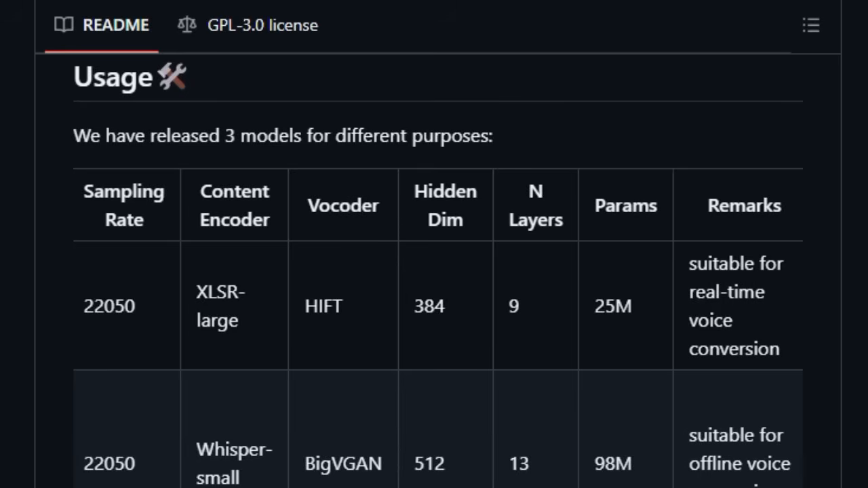
# Scroll past the inference parameters, web UI and real-time GUI notes to Training
pyautogui.scroll(-3)
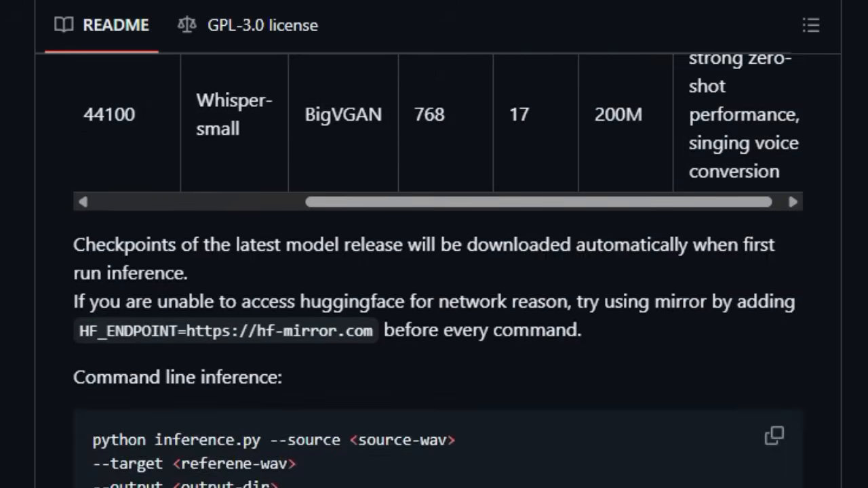
pyautogui.scroll(-3)
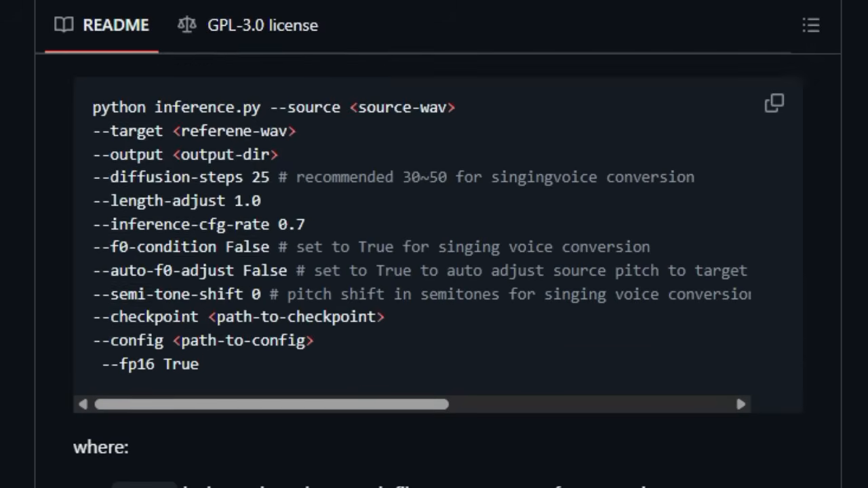
pyautogui.scroll(-3)
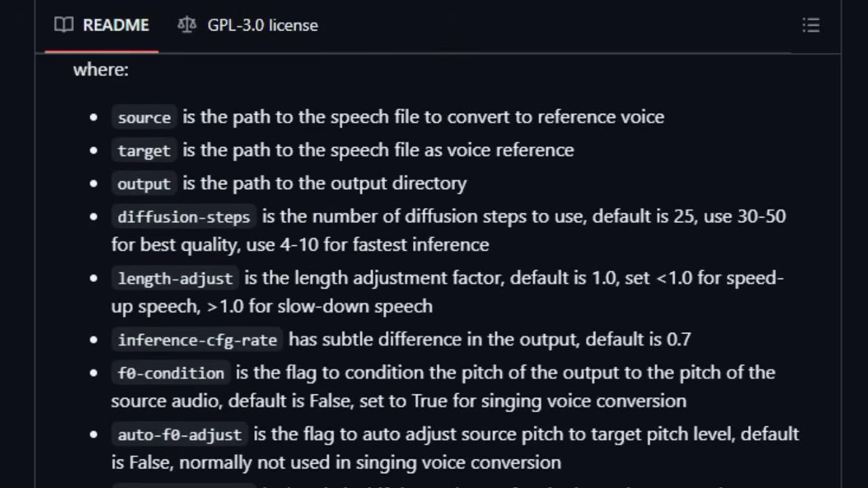
pyautogui.scroll(-3)
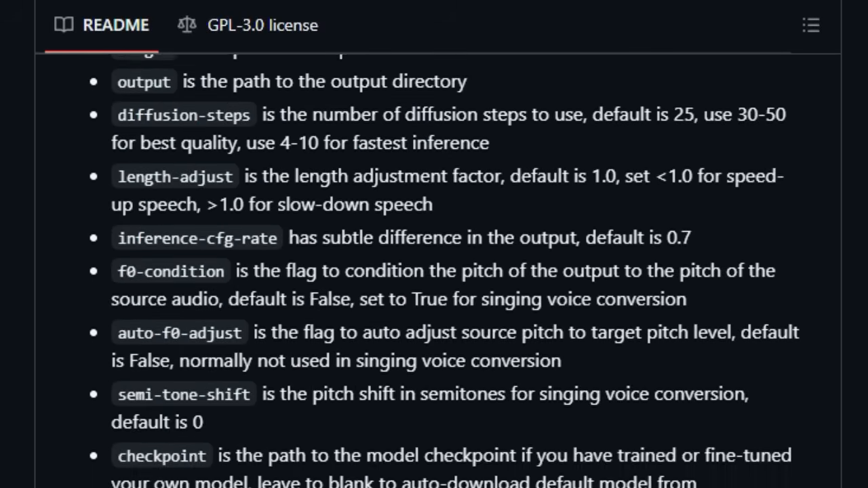
pyautogui.scroll(-3)
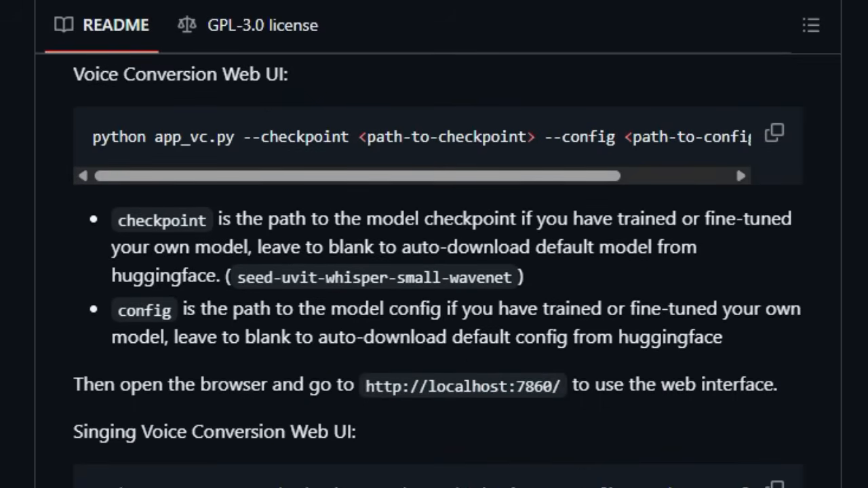
pyautogui.scroll(-3)
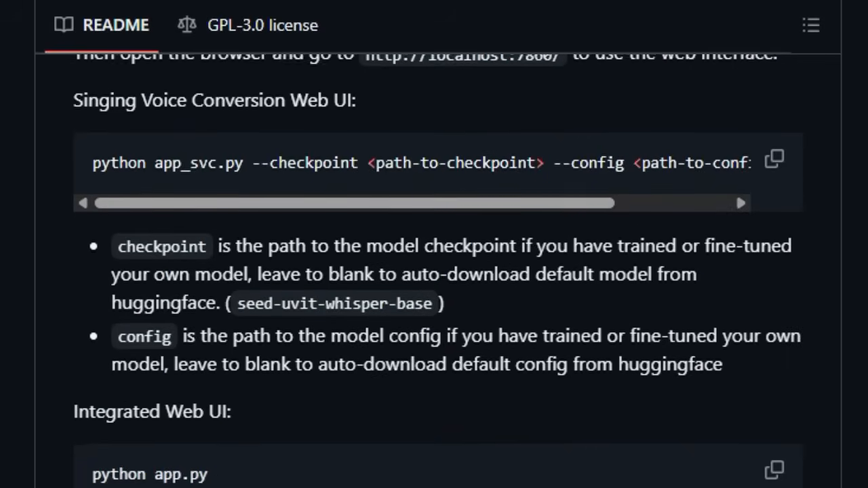
pyautogui.scroll(-3)
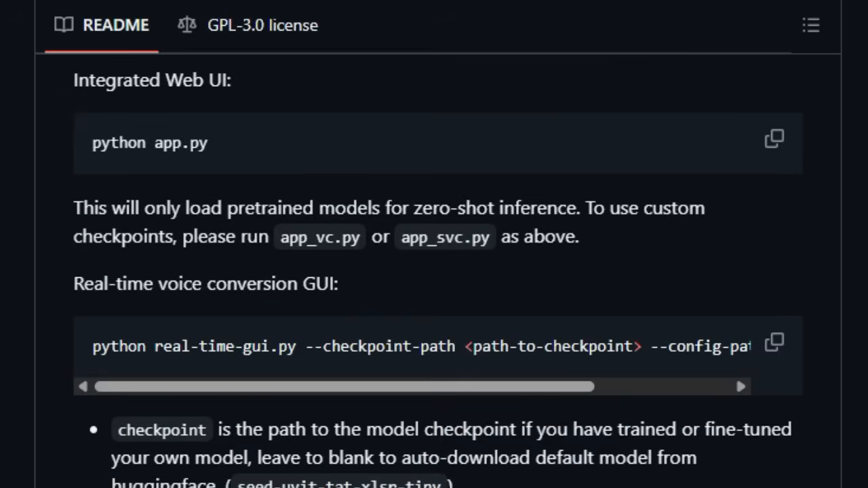
pyautogui.scroll(-3)
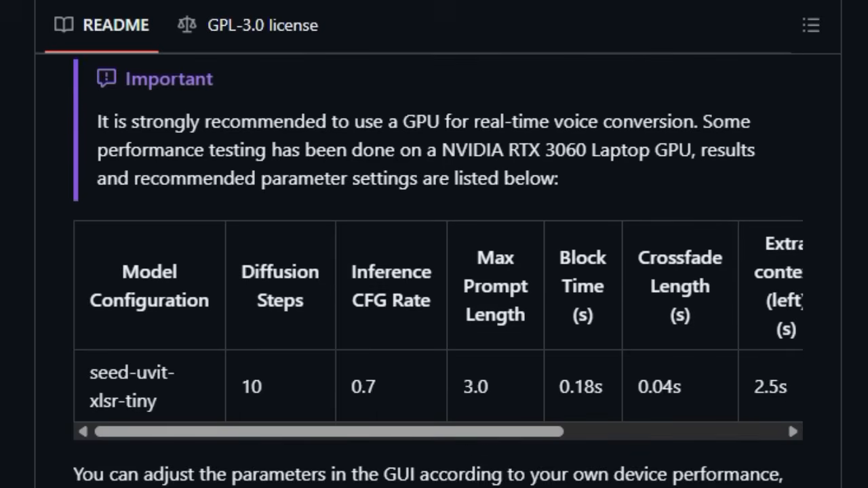
pyautogui.scroll(-3)
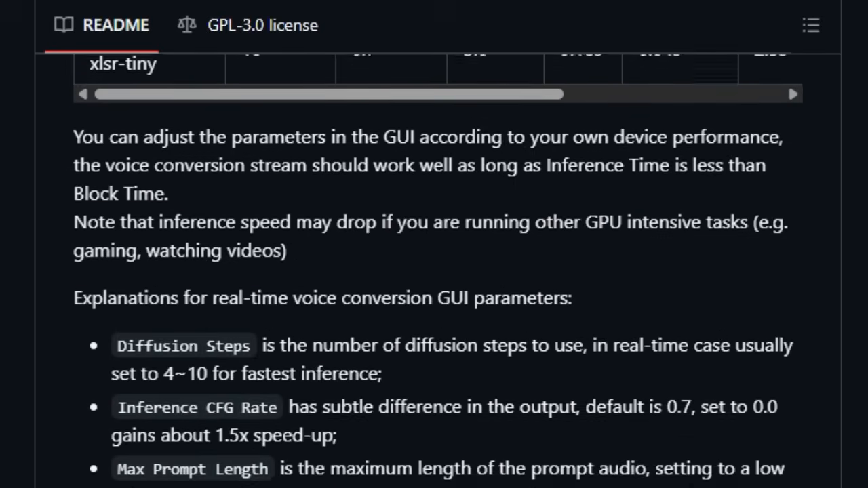
pyautogui.scroll(-3)
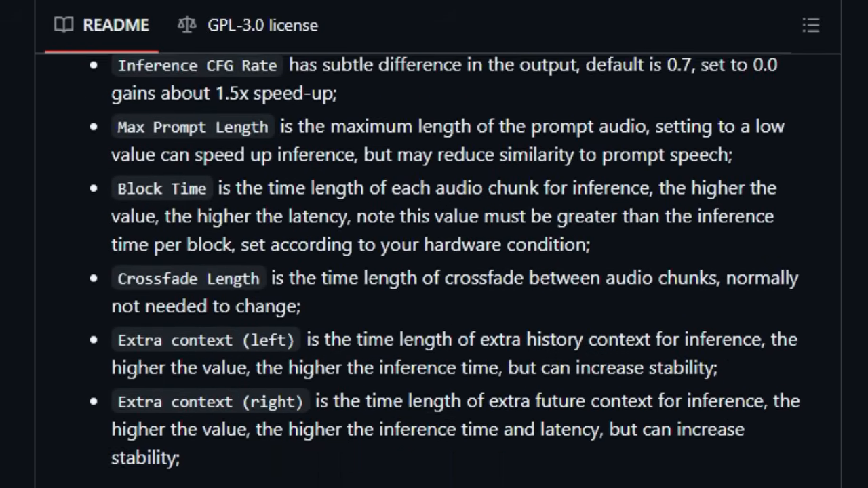
pyautogui.scroll(-3)
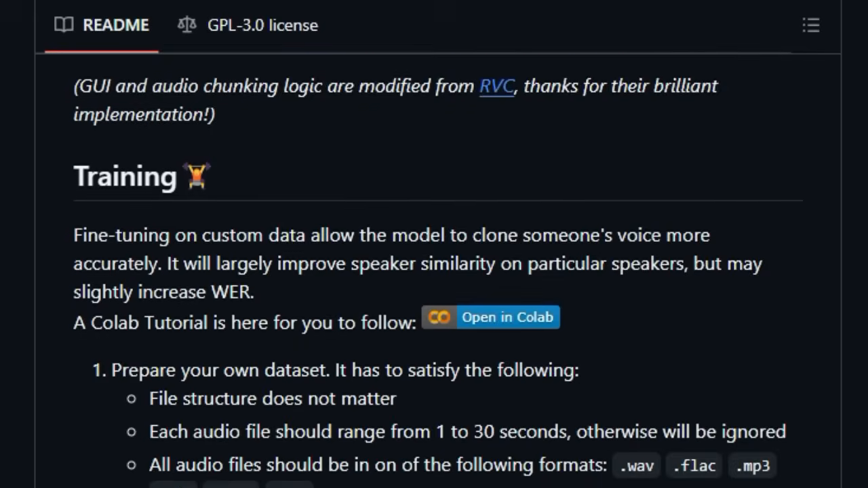
# Scroll past the training steps and TODO checklist to Known Issues and CHANGELOGS
pyautogui.scroll(-3)
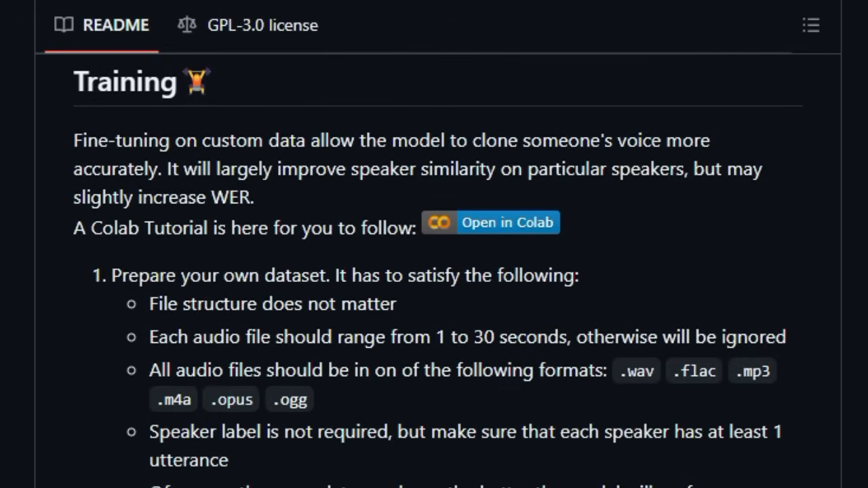
pyautogui.scroll(-3)
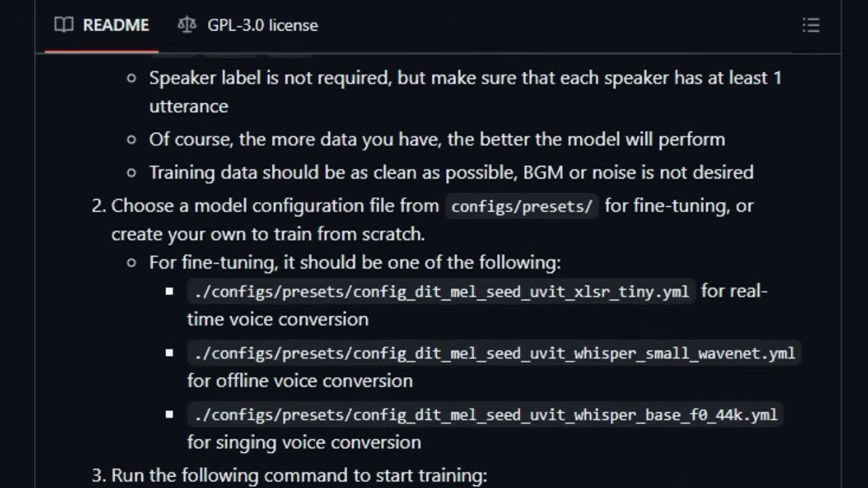
pyautogui.scroll(-3)
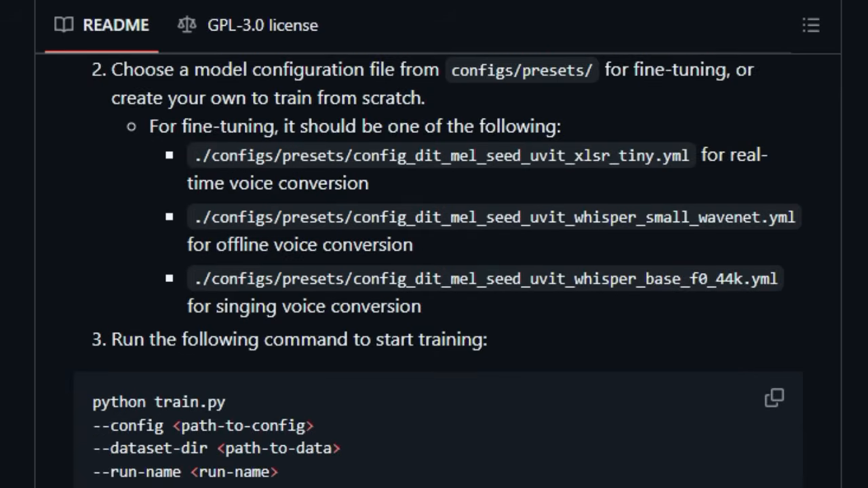
pyautogui.scroll(-3)
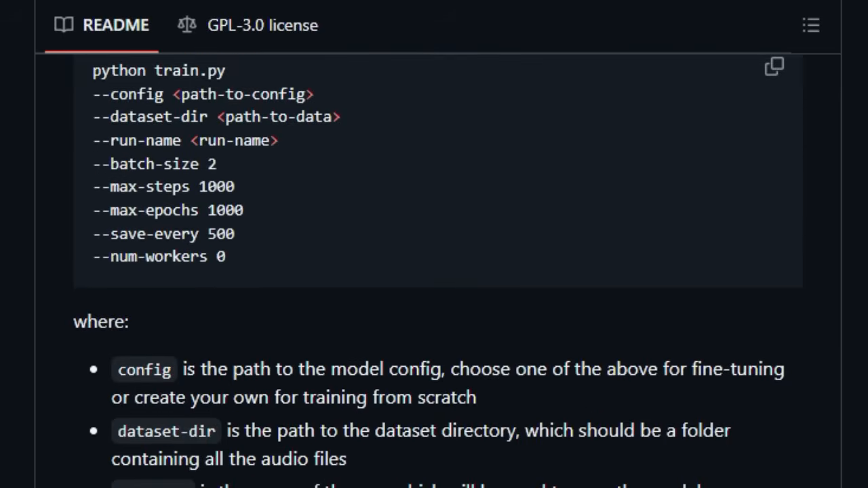
pyautogui.scroll(-3)
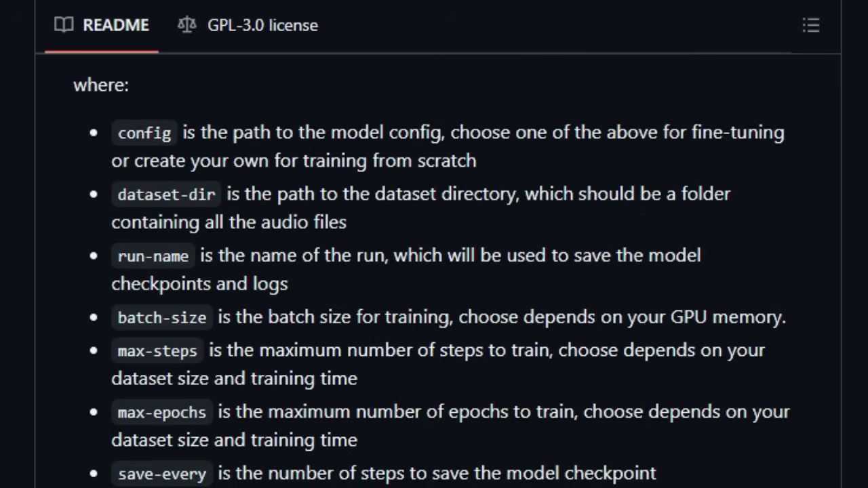
pyautogui.scroll(-3)
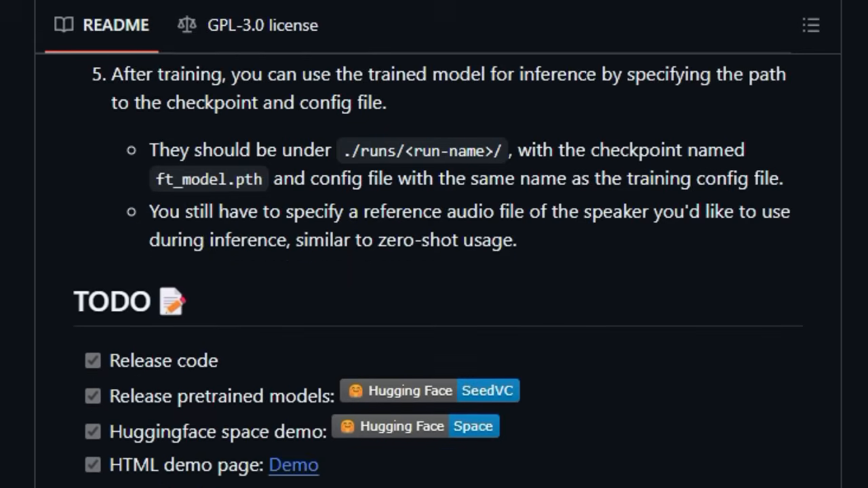
pyautogui.scroll(-3)
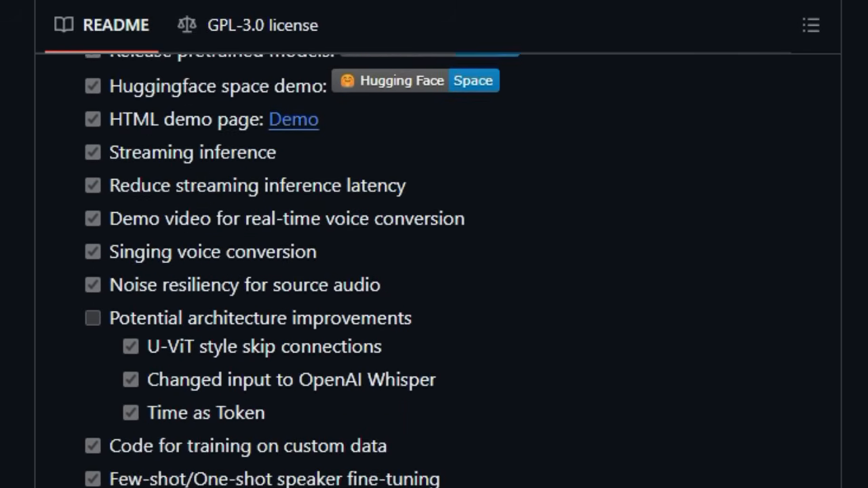
pyautogui.scroll(-3)
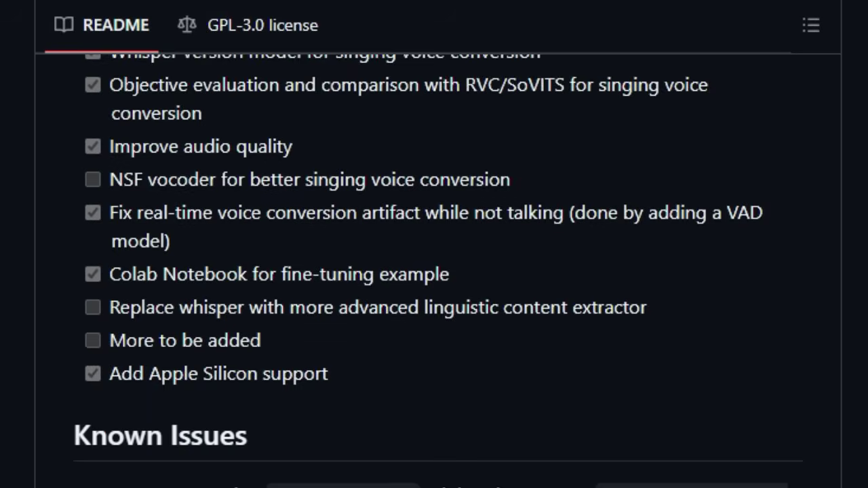
pyautogui.scroll(-3)
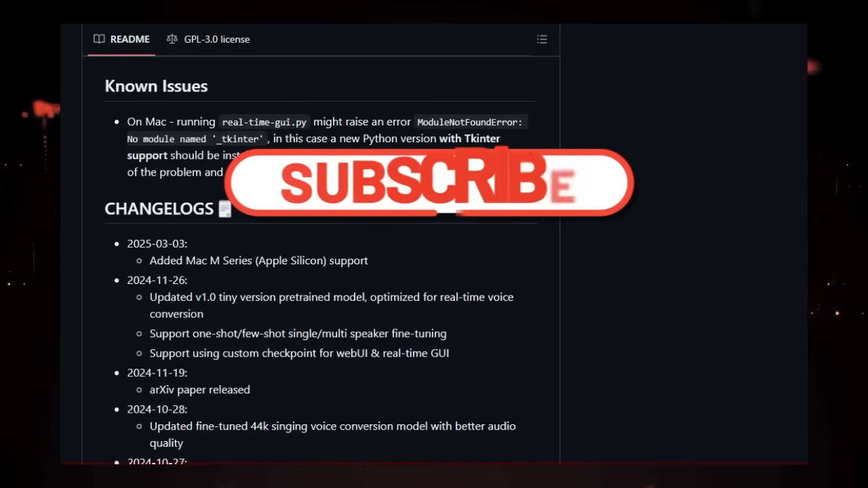
# Scroll the changelog from the 2025-03-03 entry back to the September 2024 updates
pyautogui.scroll(-3)
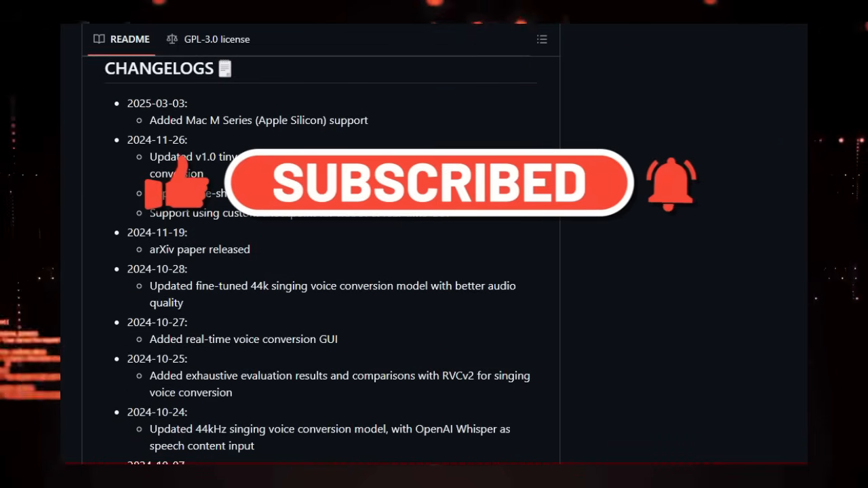
pyautogui.scroll(-3)
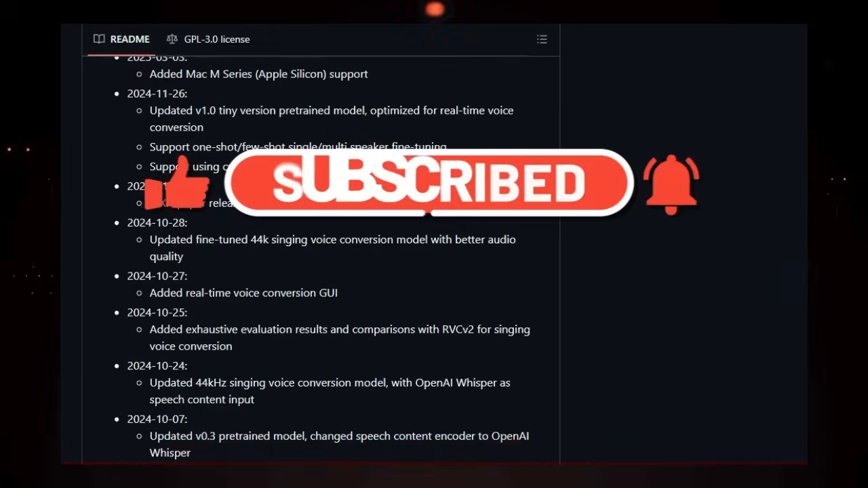
pyautogui.scroll(-3)
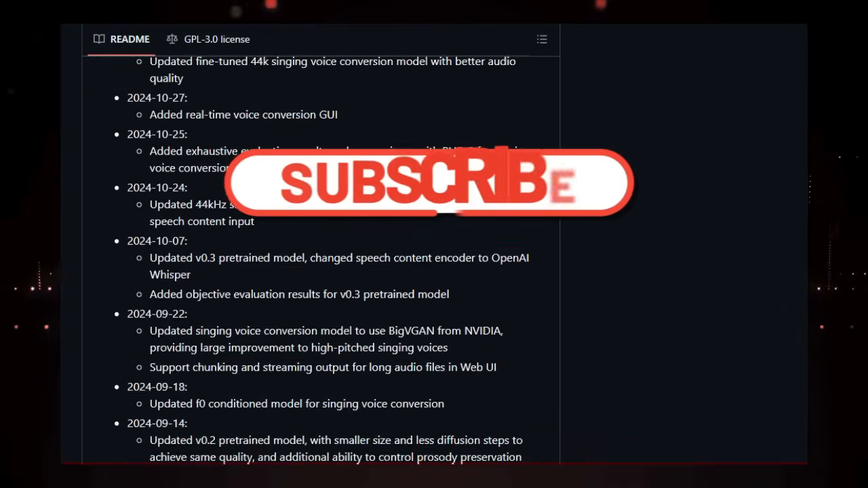